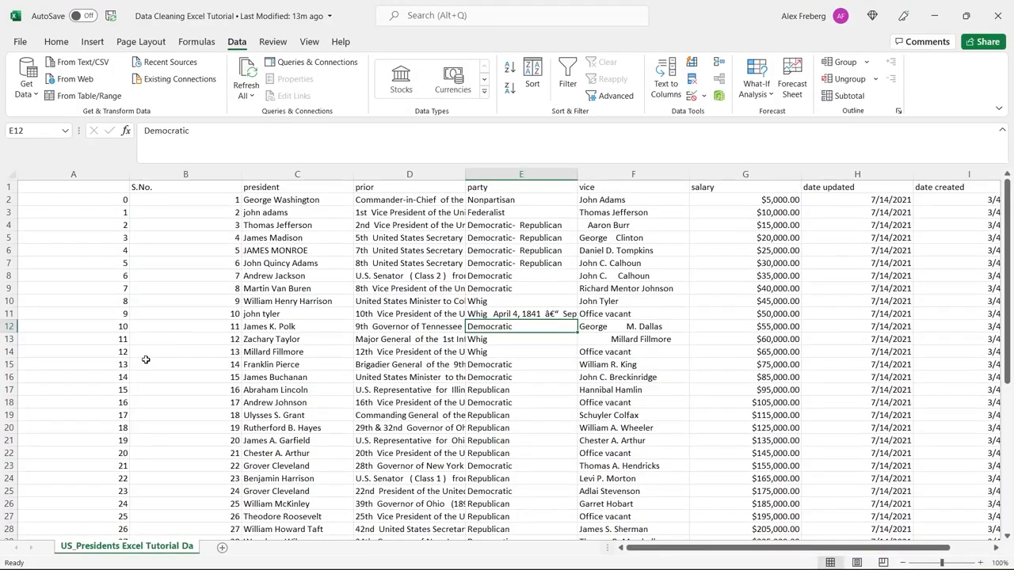
{"action": "mouse_move", "coordinate": [190, 328]}
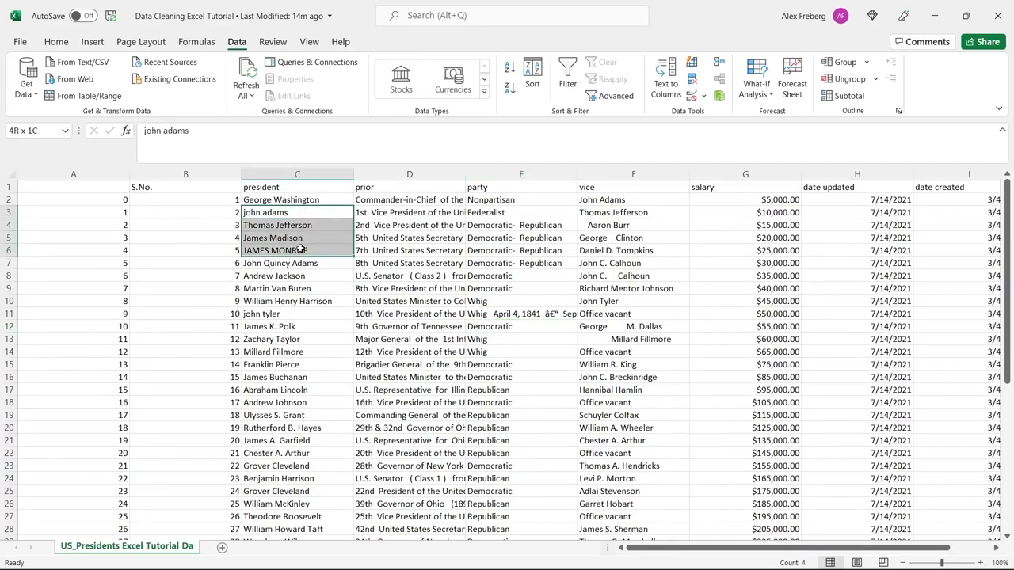
Step: Review inconsistent entries like JAMES MONROE, john adams, and the Whig cell with stray dates
{"action": "left_click", "coordinate": [297, 250]}
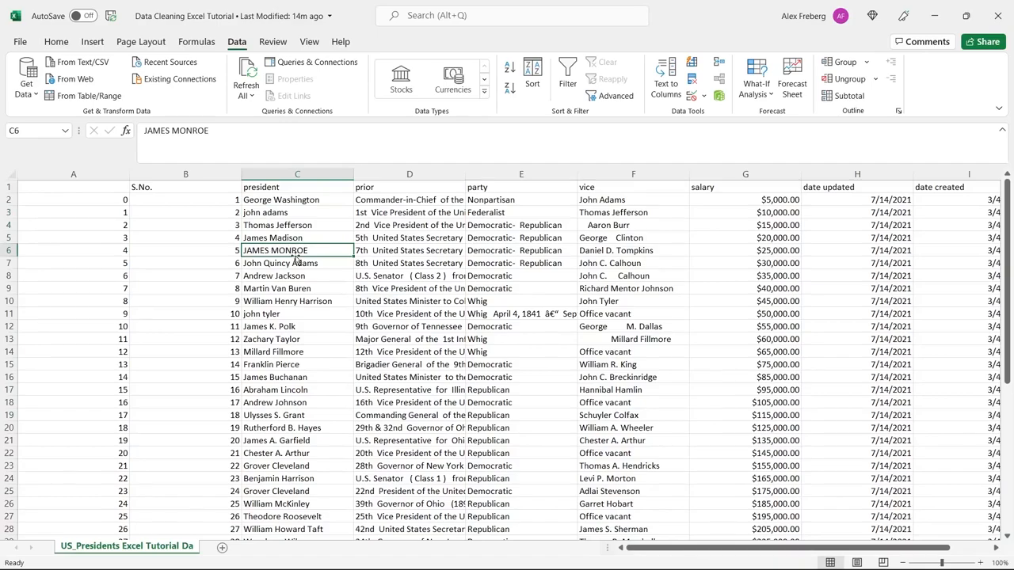
{"action": "mouse_move", "coordinate": [316, 262]}
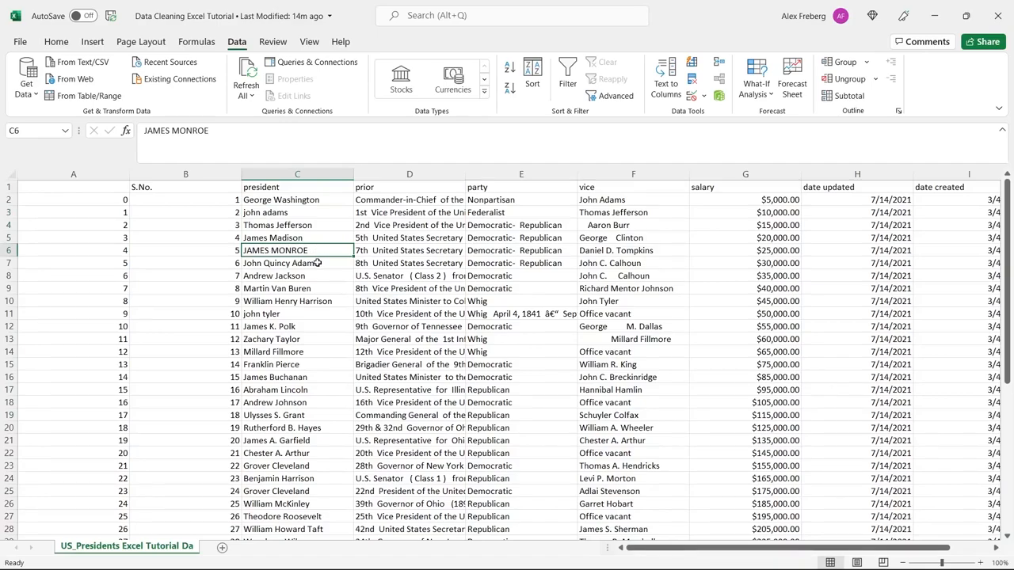
{"action": "left_click", "coordinate": [297, 262]}
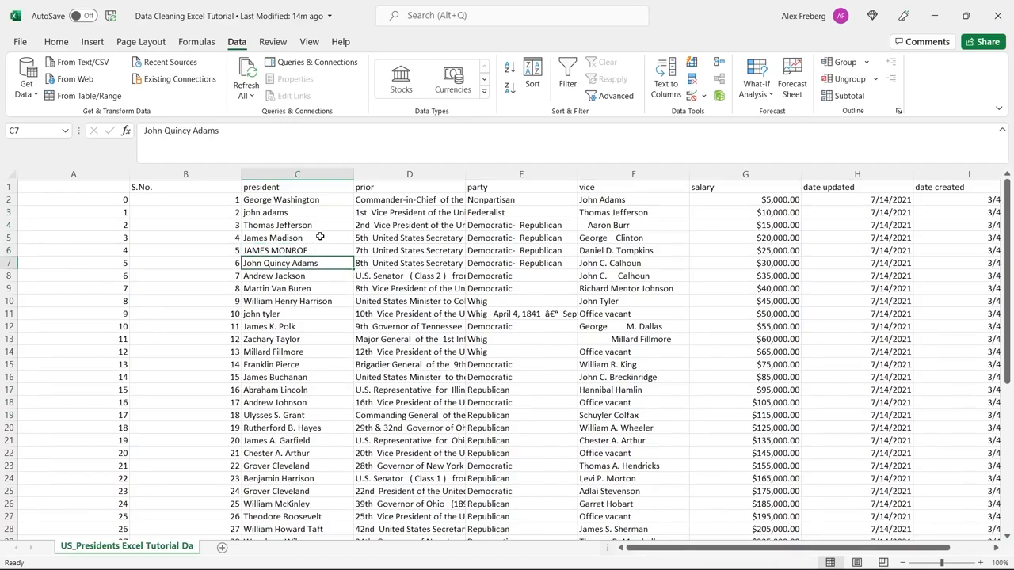
{"action": "left_click", "coordinate": [297, 212]}
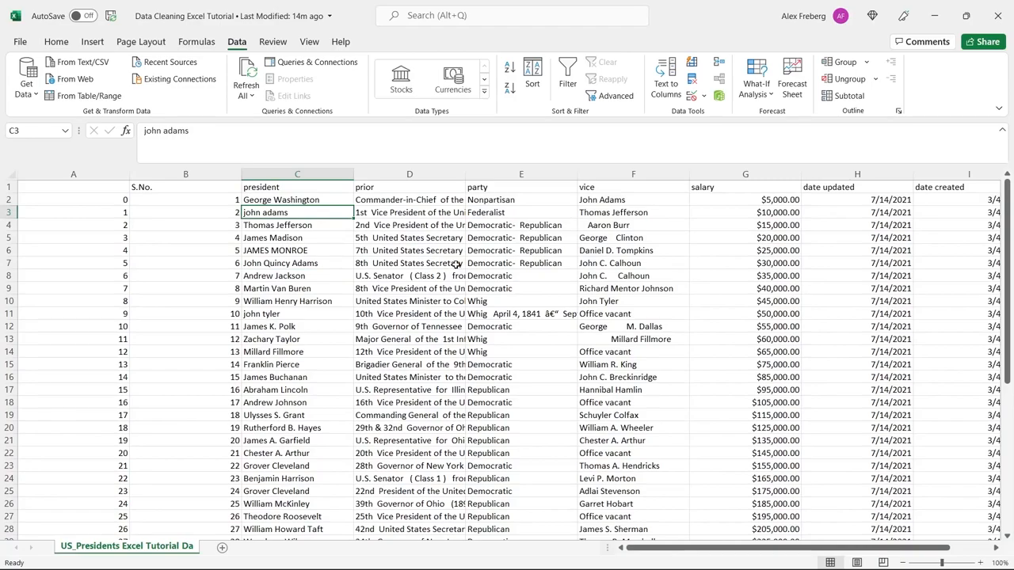
{"action": "left_click", "coordinate": [520, 276]}
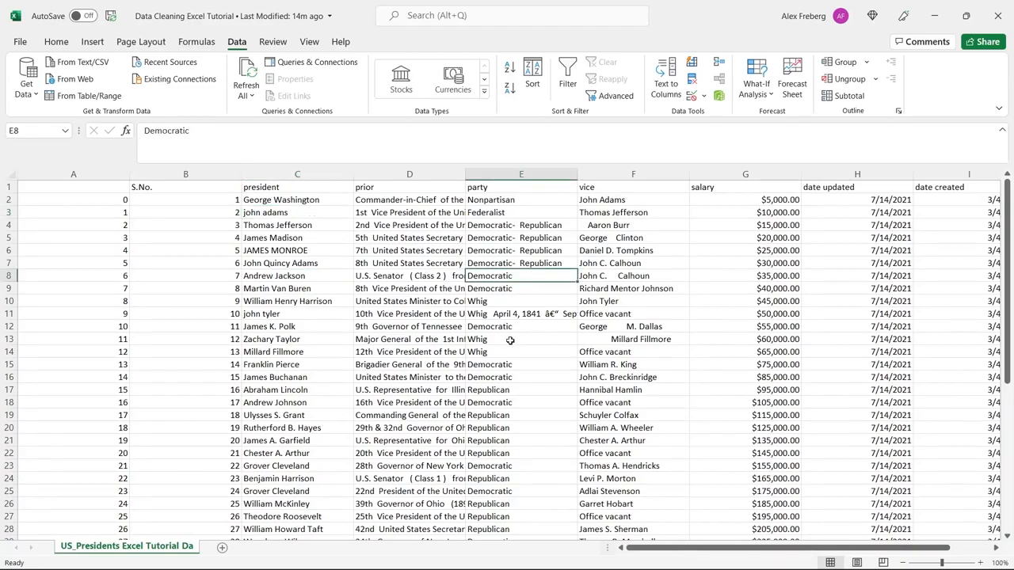
{"action": "left_click", "coordinate": [521, 314]}
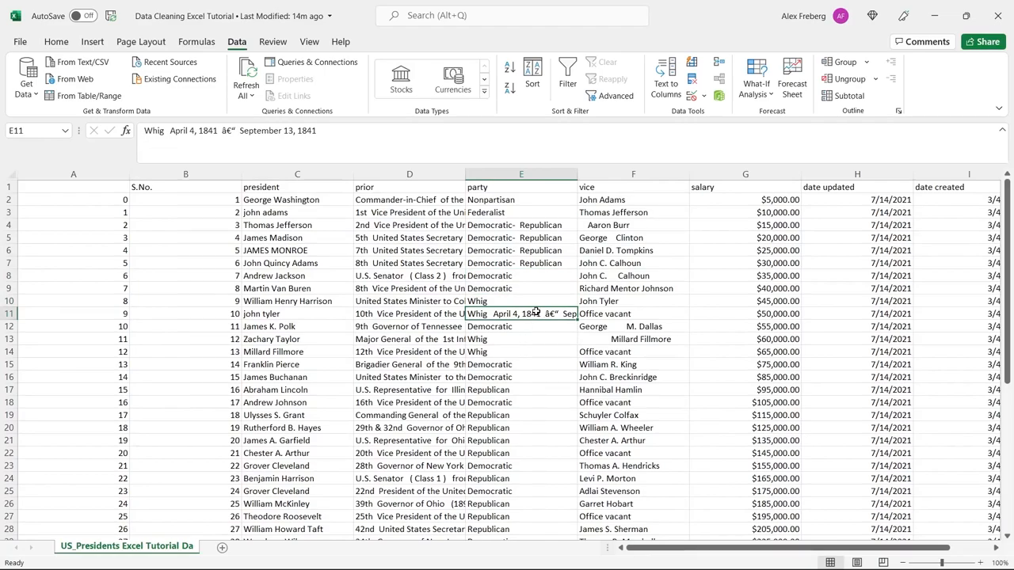
{"action": "mouse_move", "coordinate": [524, 299]}
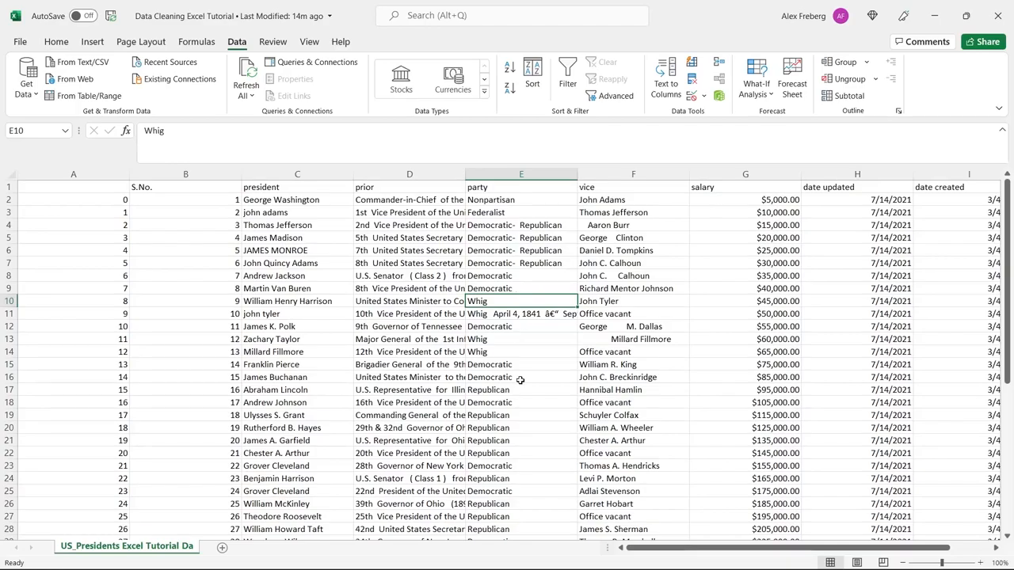
{"action": "scroll", "scroll_direction": "down", "scroll_amount": 3}
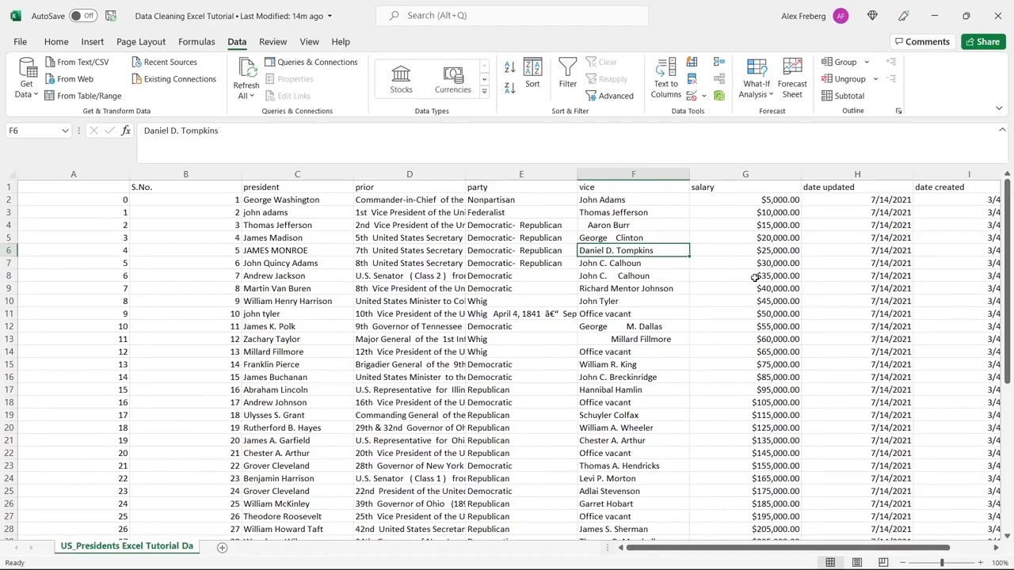
{"action": "mouse_move", "coordinate": [780, 302]}
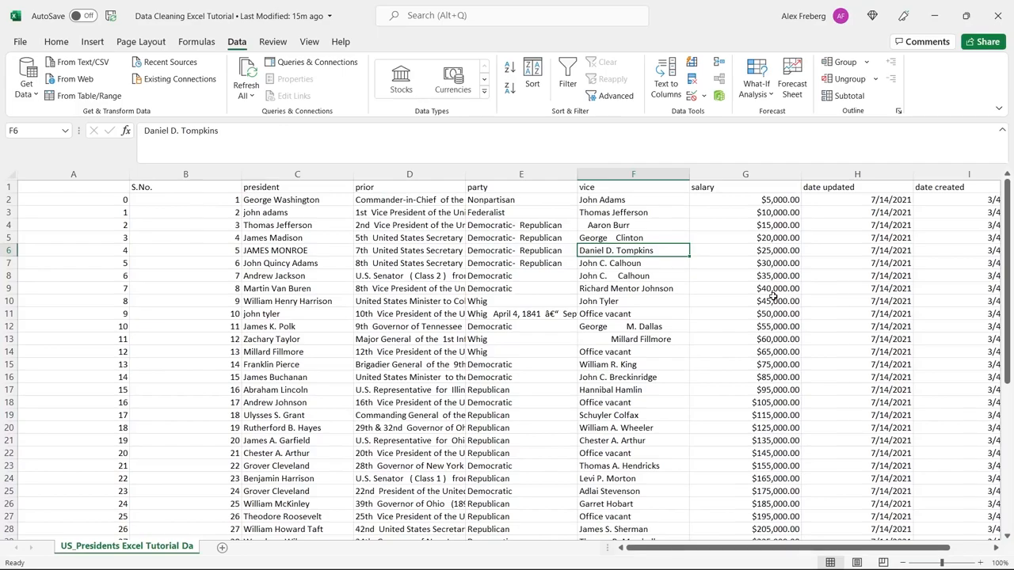
{"action": "mouse_move", "coordinate": [874, 295]}
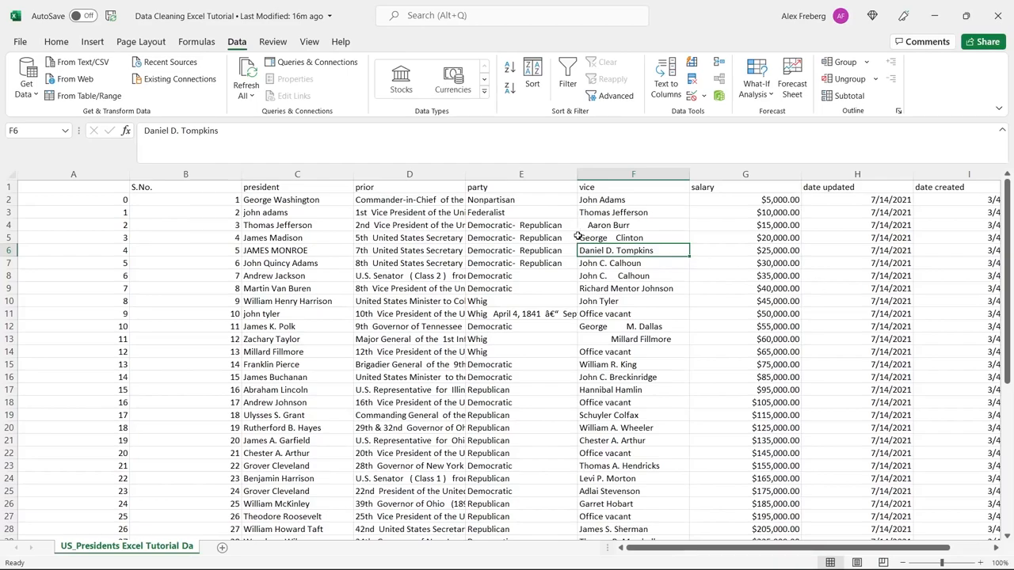
{"action": "mouse_move", "coordinate": [558, 235]}
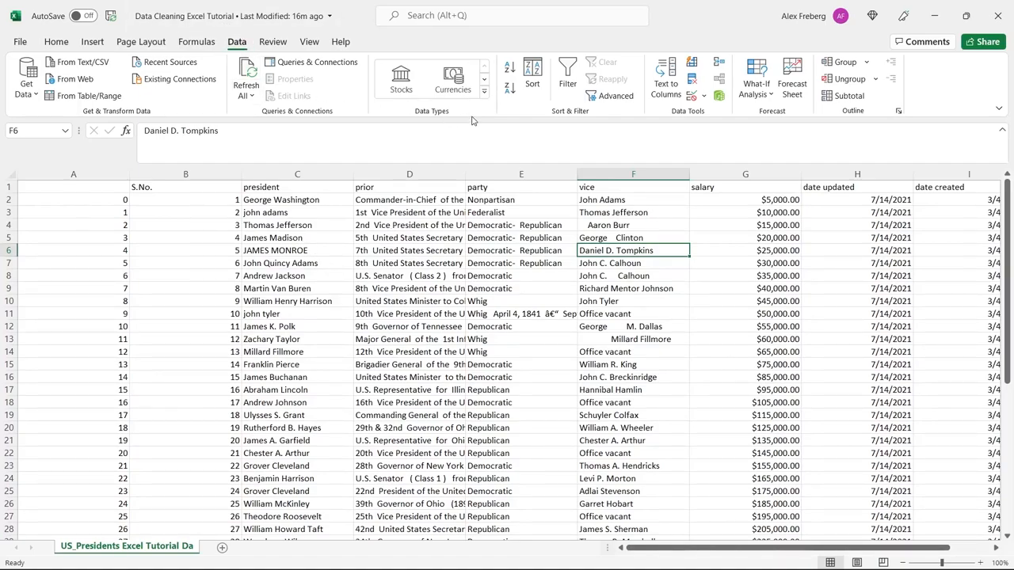
{"action": "mouse_move", "coordinate": [666, 77]}
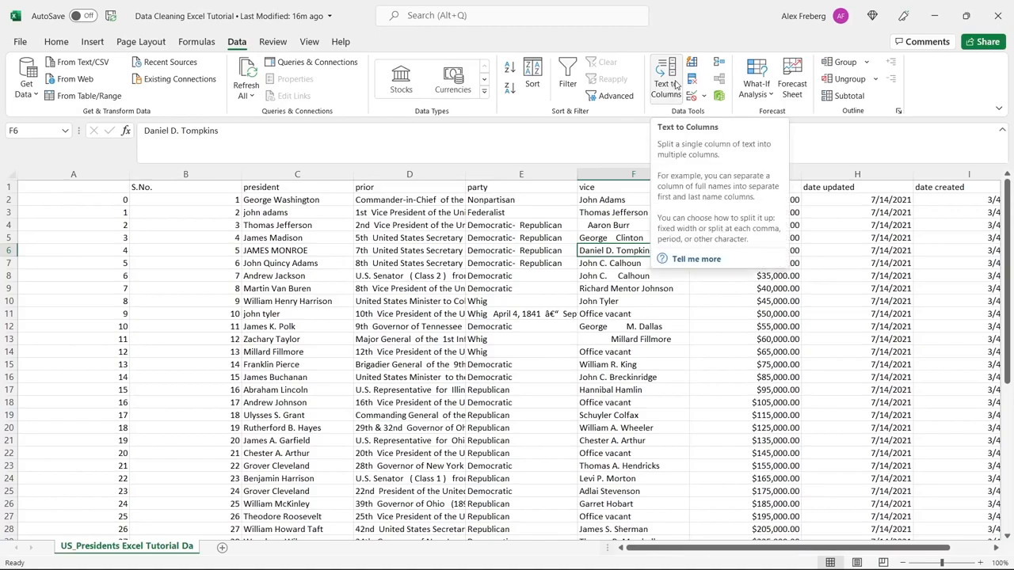
{"action": "mouse_move", "coordinate": [691, 79]}
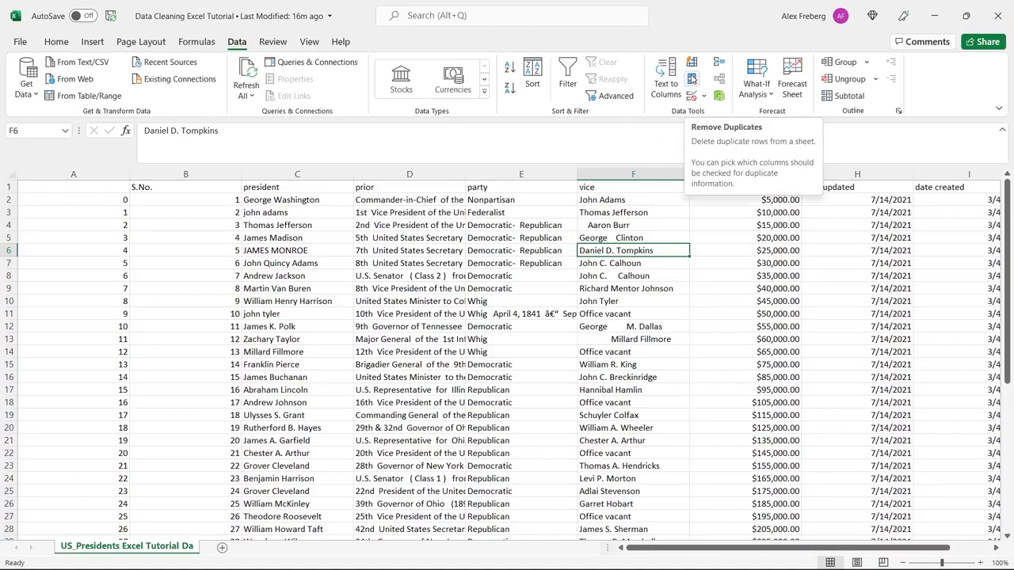
Step: Remove duplicate rows across all columns, leaving 45 unique rows
{"action": "left_click", "coordinate": [692, 78]}
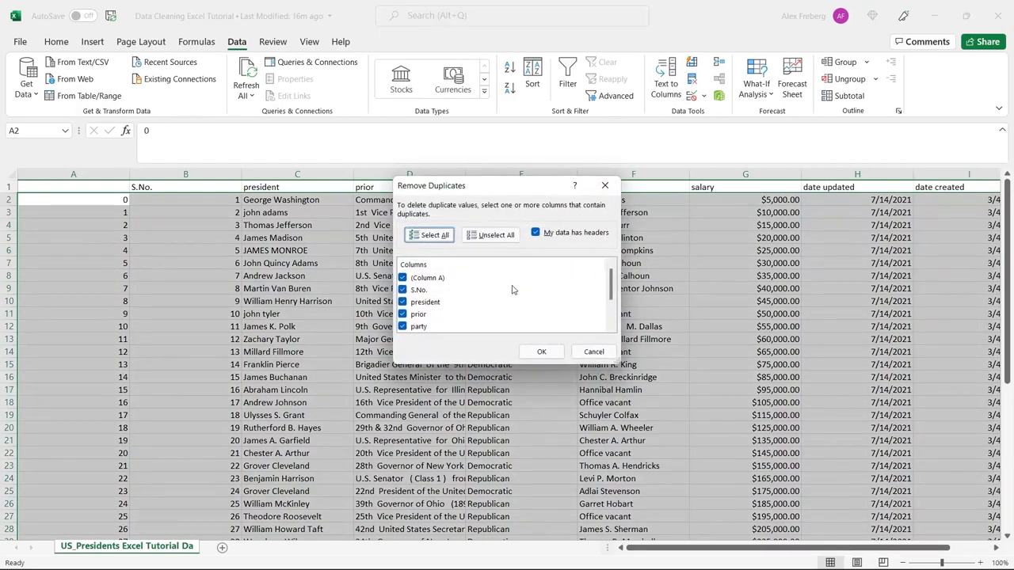
{"action": "scroll", "scroll_direction": "down", "scroll_amount": 3}
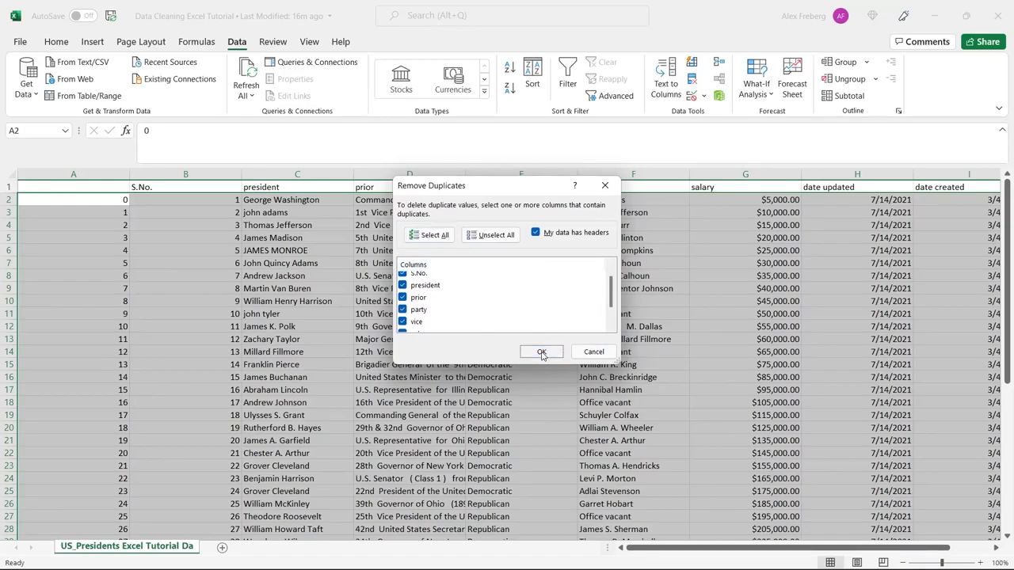
{"action": "left_click", "coordinate": [542, 352]}
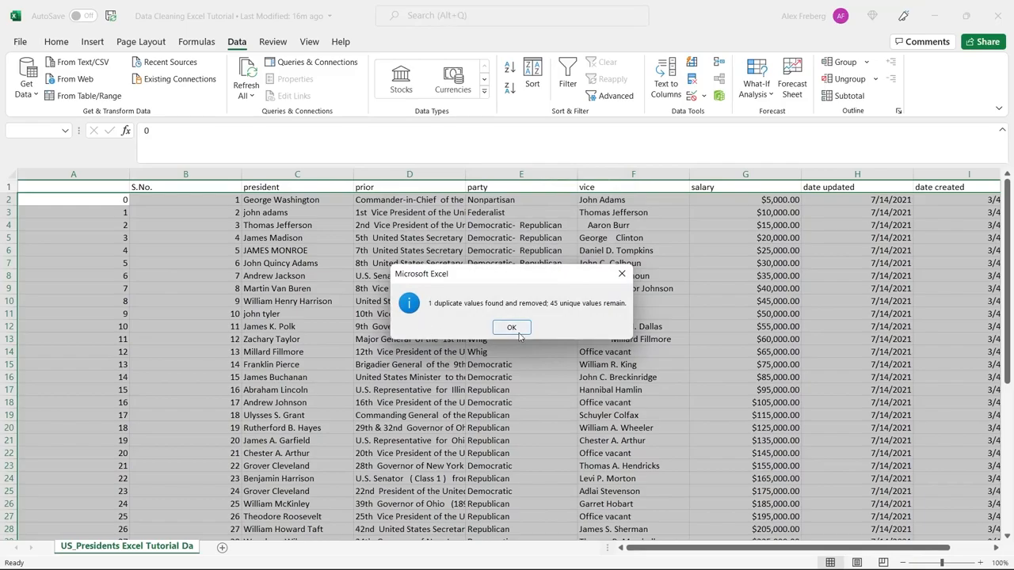
{"action": "left_click", "coordinate": [511, 328]}
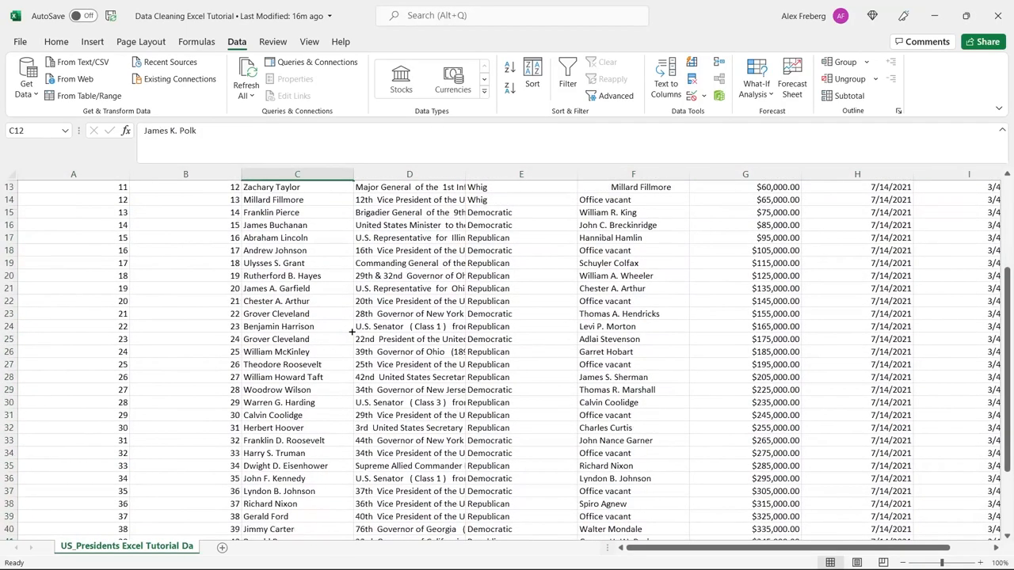
{"action": "scroll", "scroll_direction": "down", "scroll_amount": 3}
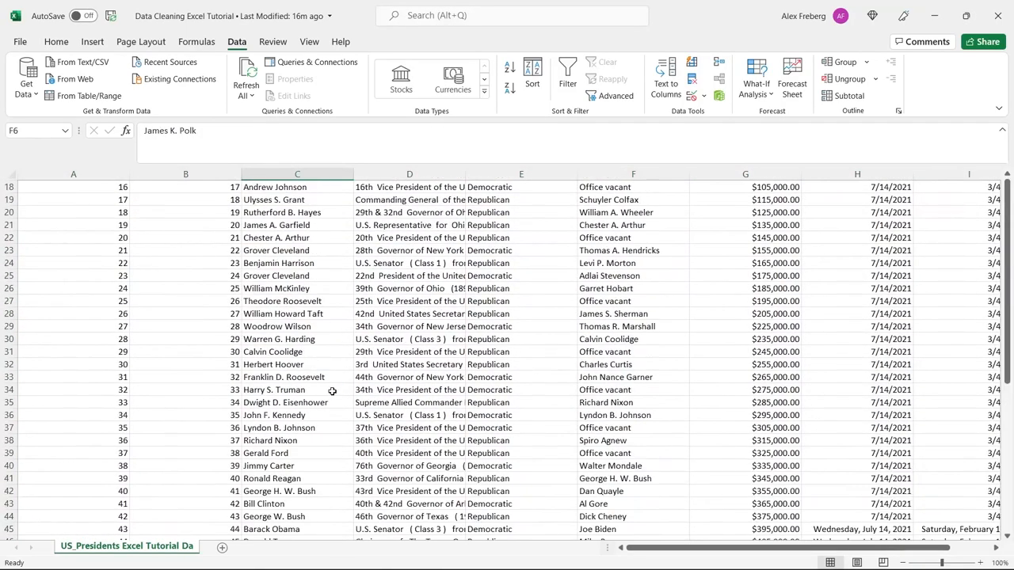
{"action": "scroll", "scroll_direction": "down", "scroll_amount": 3}
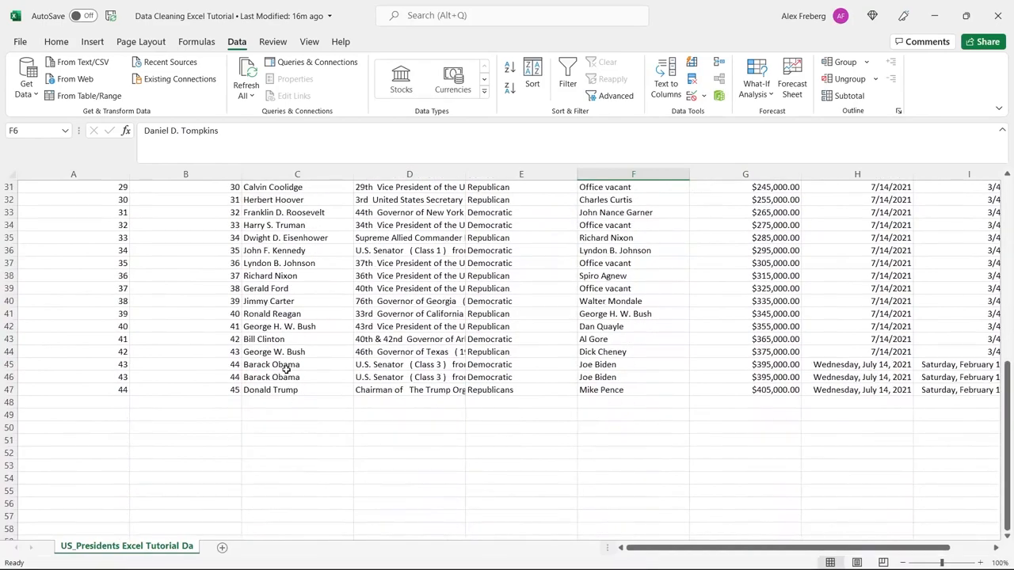
{"action": "left_click", "coordinate": [297, 377]}
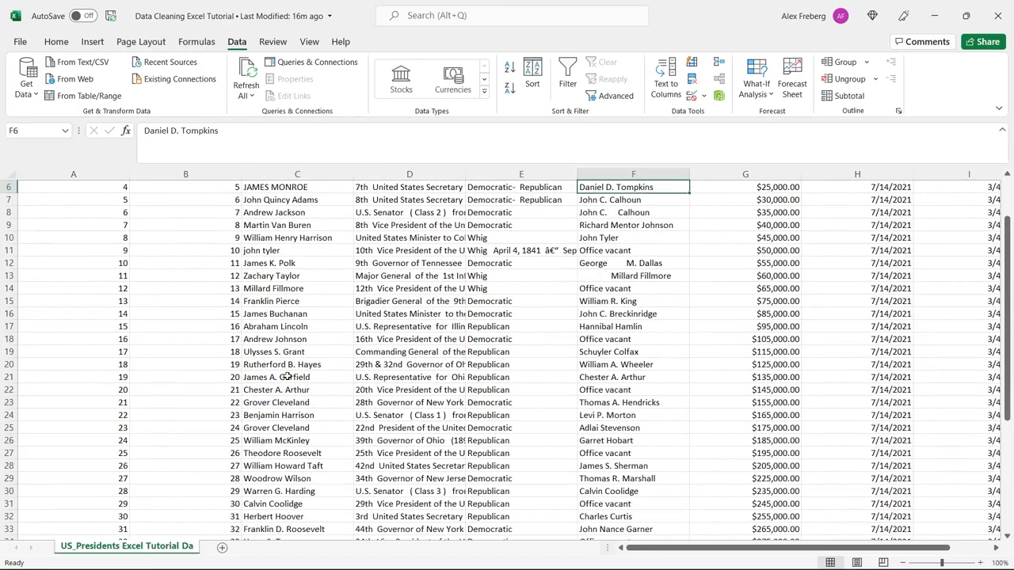
{"action": "scroll", "scroll_direction": "down", "scroll_amount": 3}
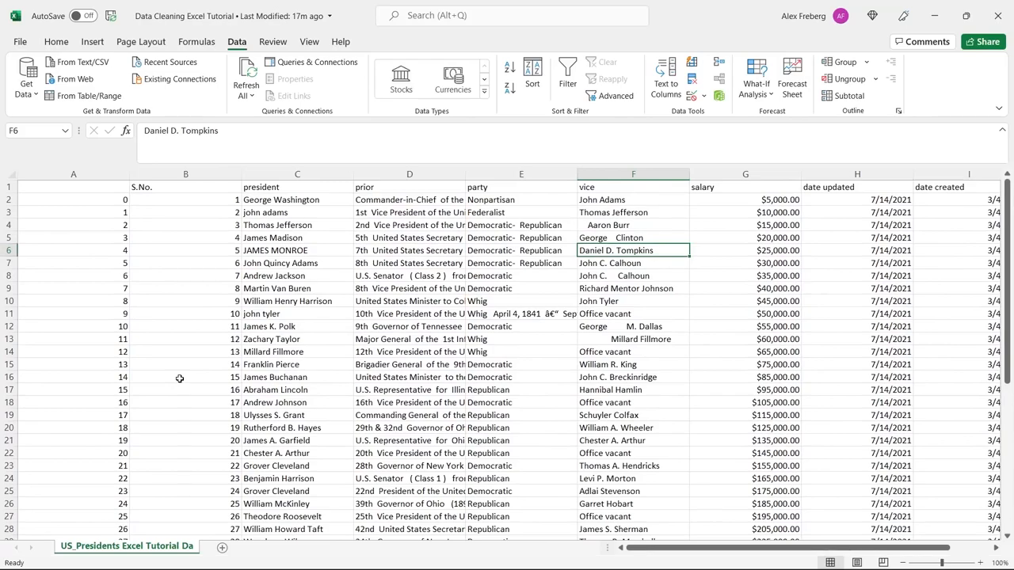
{"action": "mouse_move", "coordinate": [473, 303]}
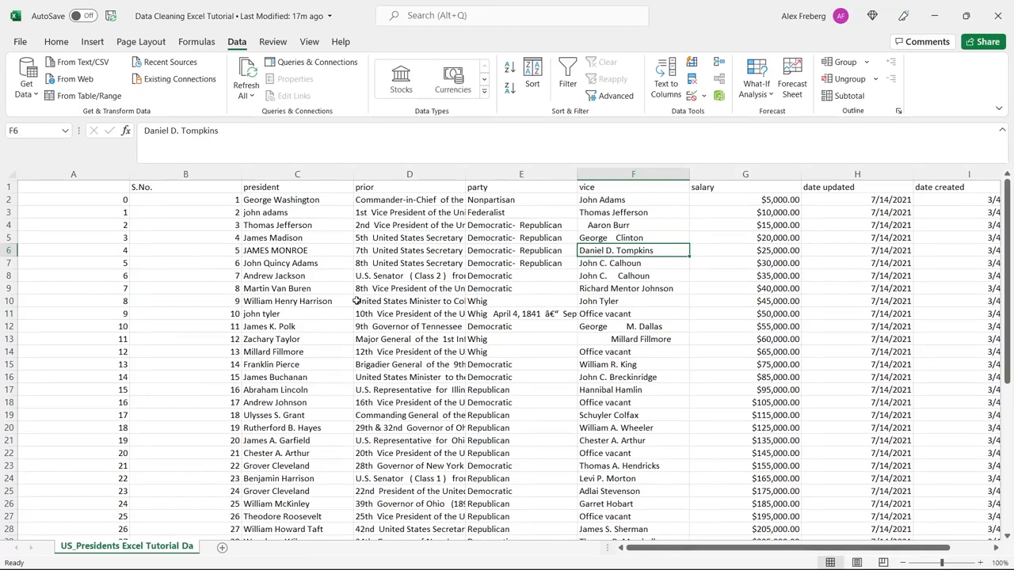
Step: Insert a helper column D and enter =UPPER(C2) to show uppercase president names
{"action": "right_click", "coordinate": [409, 174]}
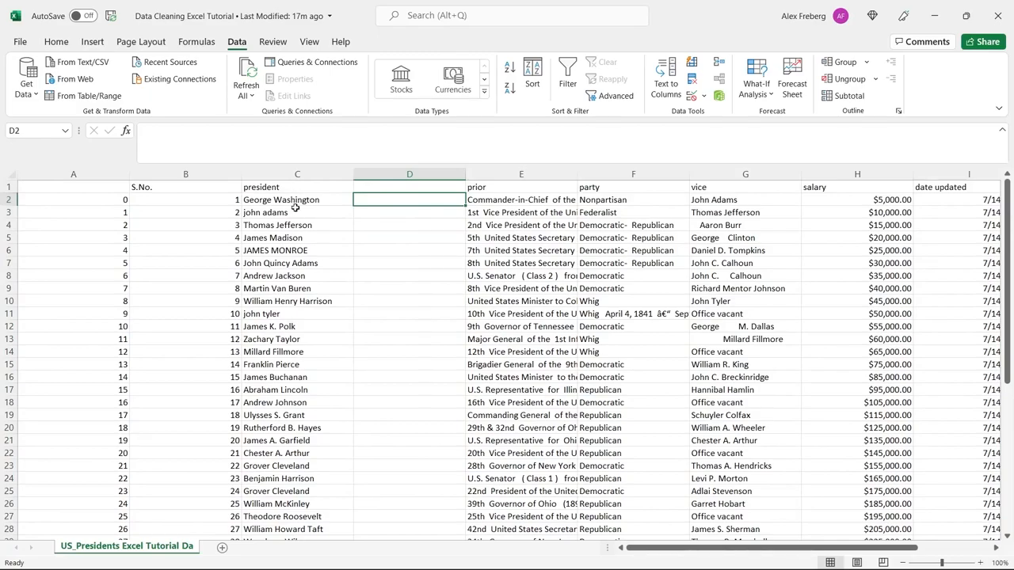
{"action": "left_click", "coordinate": [297, 212]}
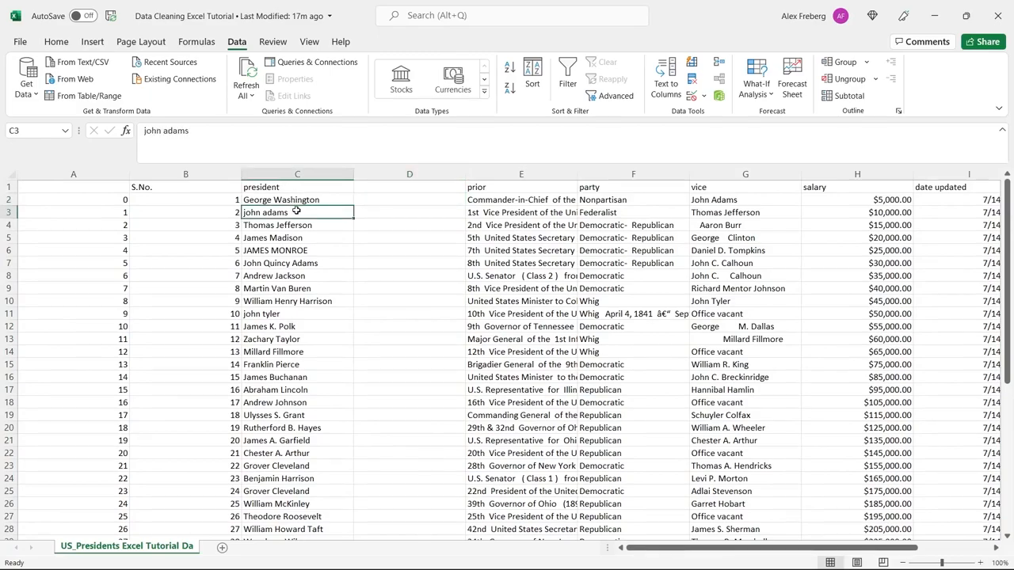
{"action": "left_click", "coordinate": [410, 198]}
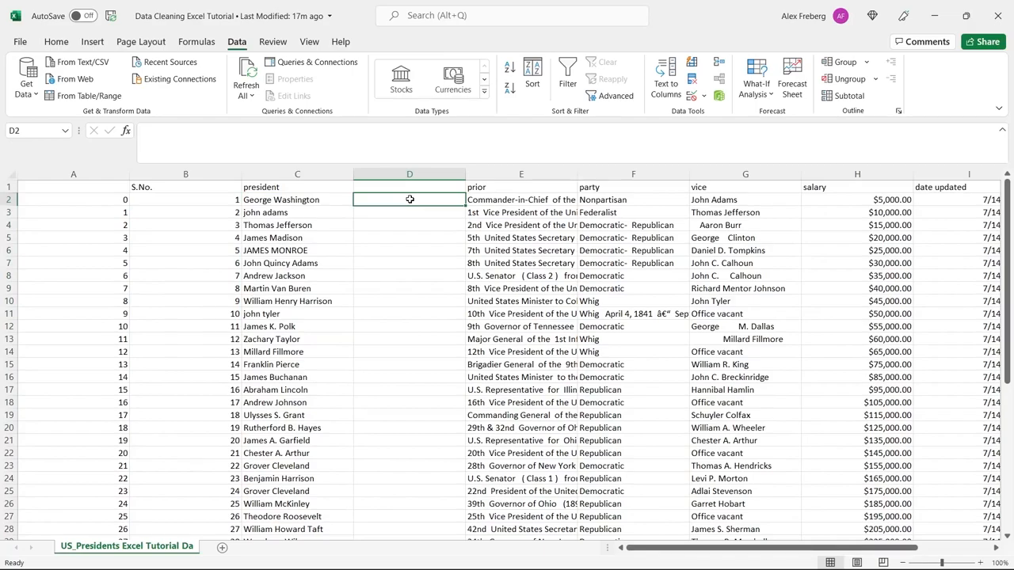
{"action": "type", "text": "=UPPER("}
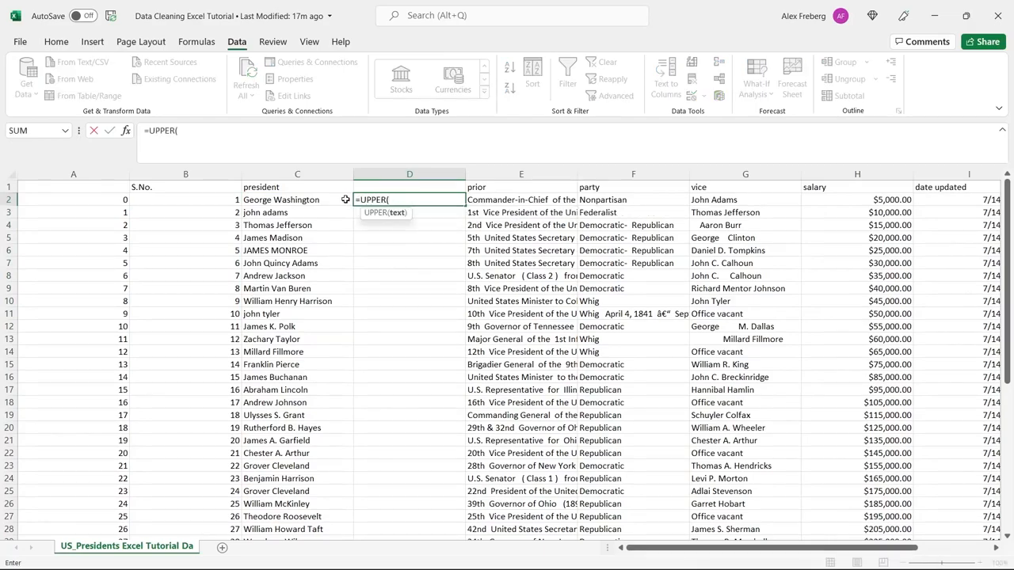
{"action": "left_click", "coordinate": [297, 200]}
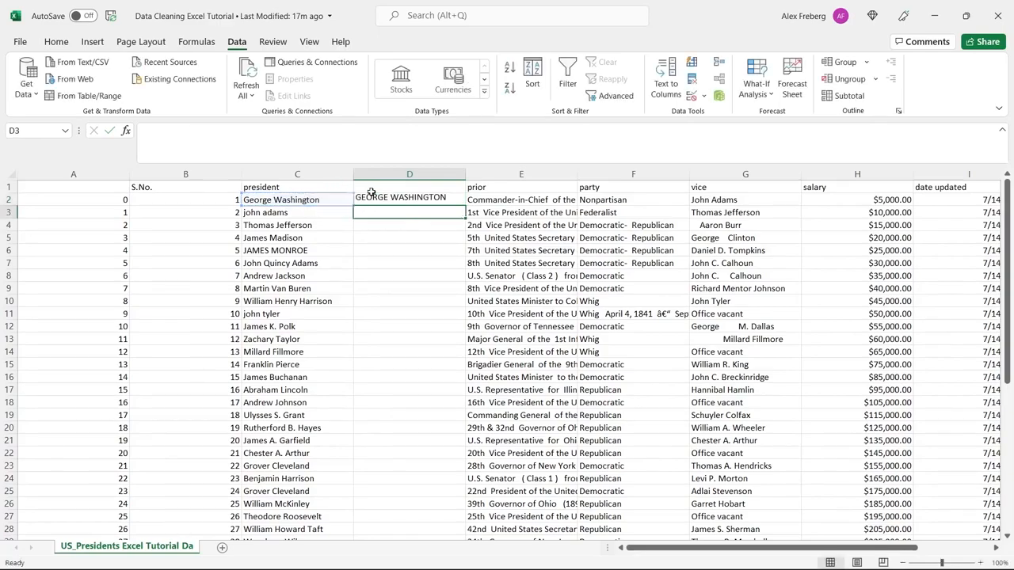
{"action": "left_click", "coordinate": [408, 199]}
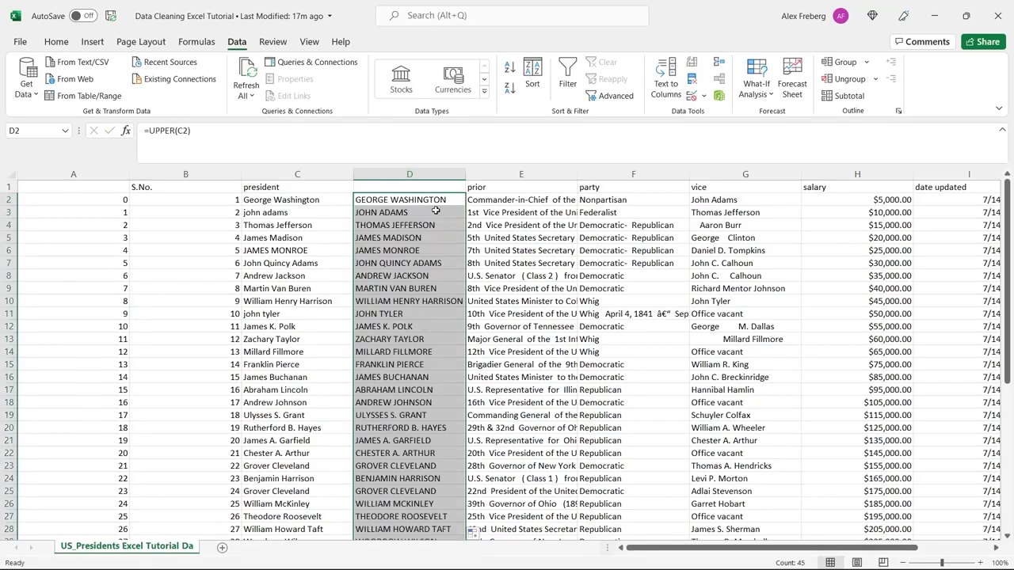
Step: Replace the helper formula with =PROPER(C2) and head column D 'president-fixed'
{"action": "left_click", "coordinate": [409, 225]}
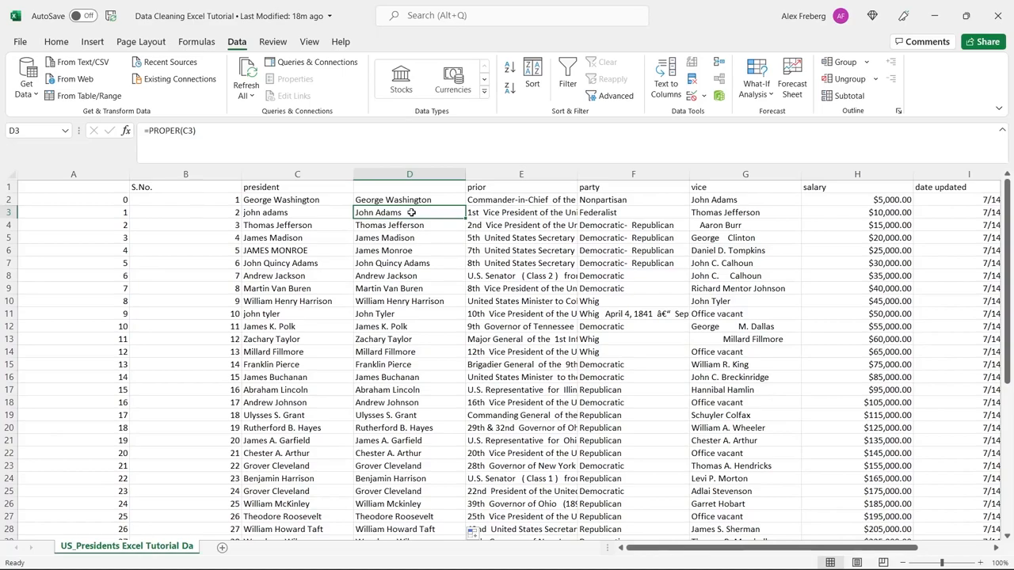
{"action": "mouse_move", "coordinate": [424, 370]}
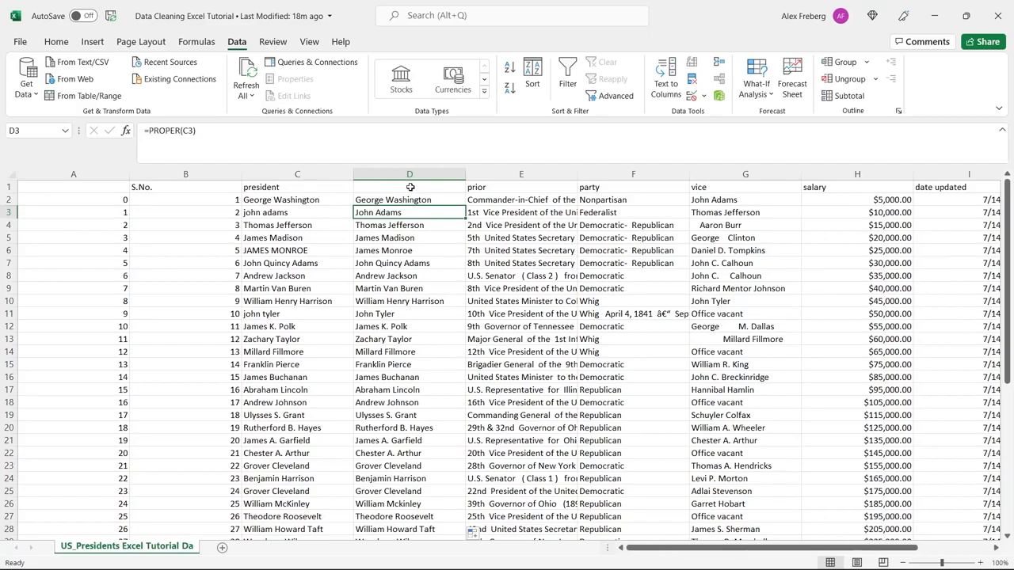
{"action": "left_click", "coordinate": [297, 251]}
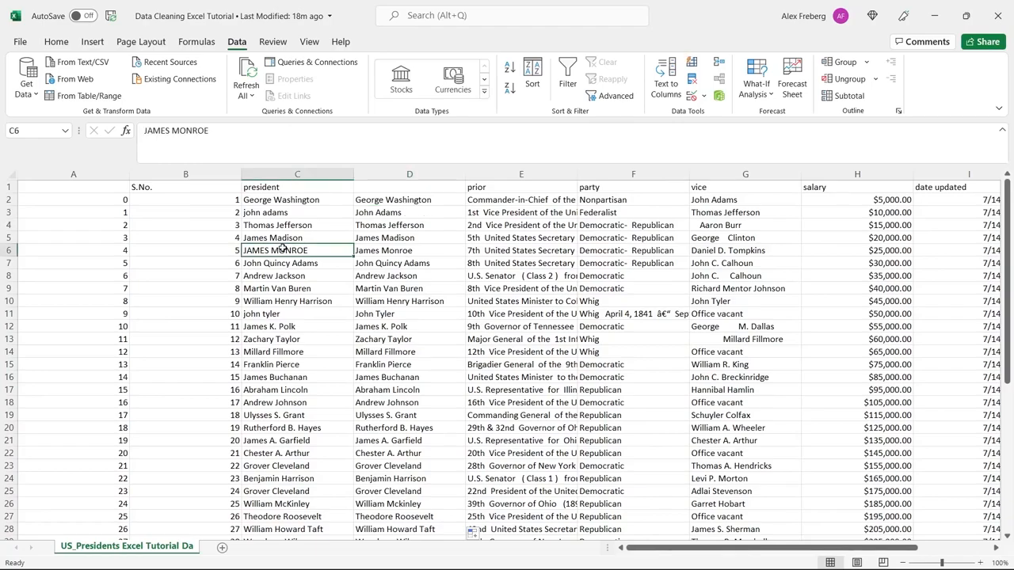
{"action": "left_click", "coordinate": [297, 212]}
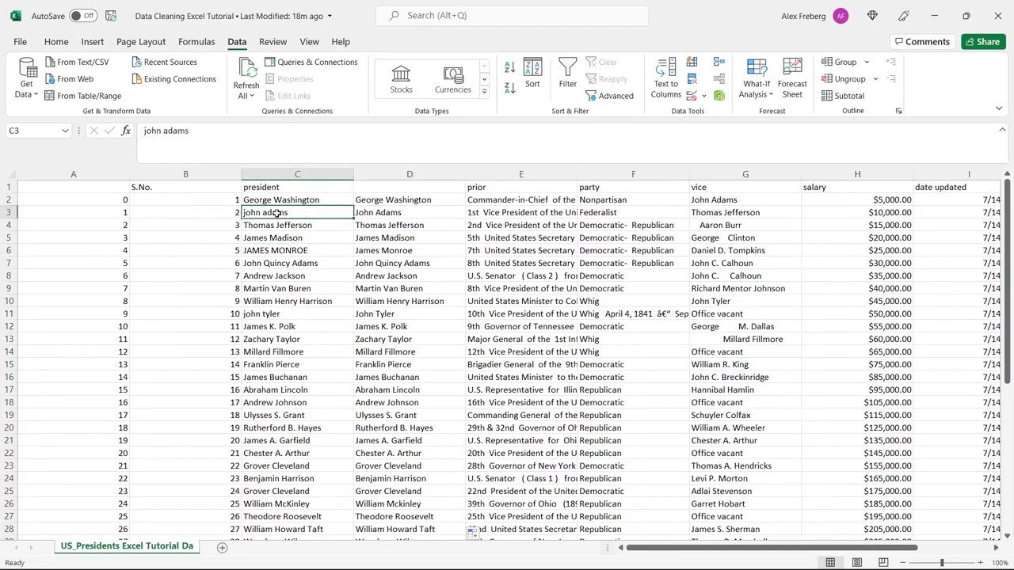
{"action": "type", "text": "=PROPER(C2)"}
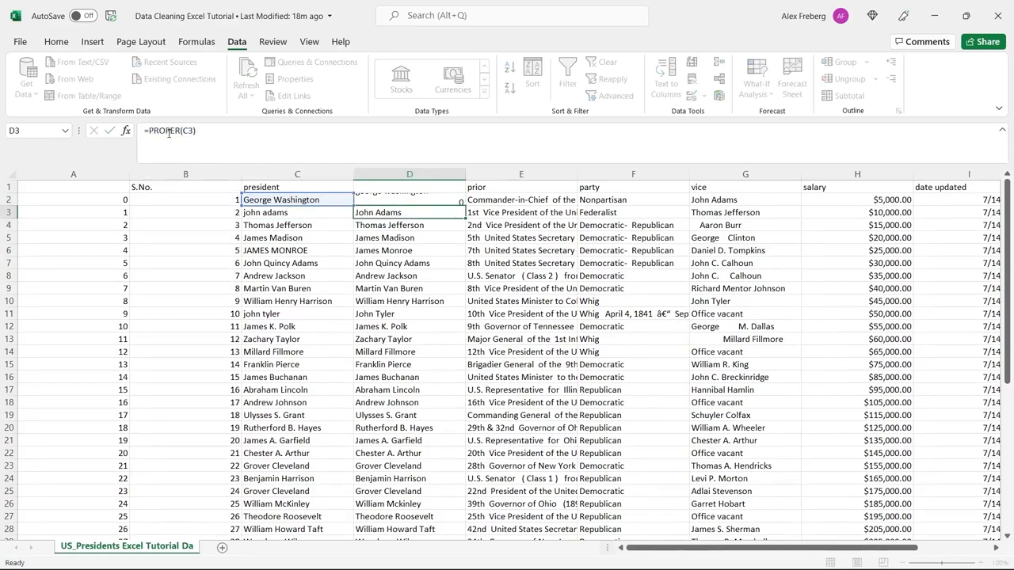
{"action": "left_click", "coordinate": [410, 199]}
{"action": "type", "text": "president-"}
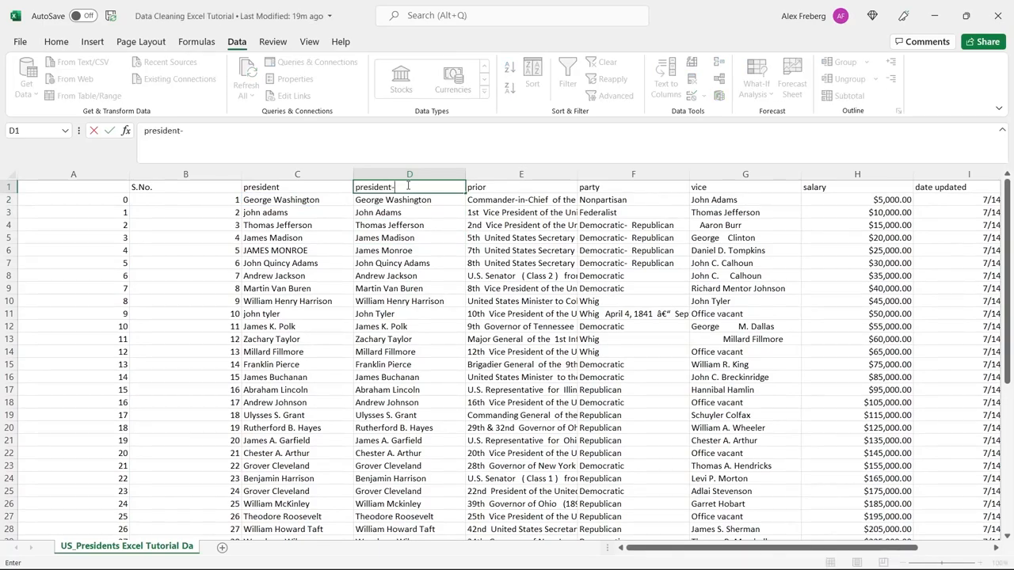
{"action": "key", "text": "enter"}
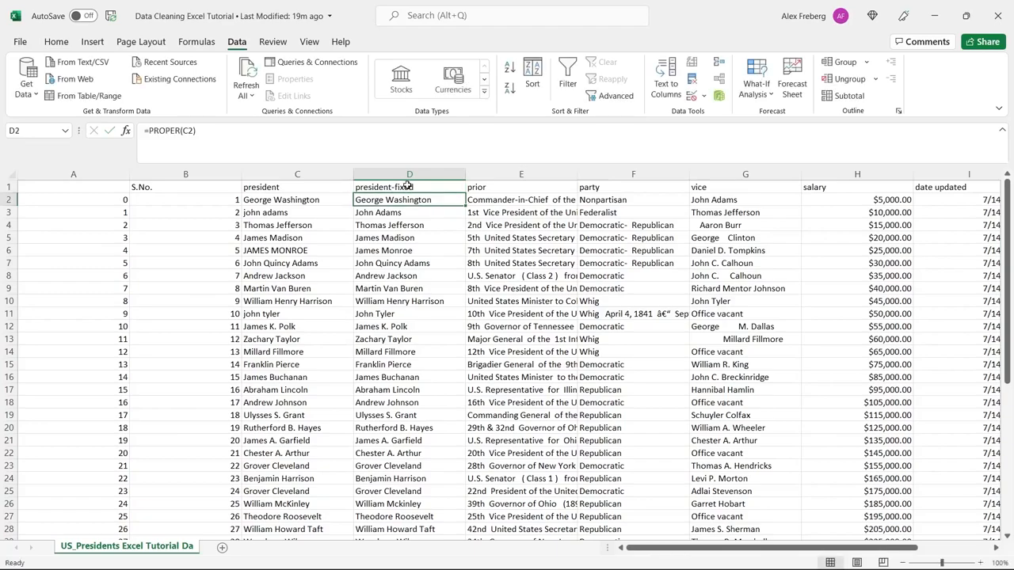
{"action": "mouse_move", "coordinate": [304, 243]}
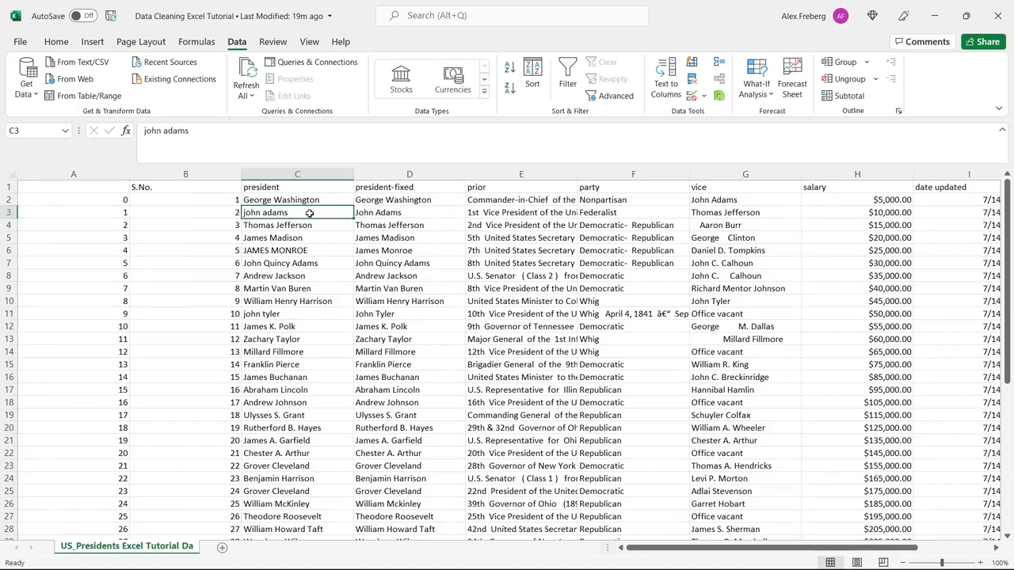
{"action": "left_click", "coordinate": [297, 250]}
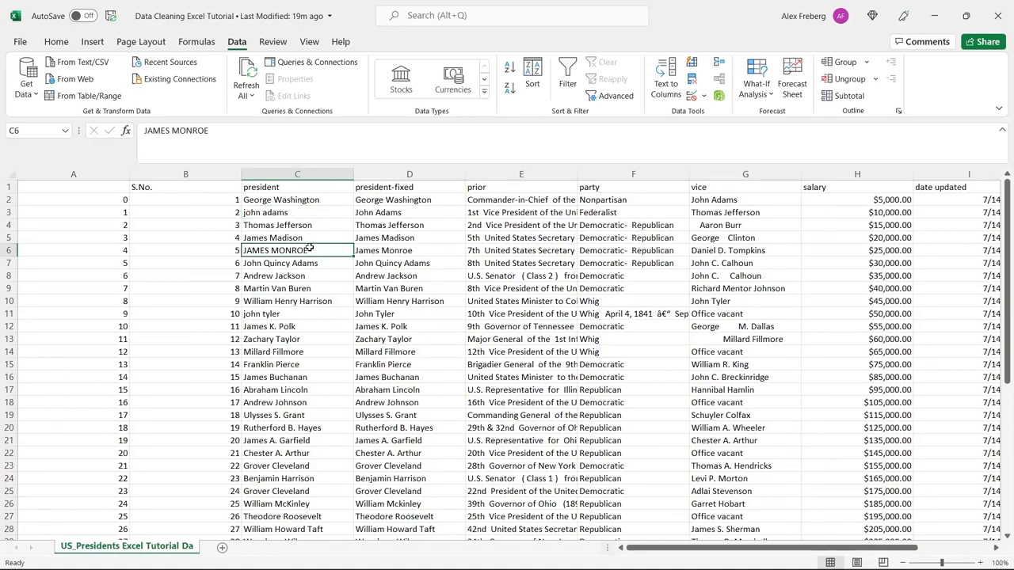
{"action": "left_click", "coordinate": [297, 212]}
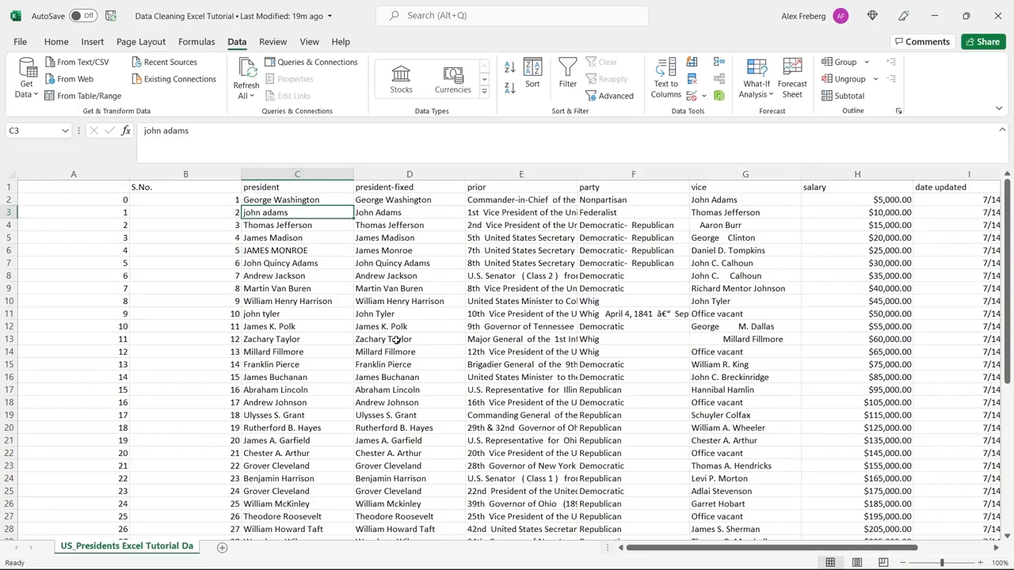
{"action": "mouse_move", "coordinate": [443, 312]}
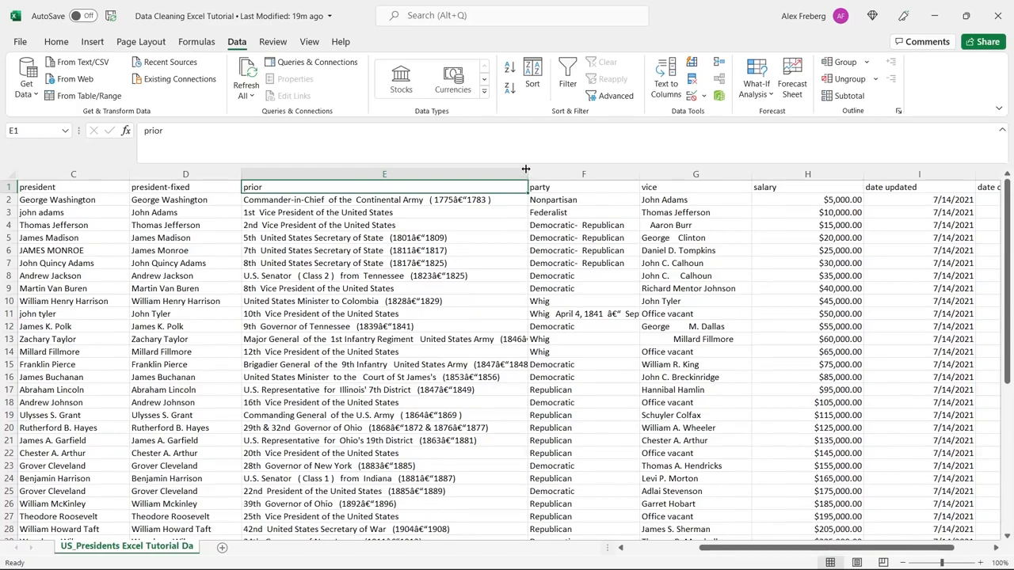
Step: Narrow column E and filter the party column to Republican and Republicans
{"action": "left_click_drag", "start_coordinate": [526, 174], "coordinate": [393, 174]}
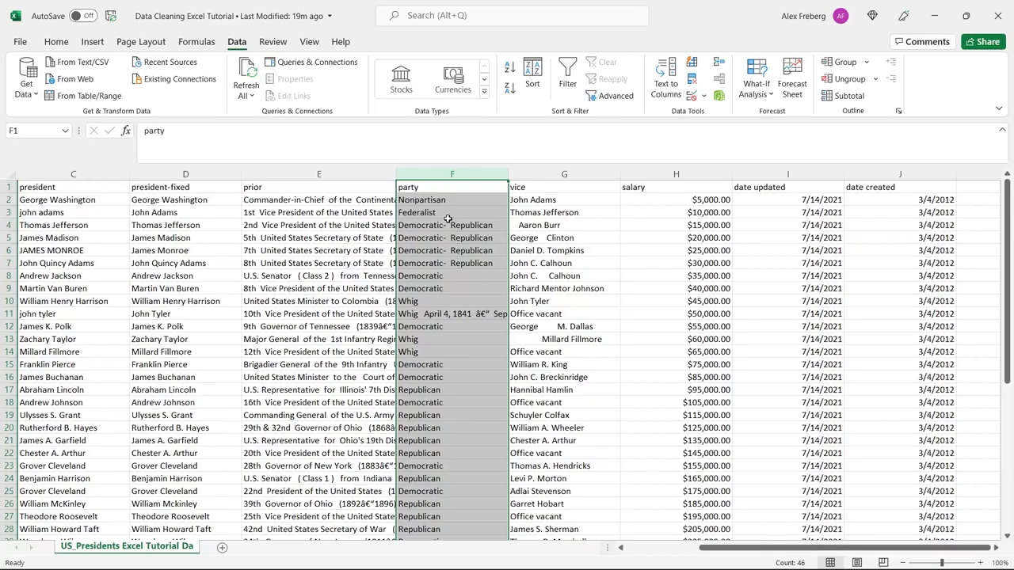
{"action": "mouse_move", "coordinate": [471, 297]}
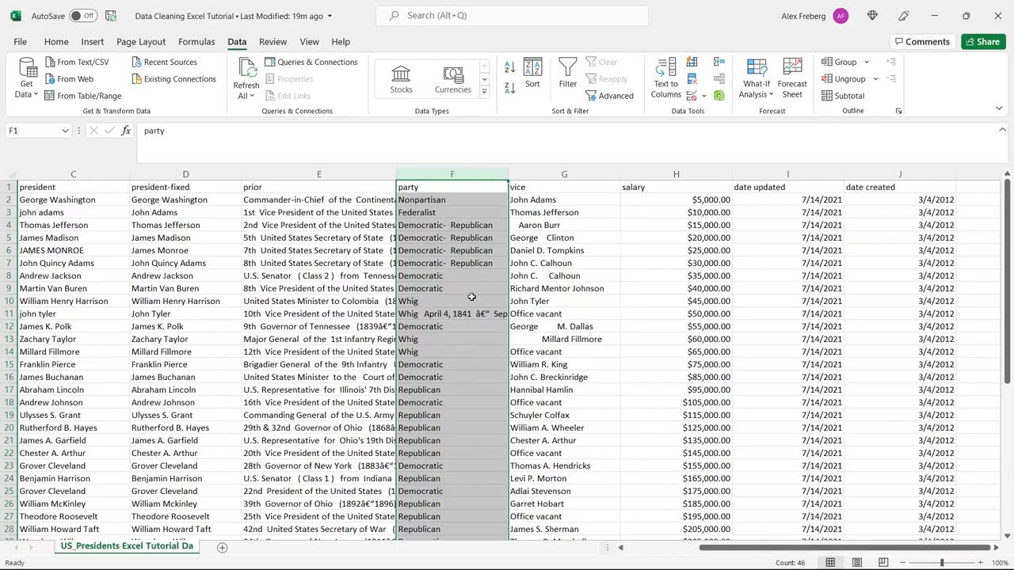
{"action": "left_click", "coordinate": [452, 301]}
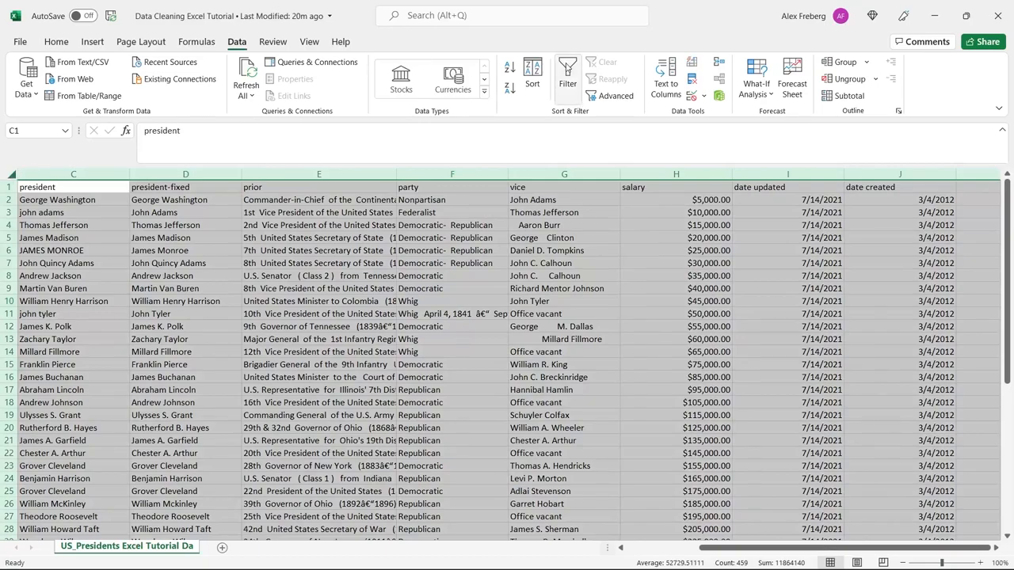
{"action": "left_click", "coordinate": [494, 186]}
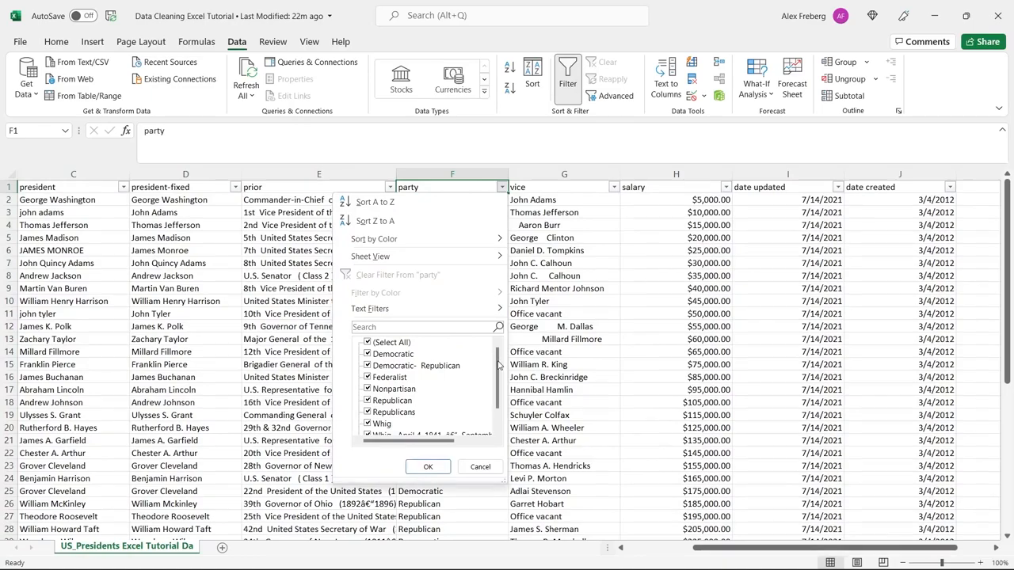
{"action": "scroll", "scroll_direction": "down", "scroll_amount": 3}
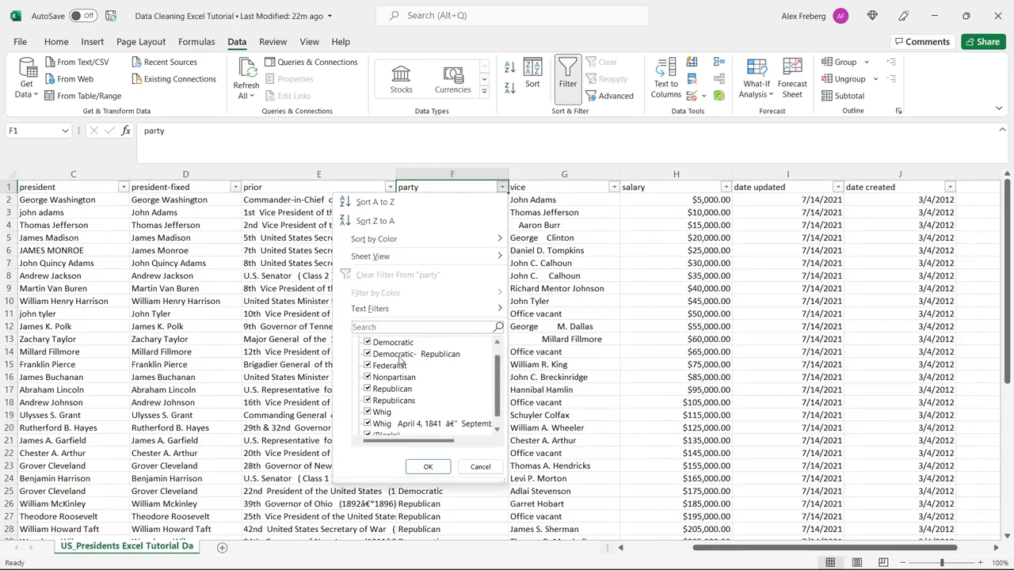
{"action": "mouse_move", "coordinate": [410, 384]}
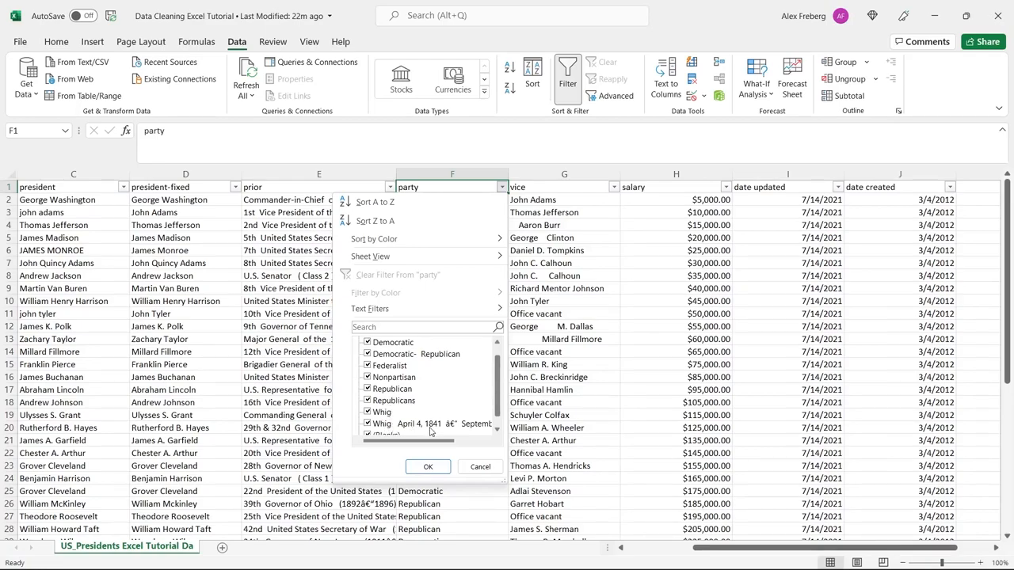
{"action": "scroll", "scroll_direction": "down", "scroll_amount": 3}
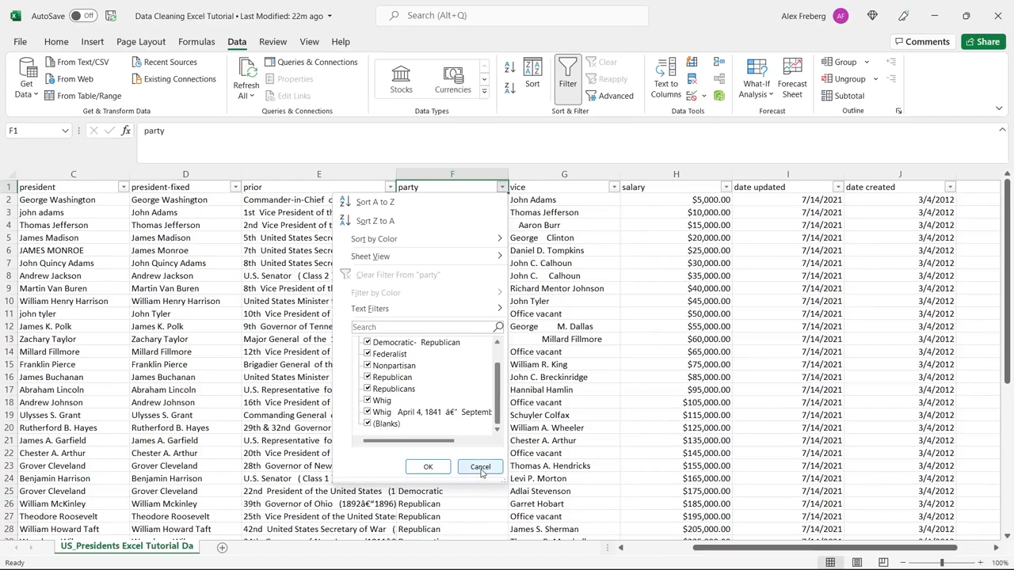
{"action": "mouse_move", "coordinate": [469, 374]}
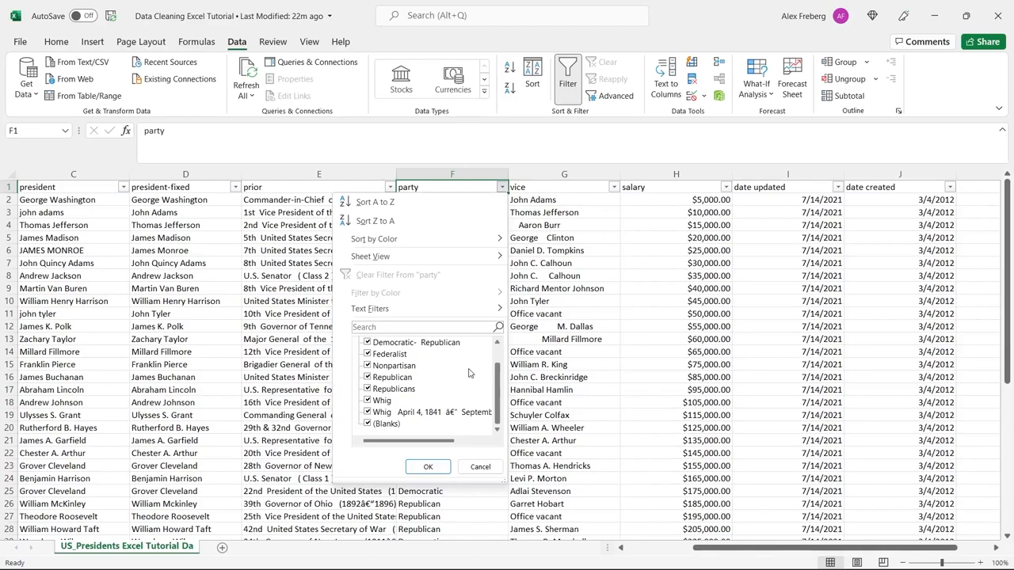
{"action": "mouse_move", "coordinate": [420, 377]}
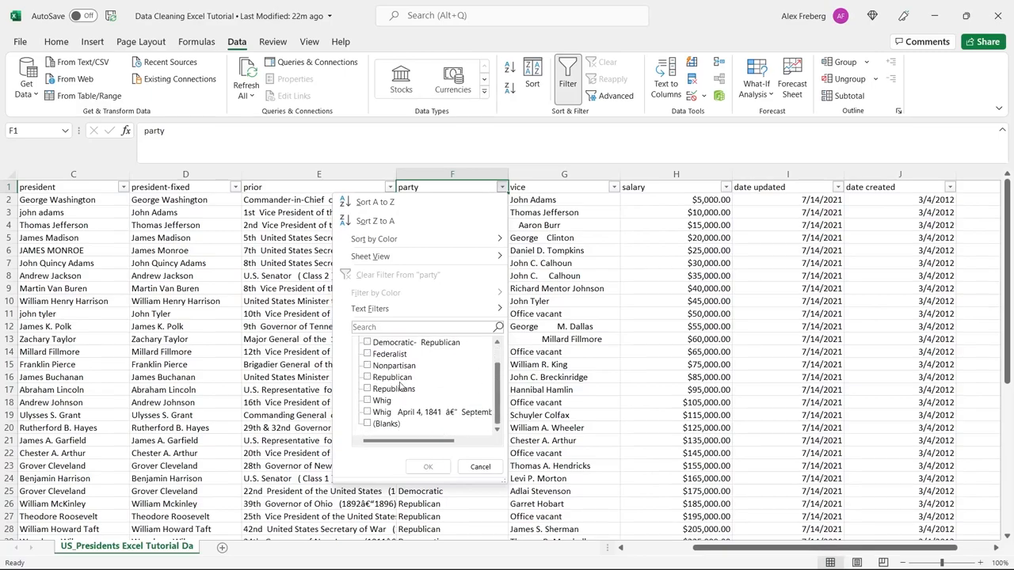
{"action": "left_click", "coordinate": [368, 389]}
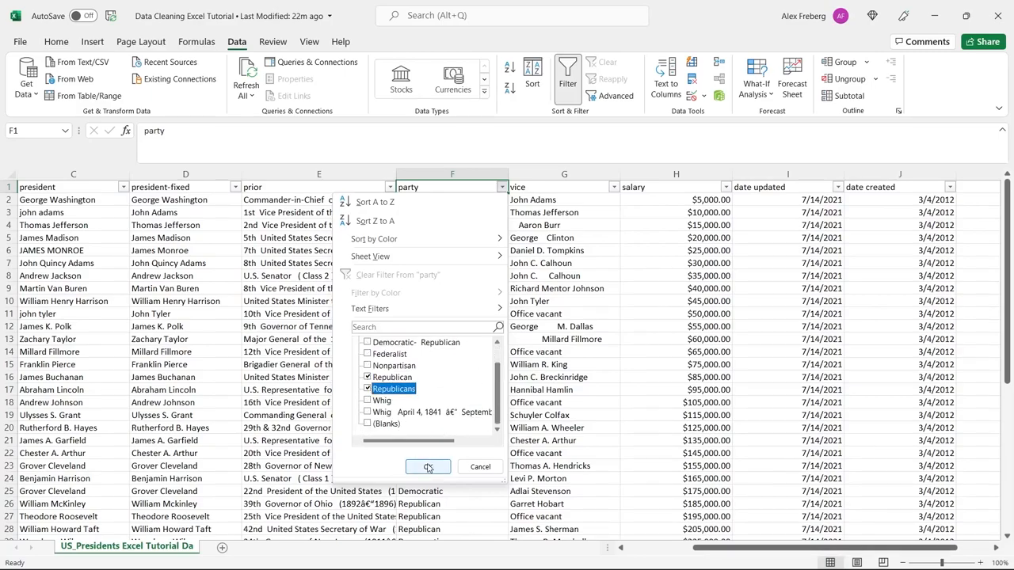
{"action": "left_click", "coordinate": [427, 465]}
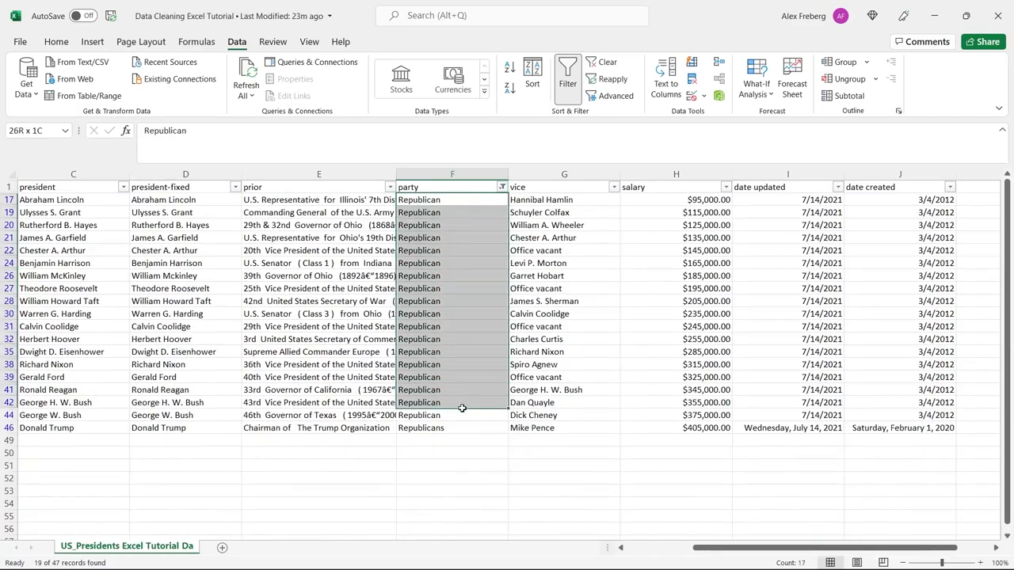
Step: Change Donald Trump's party entry from Republicans to Republican
{"action": "left_click", "coordinate": [451, 427]}
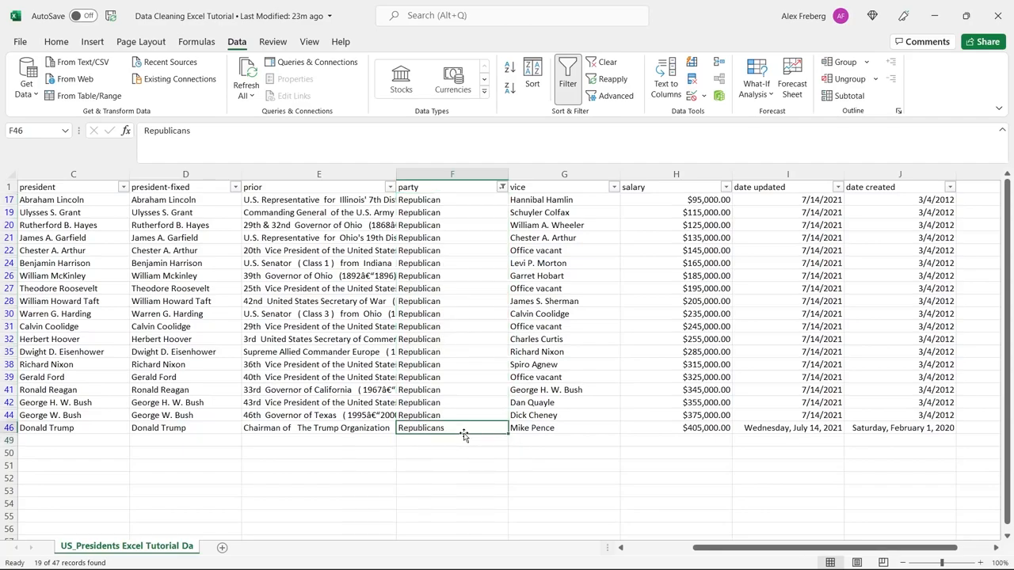
{"action": "mouse_move", "coordinate": [470, 415]}
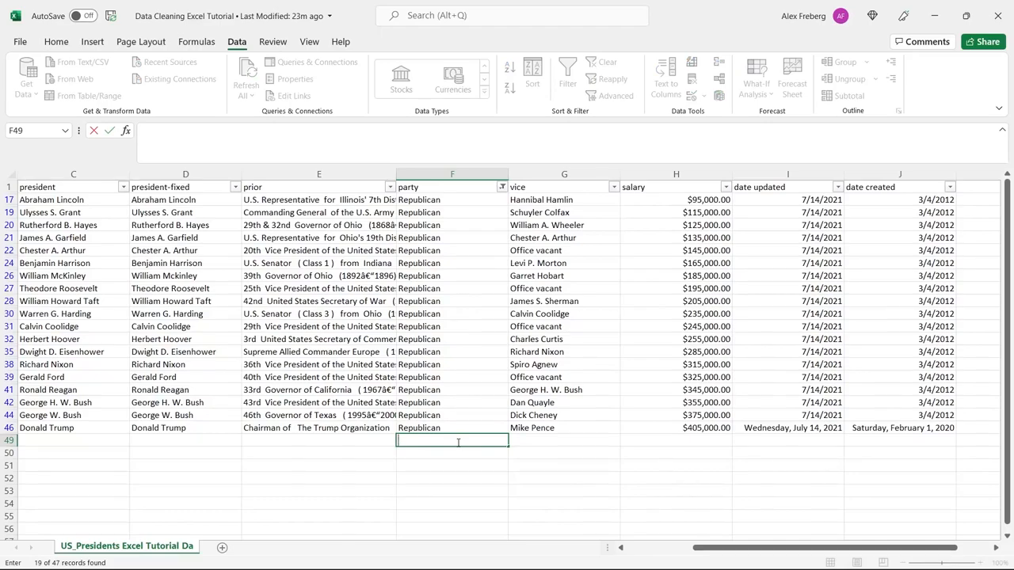
{"action": "left_click", "coordinate": [451, 453]}
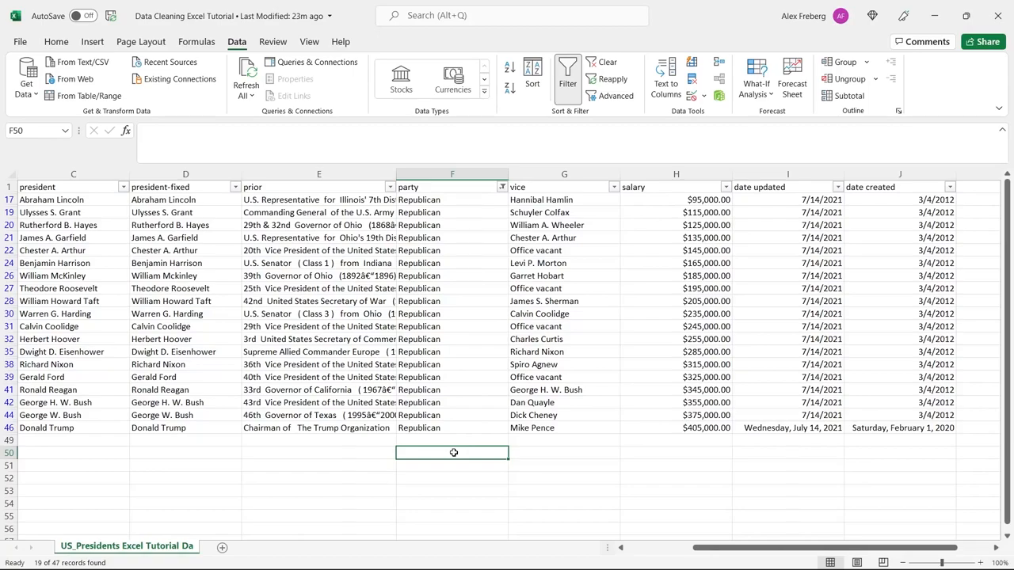
{"action": "mouse_move", "coordinate": [471, 395]}
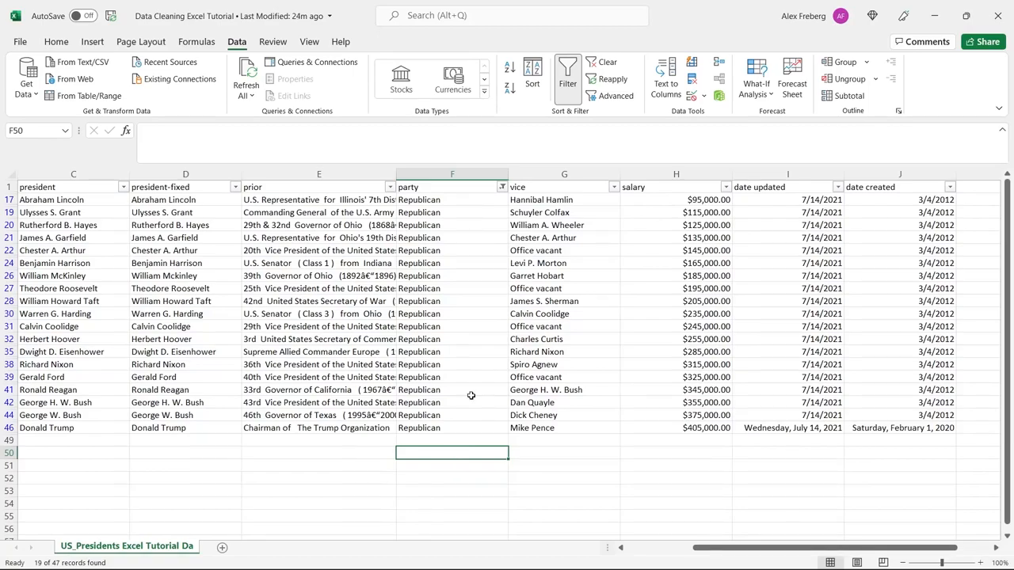
{"action": "left_click", "coordinate": [501, 187]}
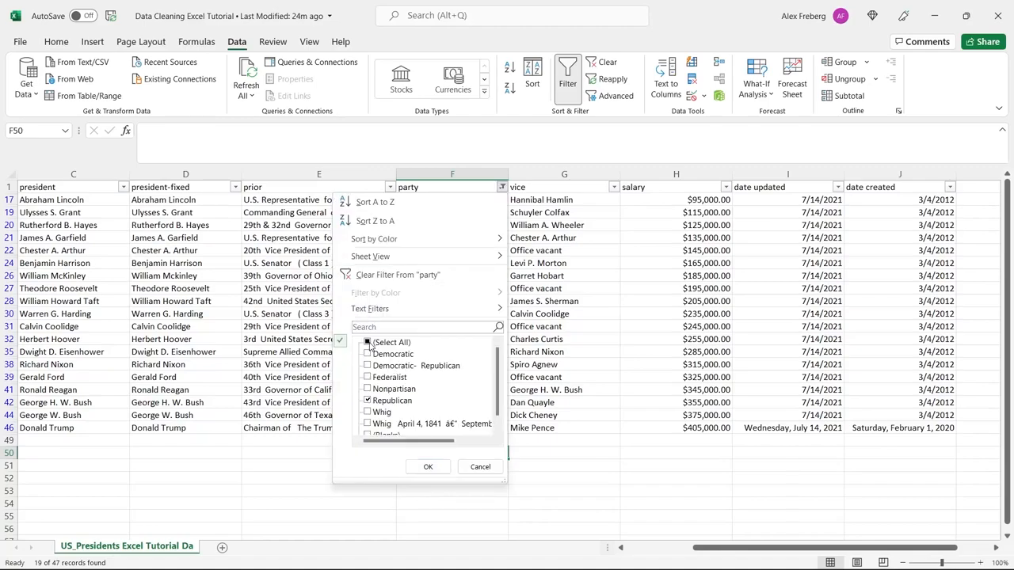
Step: Filter to the Whig rows and remove the stray dates from John Tyler's party cell
{"action": "left_click", "coordinate": [381, 401]}
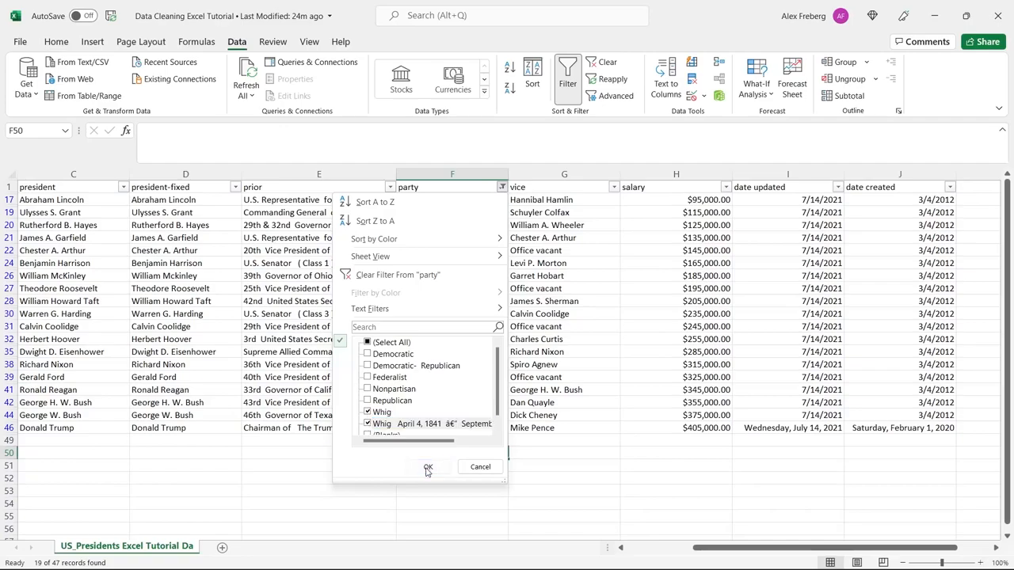
{"action": "left_click", "coordinate": [428, 466]}
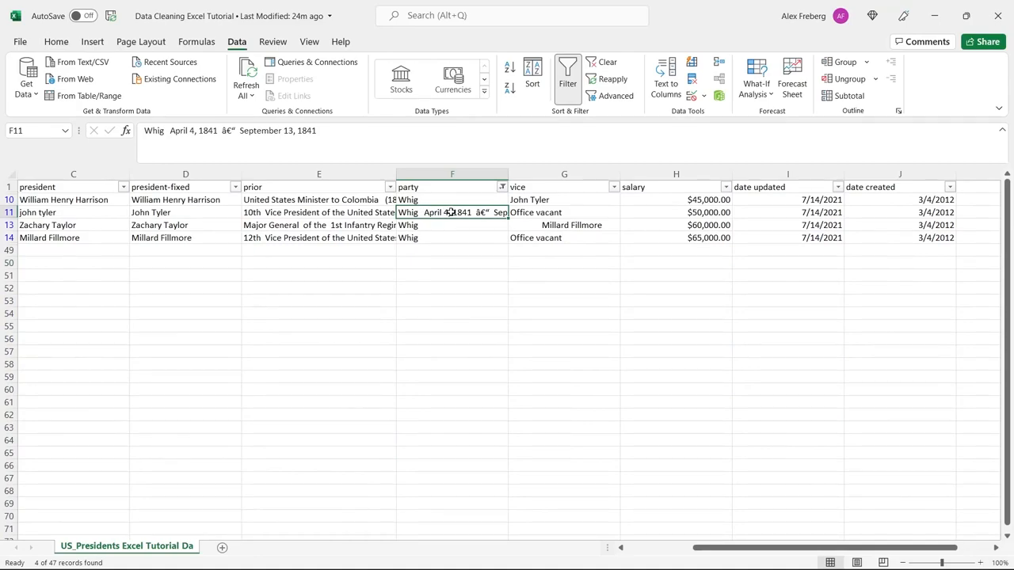
{"action": "left_click", "coordinate": [452, 225]}
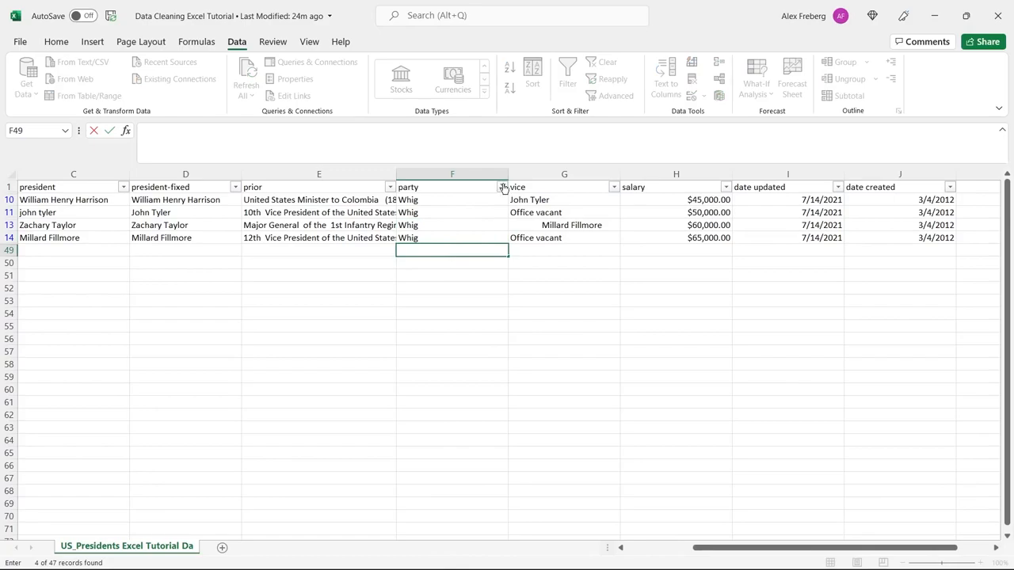
Step: Select all party values and clear the party filter to show every row
{"action": "left_click", "coordinate": [502, 187]}
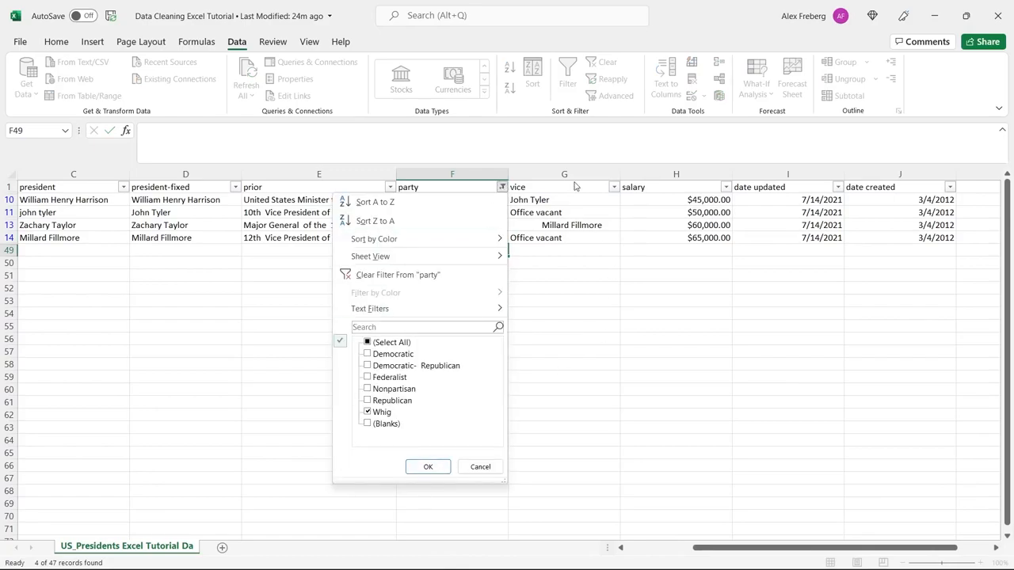
{"action": "mouse_move", "coordinate": [595, 322]}
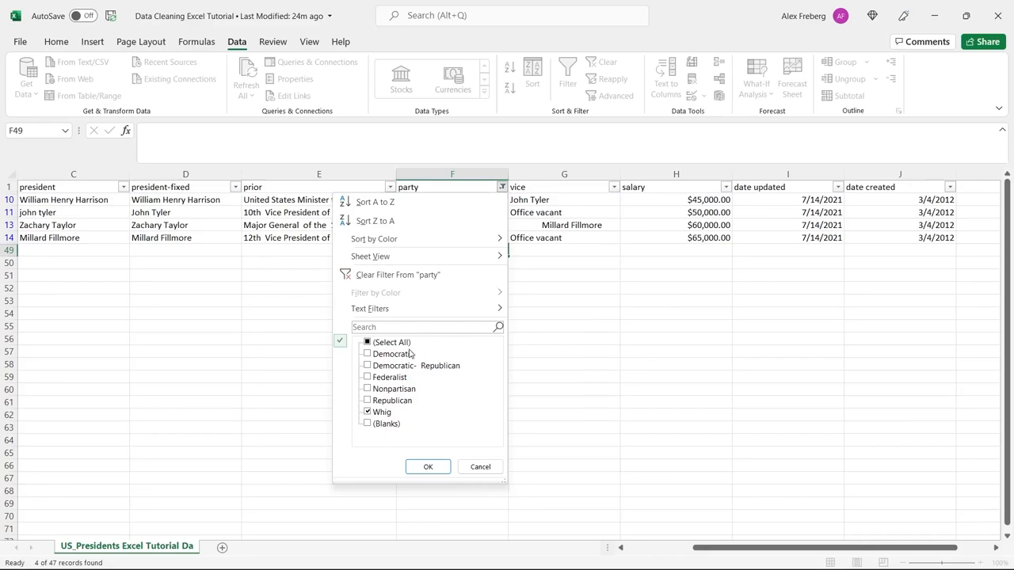
{"action": "left_click", "coordinate": [367, 341]}
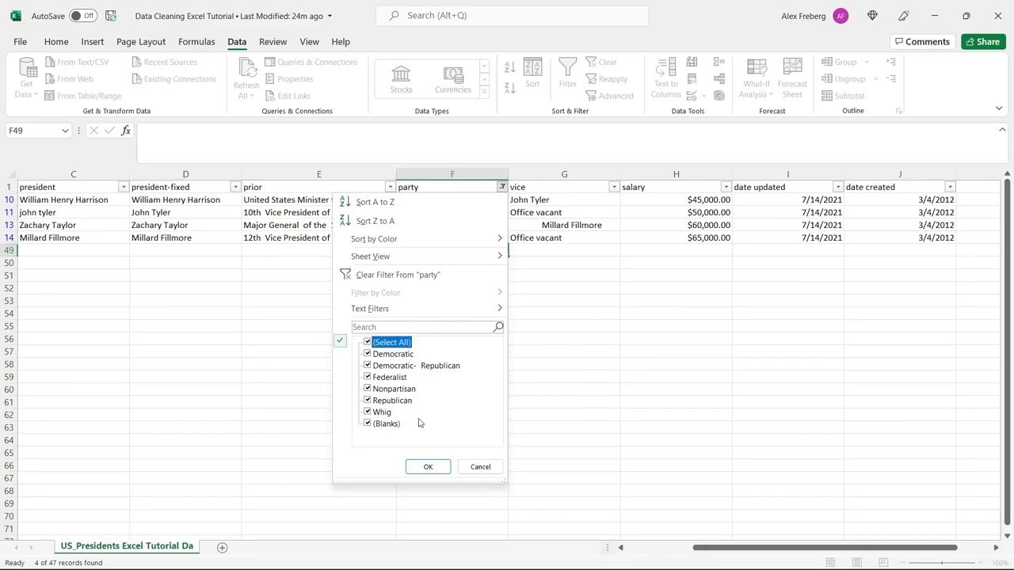
{"action": "mouse_move", "coordinate": [428, 433]}
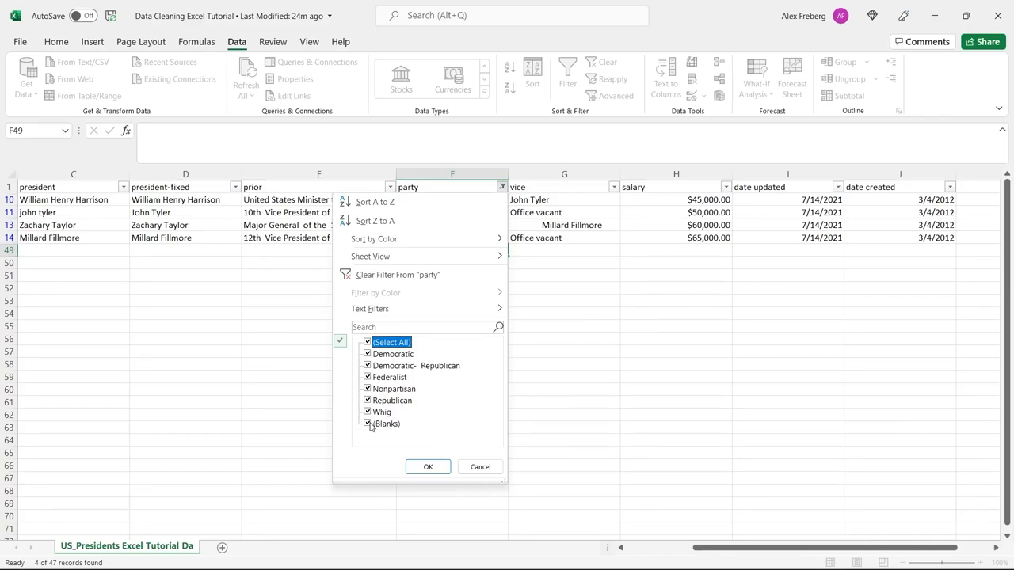
{"action": "mouse_move", "coordinate": [369, 426]}
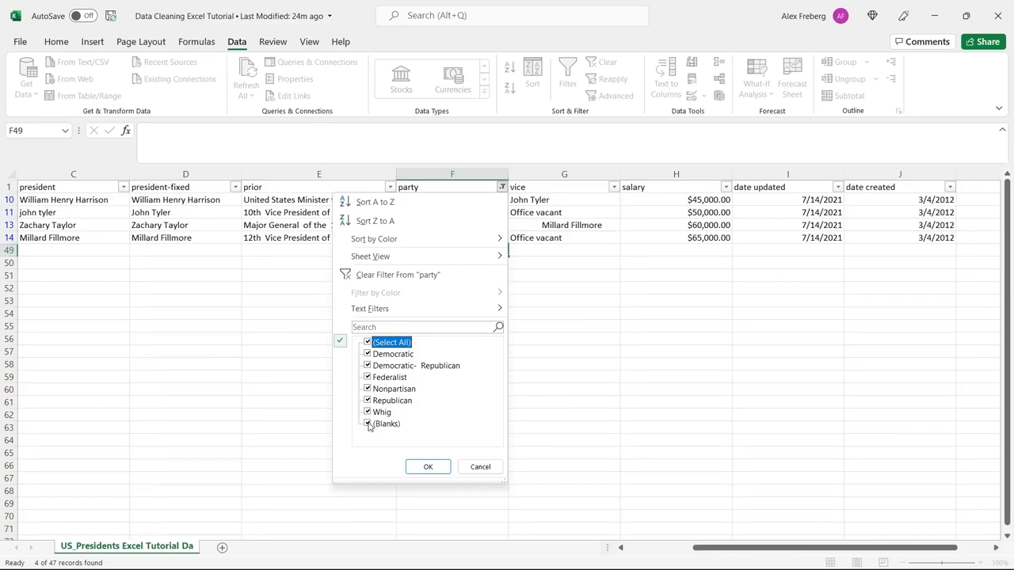
{"action": "left_click", "coordinate": [367, 342]}
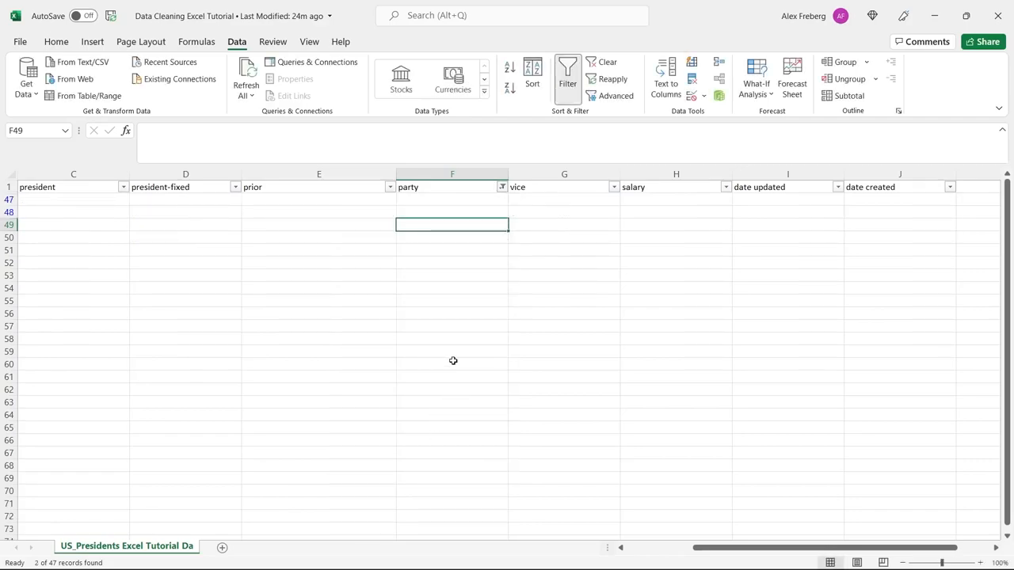
{"action": "mouse_move", "coordinate": [64, 194]}
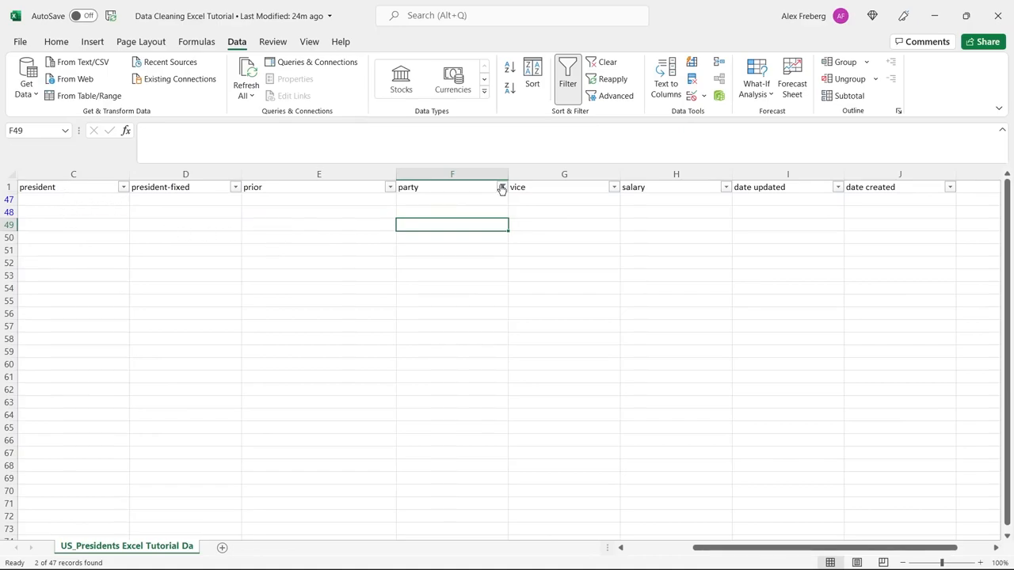
{"action": "left_click", "coordinate": [501, 187]}
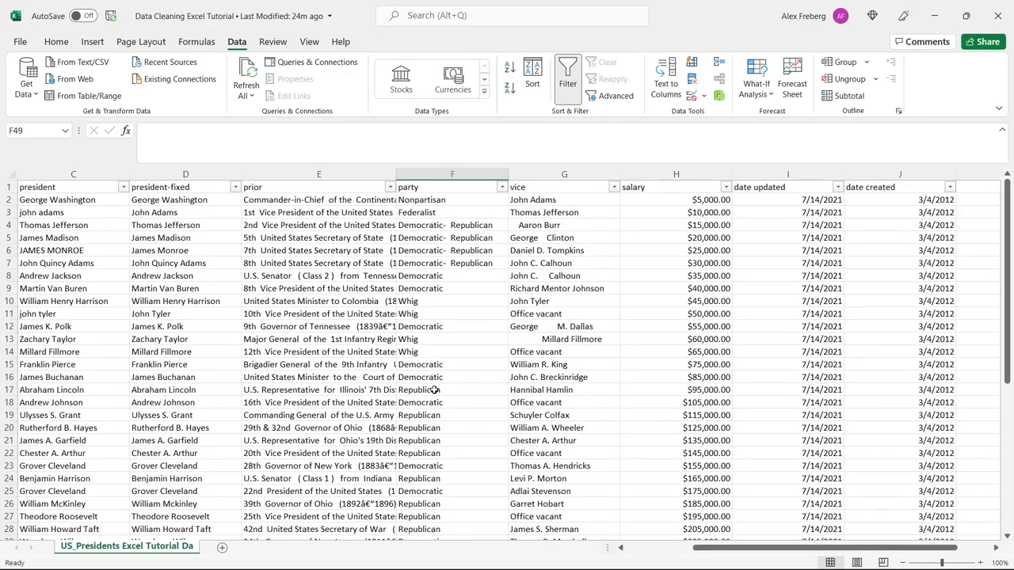
Step: Scroll to the table's end and insert a new column between vice and salary
{"action": "scroll", "scroll_direction": "down", "scroll_amount": 3}
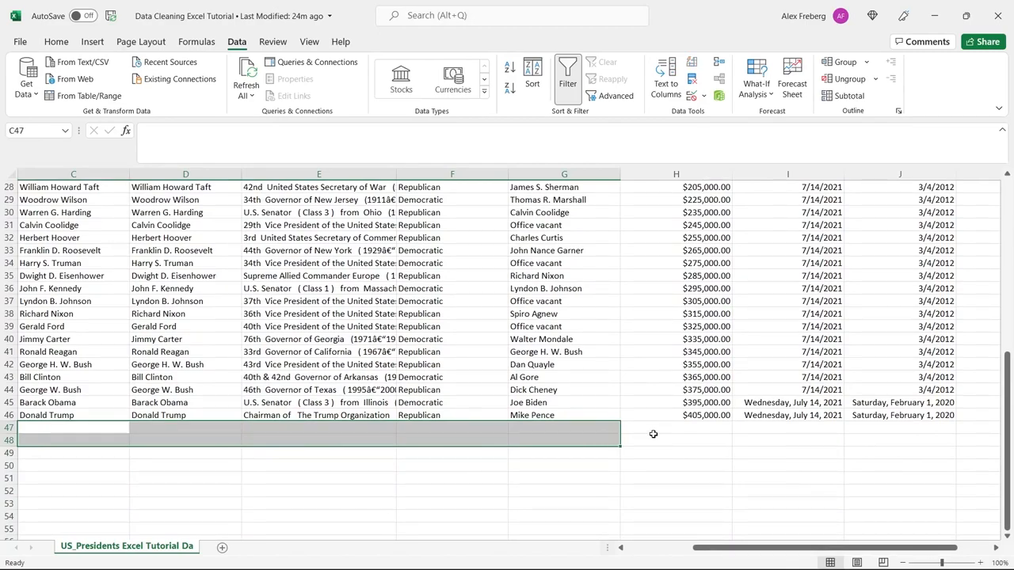
{"action": "left_click", "coordinate": [675, 439]}
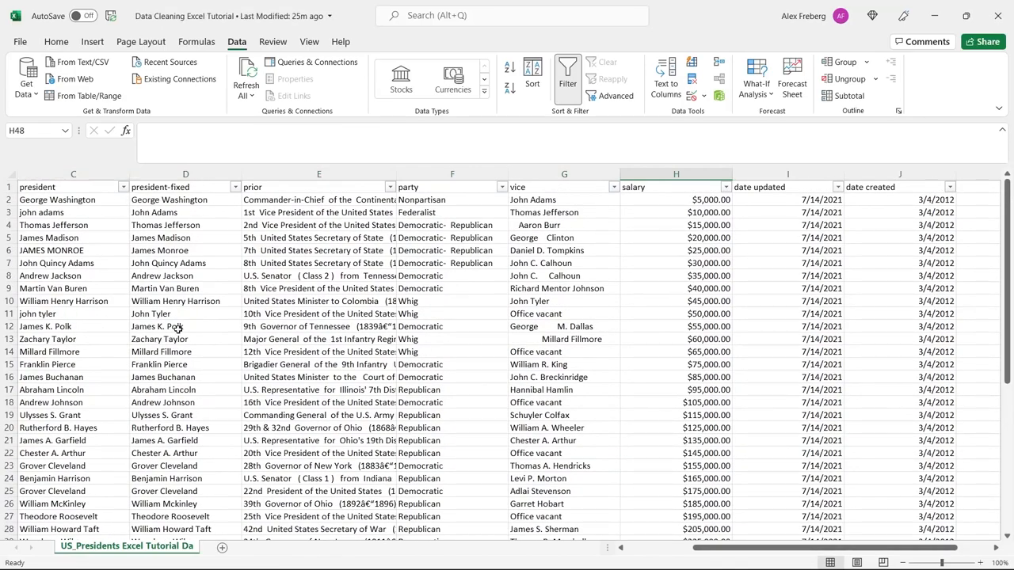
{"action": "mouse_move", "coordinate": [467, 332]}
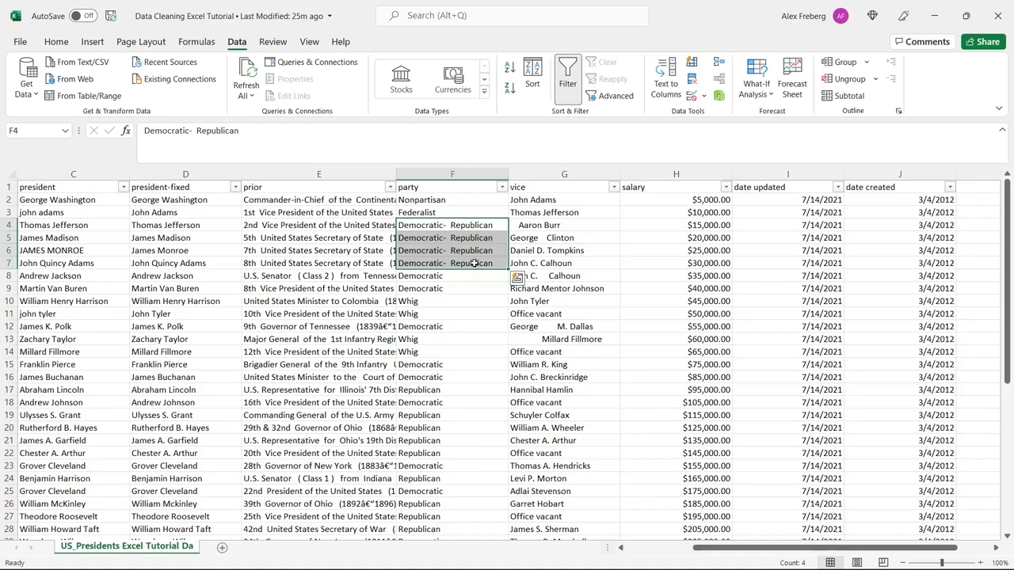
{"action": "mouse_move", "coordinate": [608, 241]}
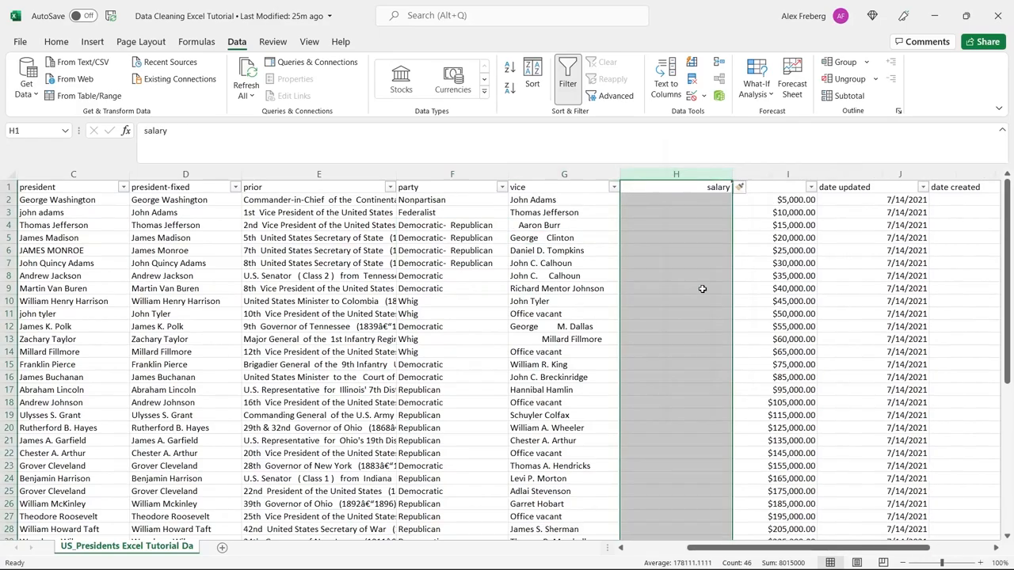
Step: Click in the sheet so the inserted column H finishes updating with a blank header
{"action": "left_click", "coordinate": [676, 199]}
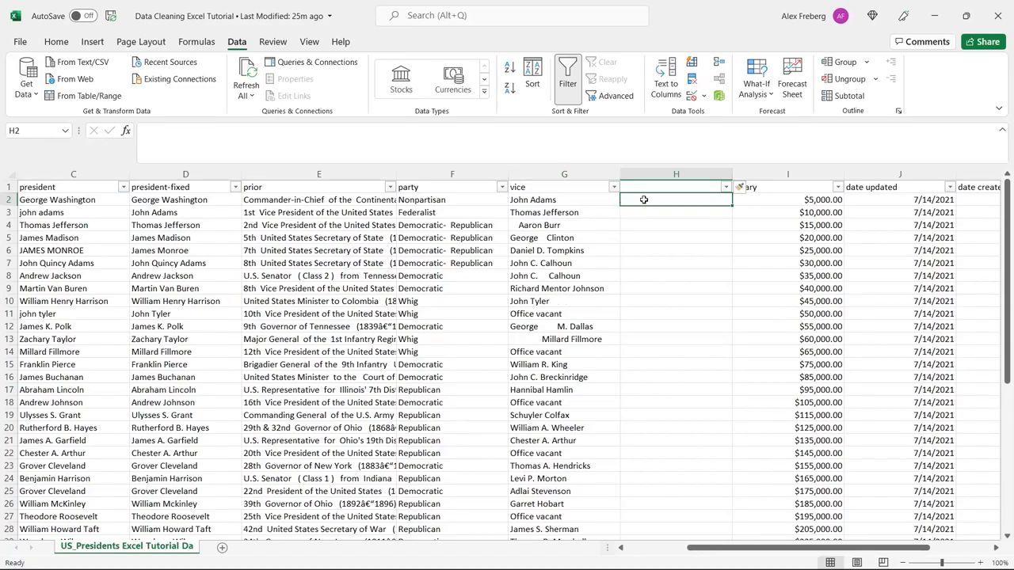
Step: Enter =TRIM(G2) in H2 so trimmed vice-president names fill column H
{"action": "type", "text": "=trim"}
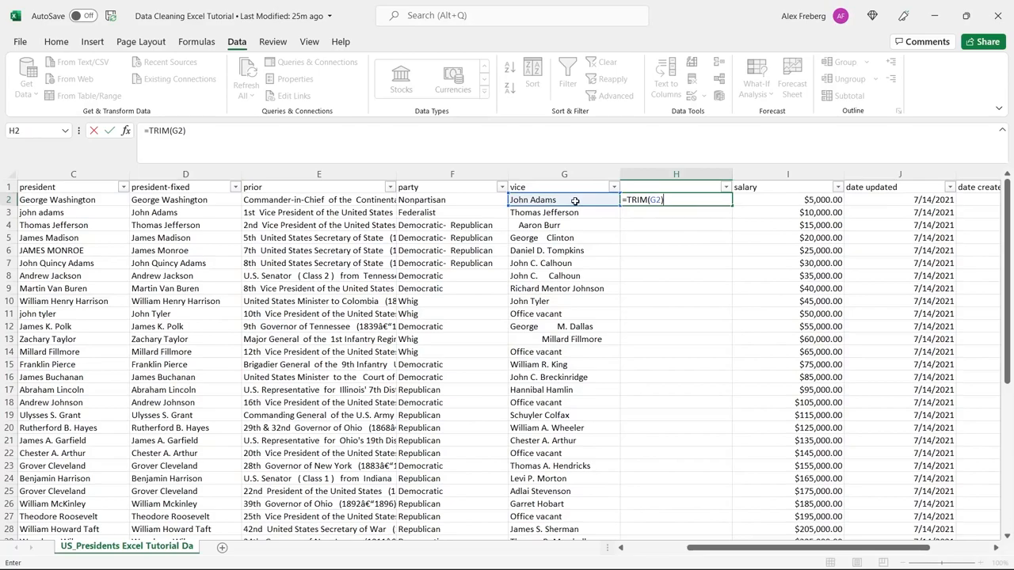
{"action": "key", "text": "Enter"}
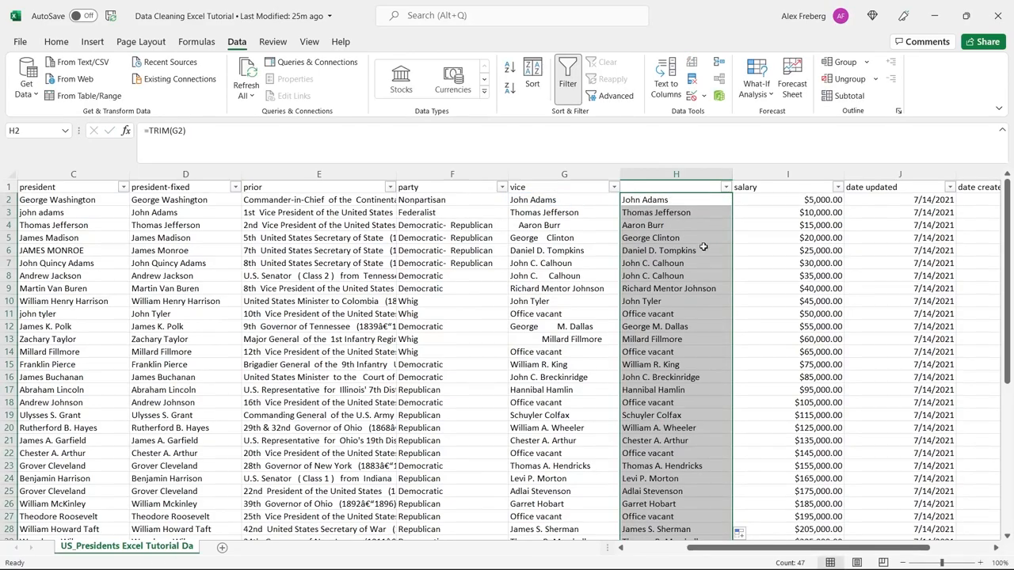
{"action": "left_click", "coordinate": [676, 251]}
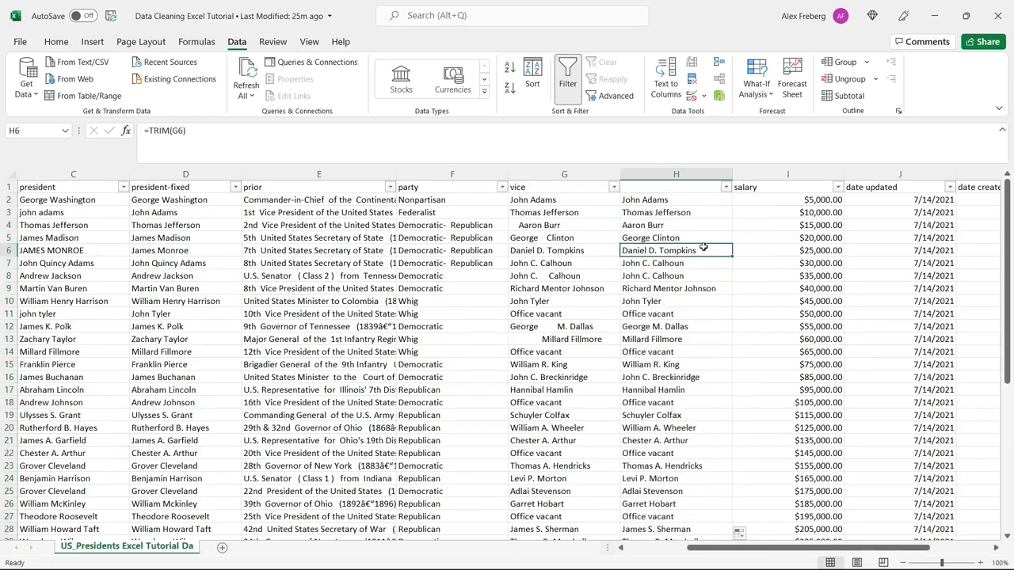
{"action": "mouse_move", "coordinate": [593, 218]}
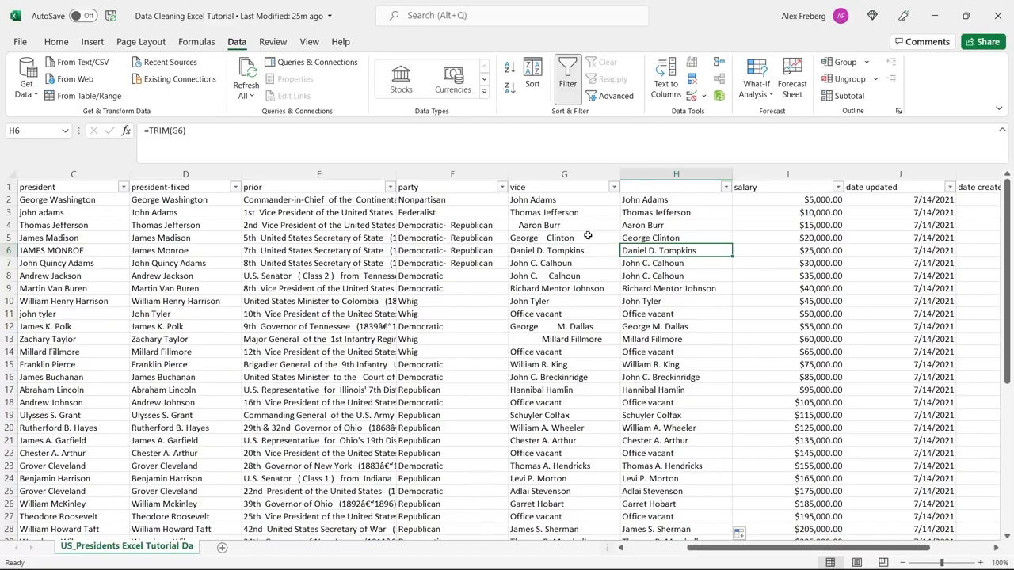
{"action": "mouse_move", "coordinate": [517, 224]}
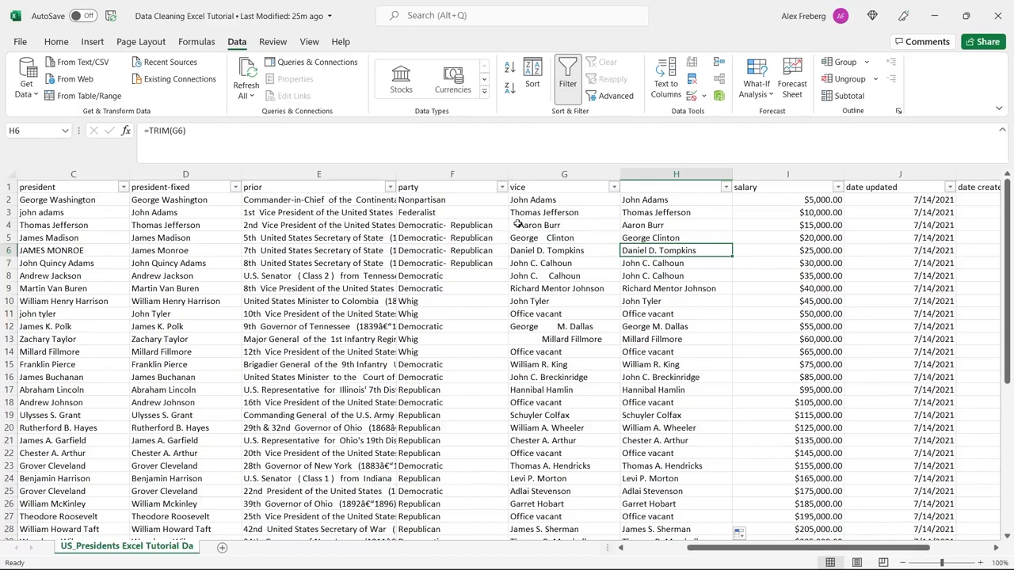
{"action": "mouse_move", "coordinate": [523, 239]}
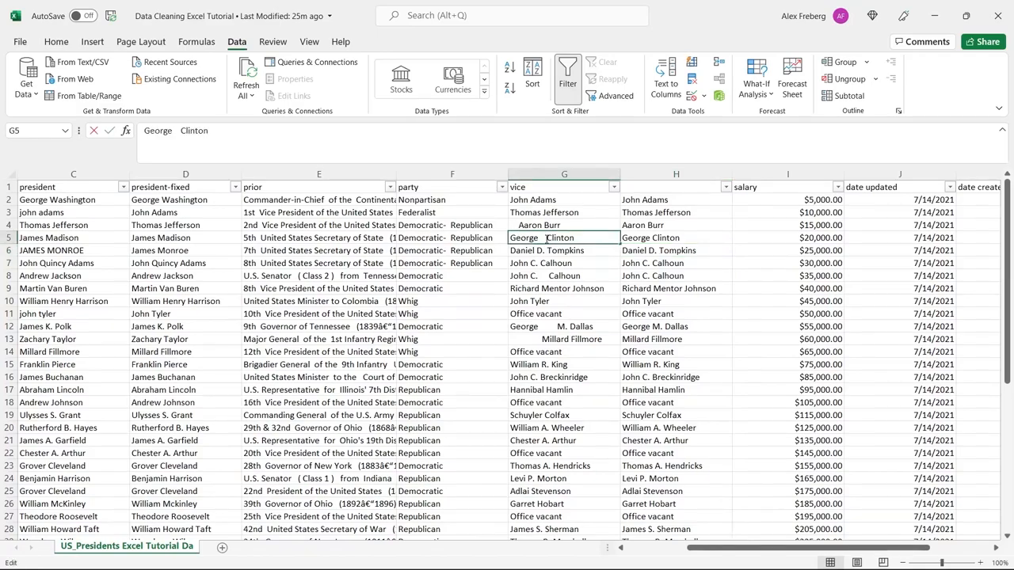
{"action": "left_click", "coordinate": [564, 275]}
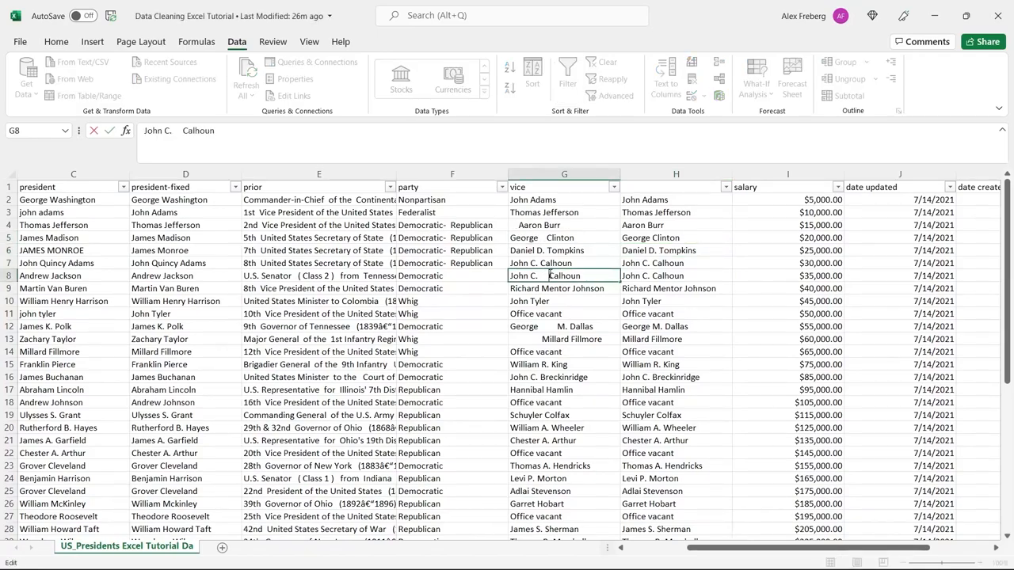
{"action": "mouse_move", "coordinate": [570, 214]}
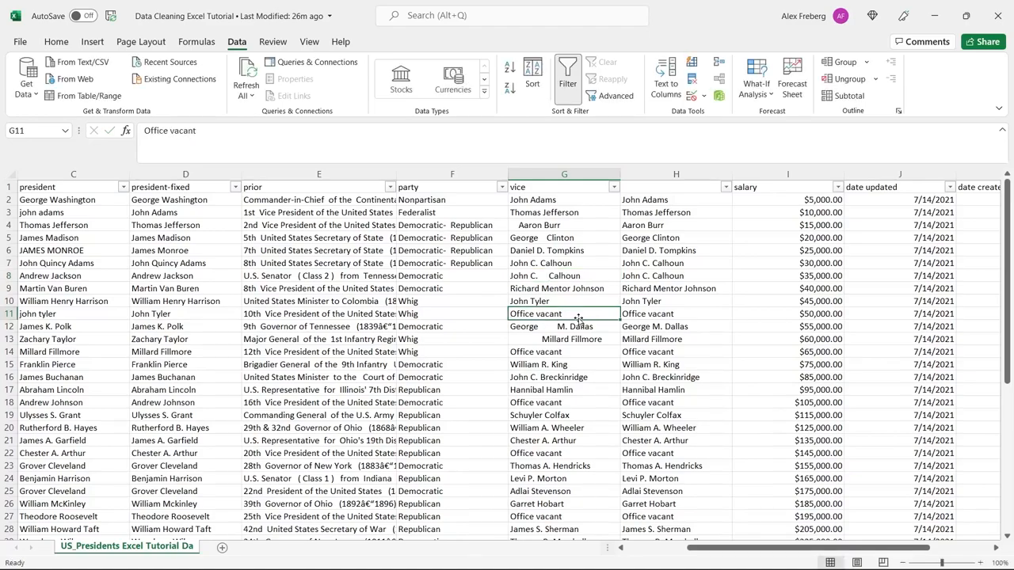
{"action": "mouse_move", "coordinate": [590, 259]}
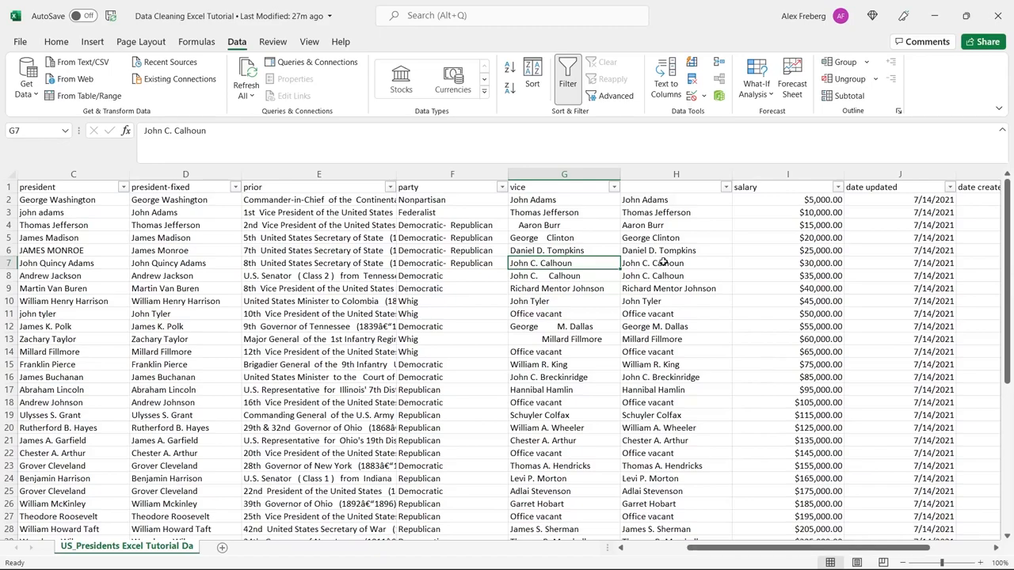
{"action": "mouse_move", "coordinate": [681, 193]}
{"action": "type", "text": "vice"}
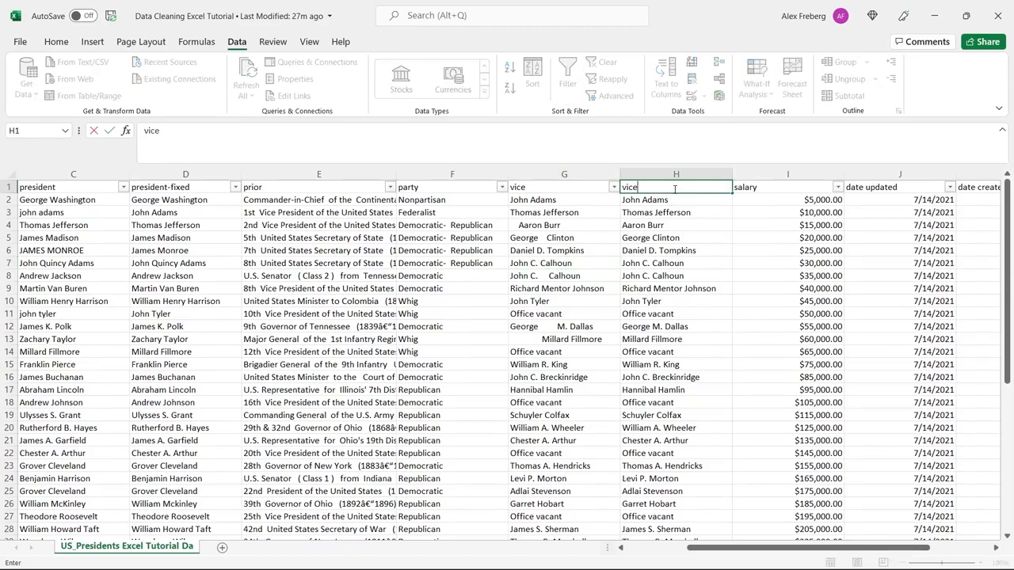
Step: Finish the H1 header as 'vice-fixed' and deselect by clicking outside the table
{"action": "type", "text": "-fie"}
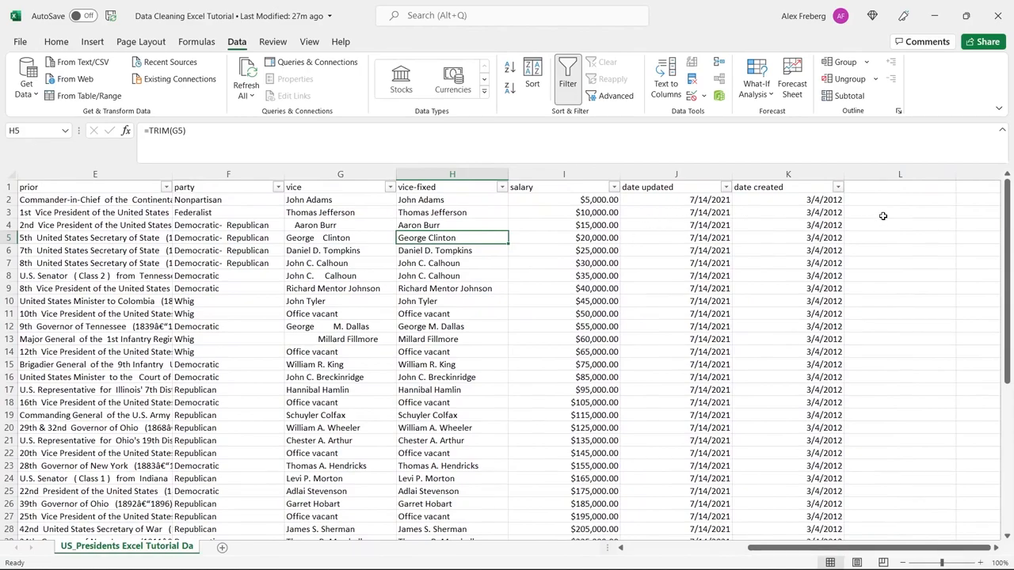
{"action": "left_click", "coordinate": [899, 213]}
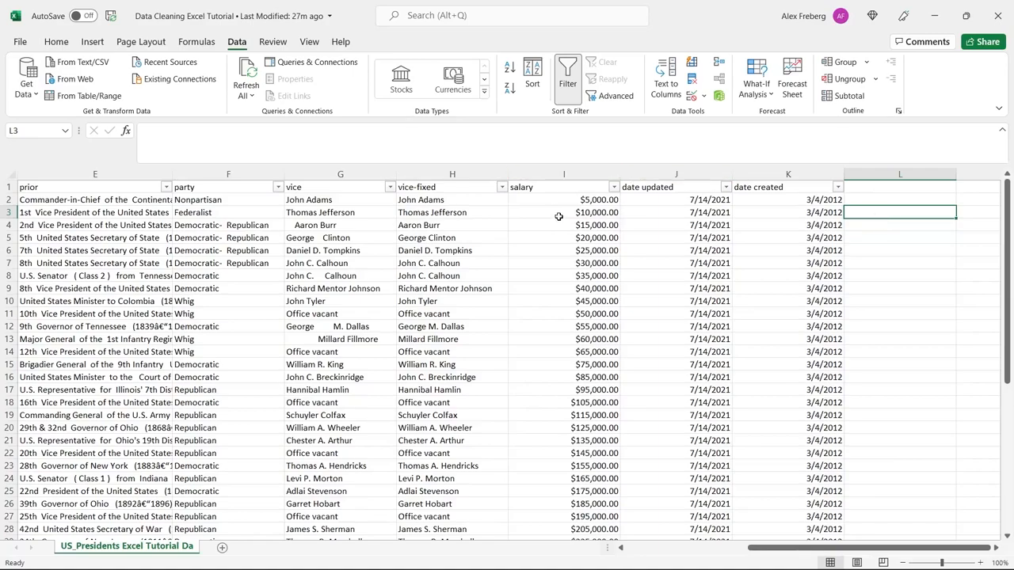
{"action": "mouse_move", "coordinate": [589, 199]}
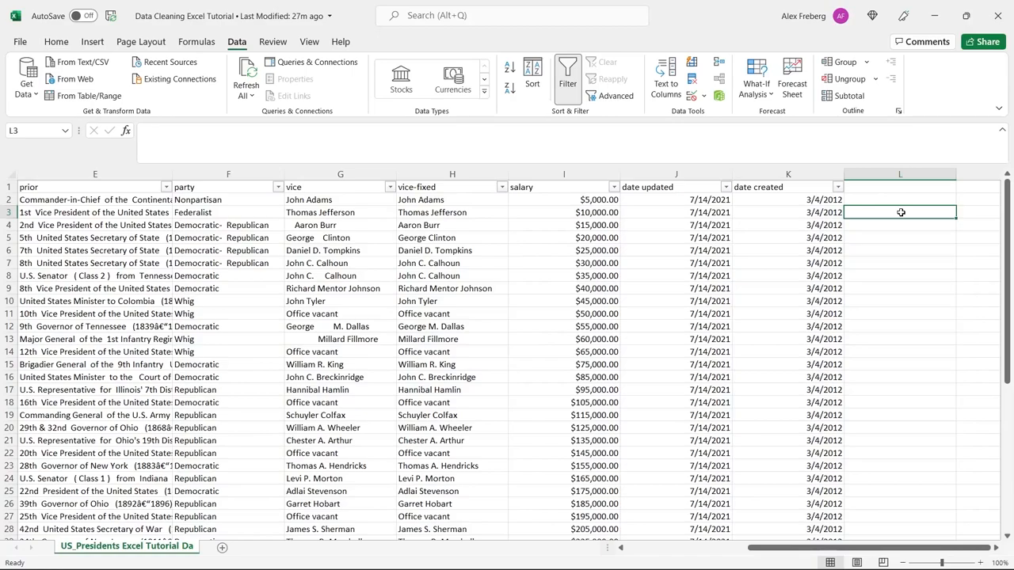
Step: Reformat the column I salaries from Currency to plain numbers with no decimal places
{"action": "left_click", "coordinate": [563, 174]}
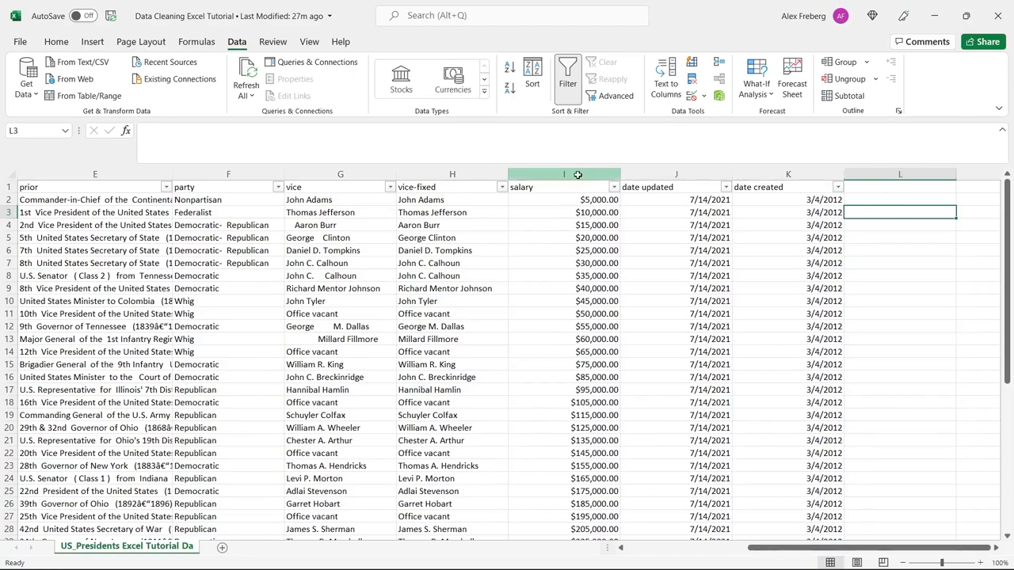
{"action": "left_click", "coordinate": [563, 174]}
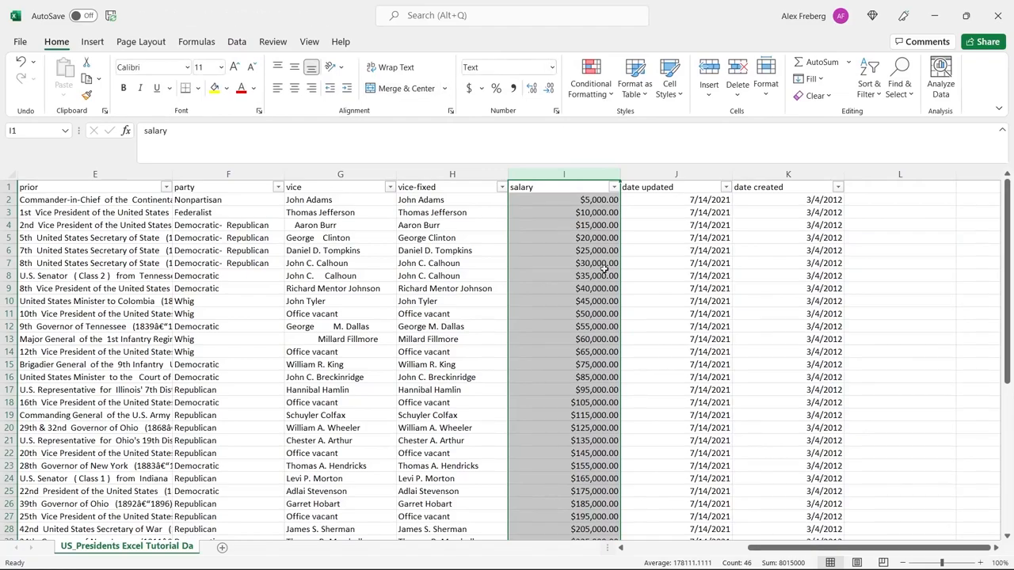
{"action": "left_click", "coordinate": [563, 212]}
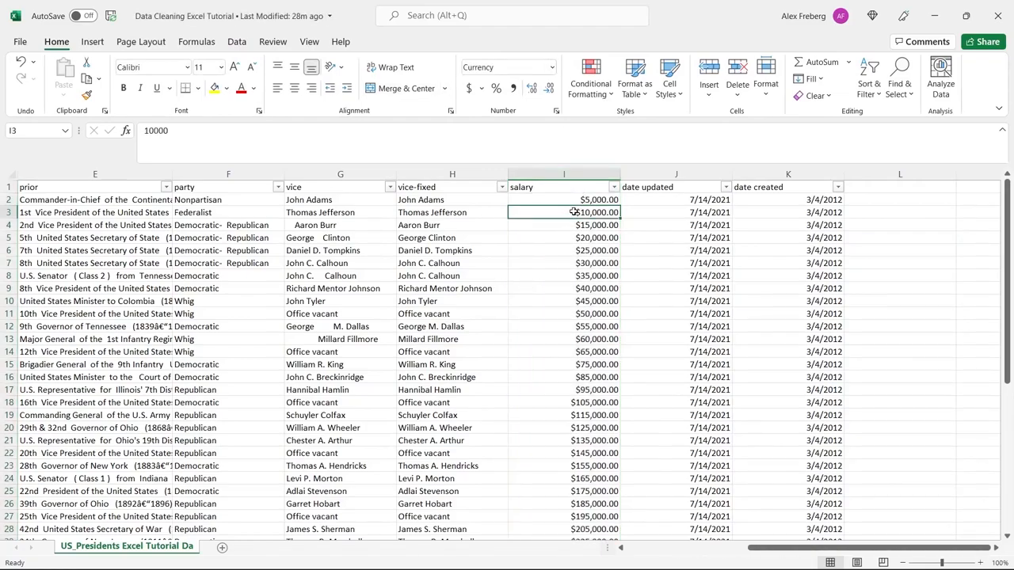
{"action": "left_click", "coordinate": [564, 187]}
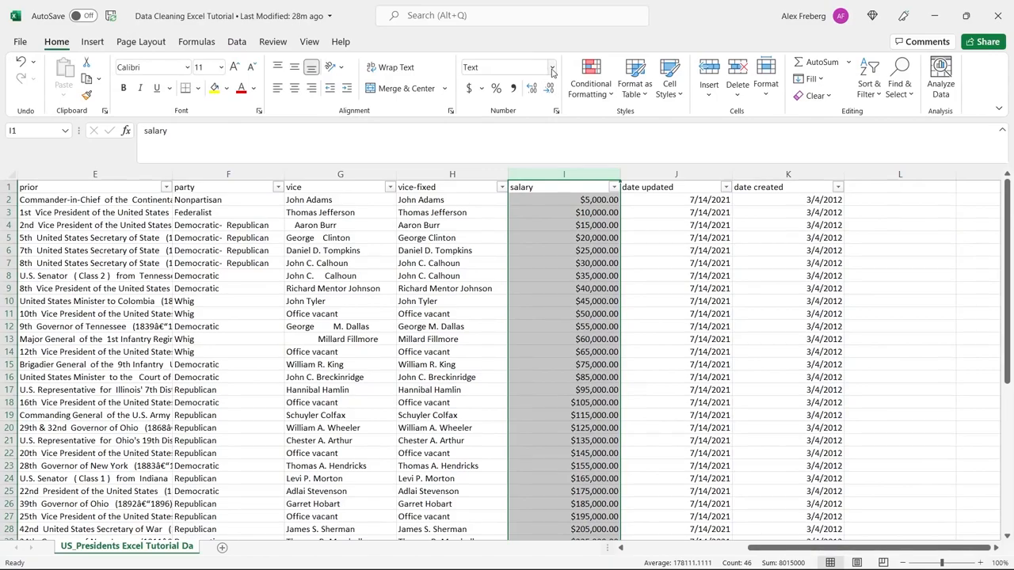
{"action": "left_click", "coordinate": [545, 66]}
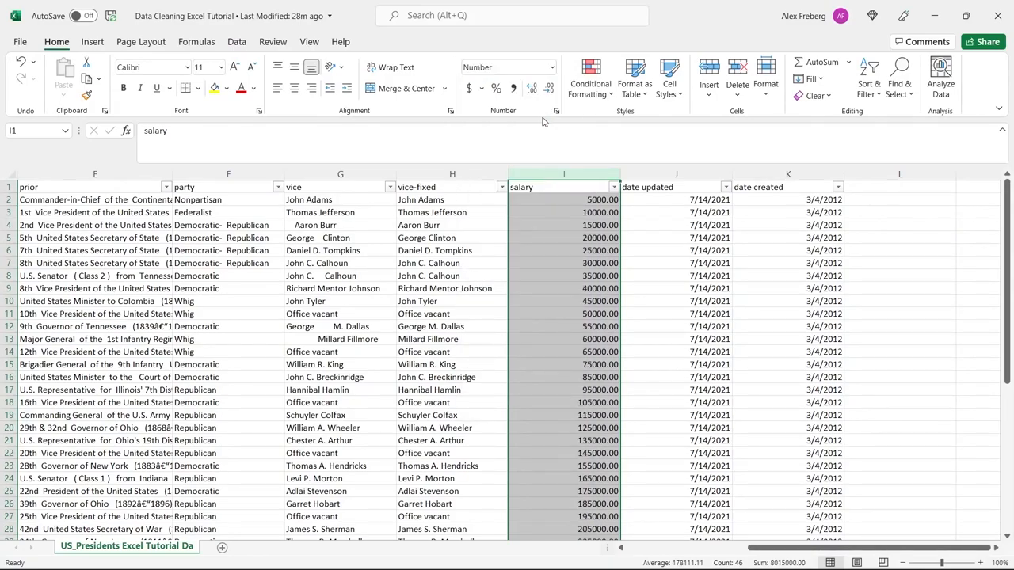
{"action": "left_click", "coordinate": [531, 88]}
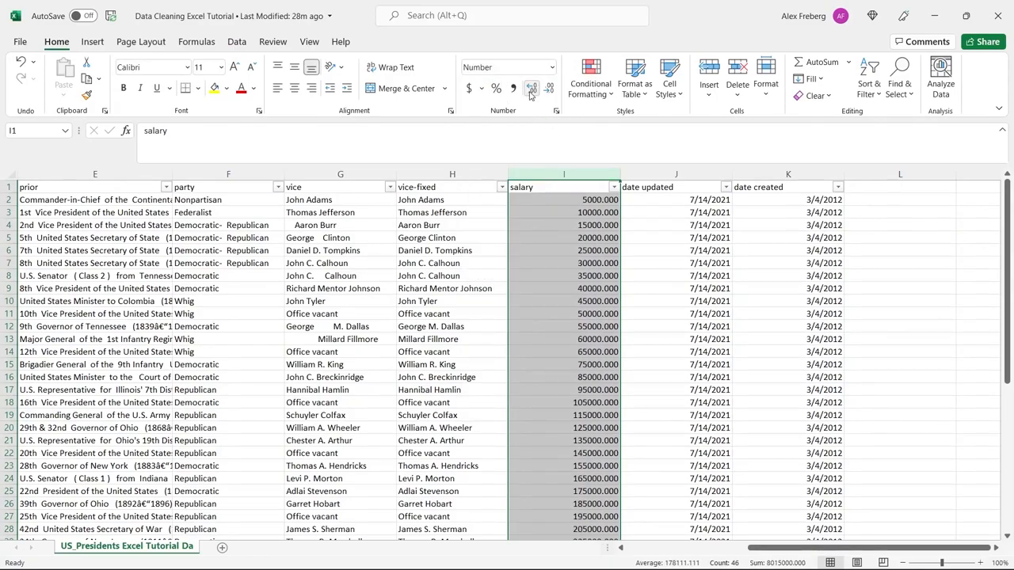
{"action": "left_click", "coordinate": [548, 88]}
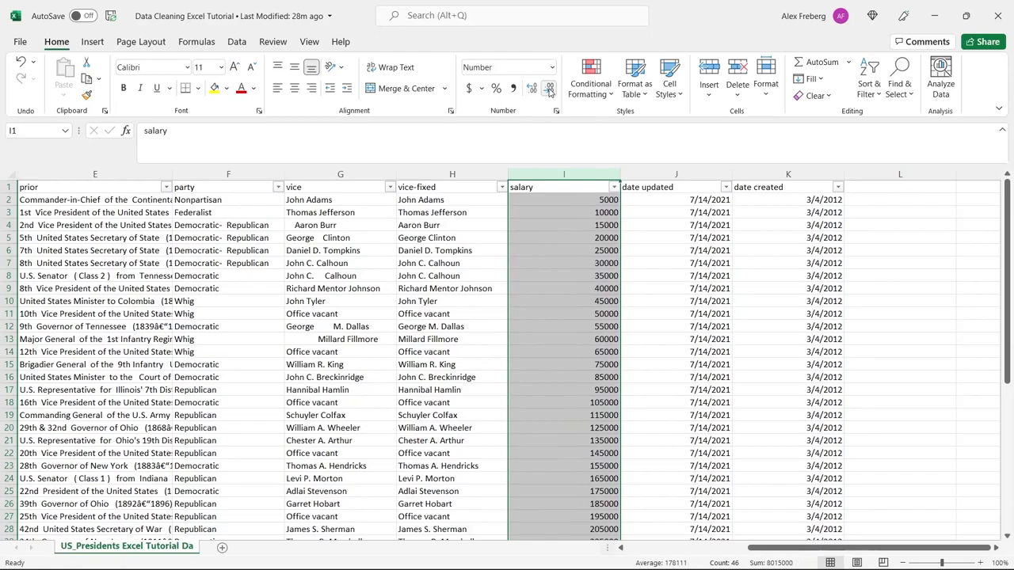
{"action": "left_click", "coordinate": [899, 224]}
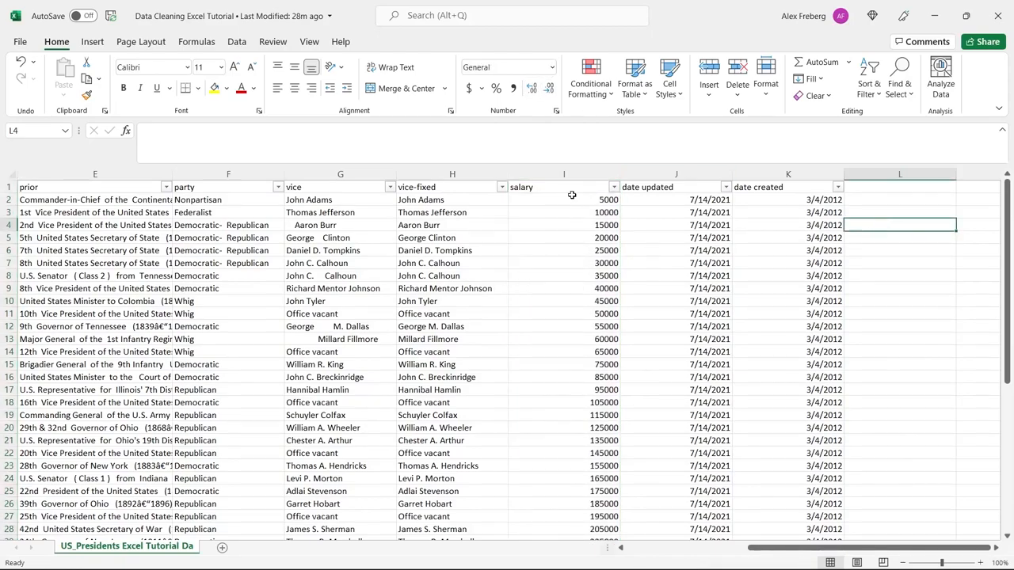
{"action": "mouse_move", "coordinate": [563, 199]}
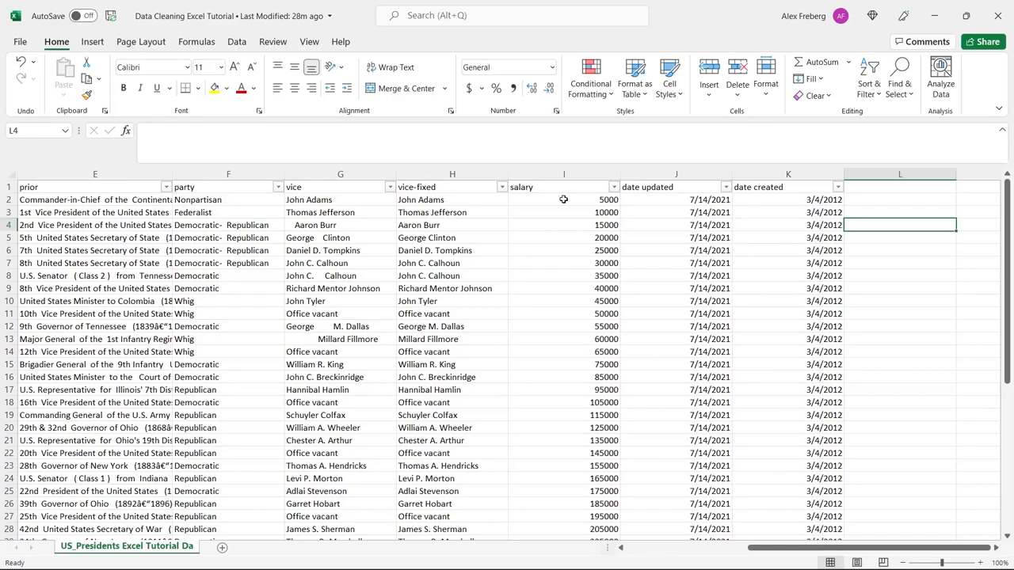
{"action": "mouse_move", "coordinate": [565, 270]}
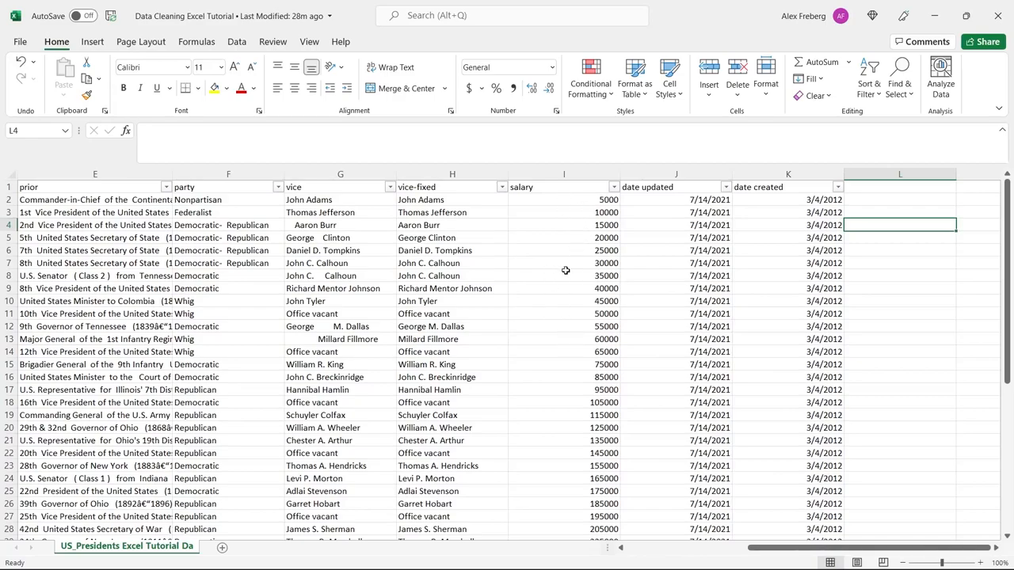
{"action": "mouse_move", "coordinate": [561, 347]}
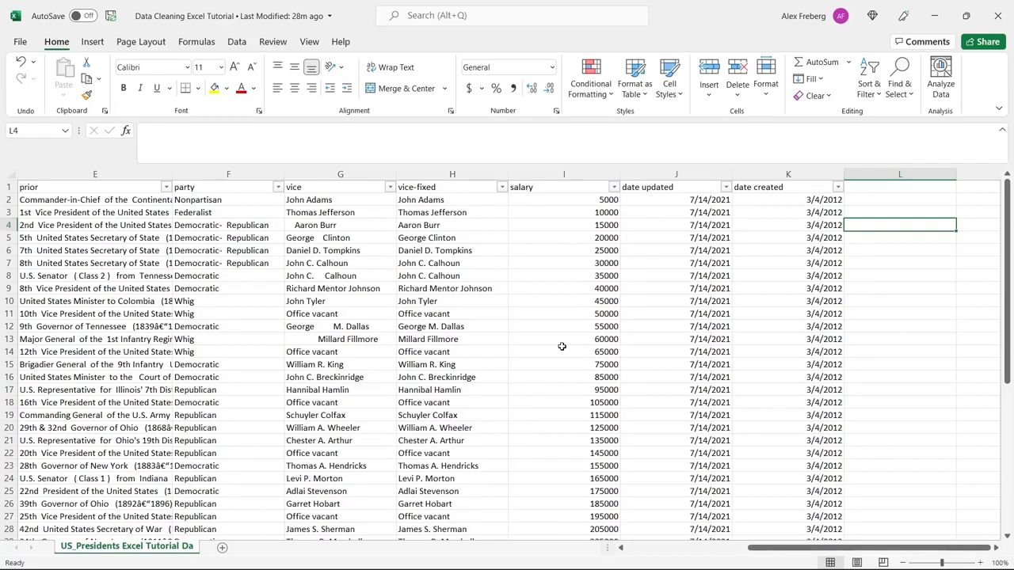
{"action": "scroll", "scroll_direction": "down", "scroll_amount": 3}
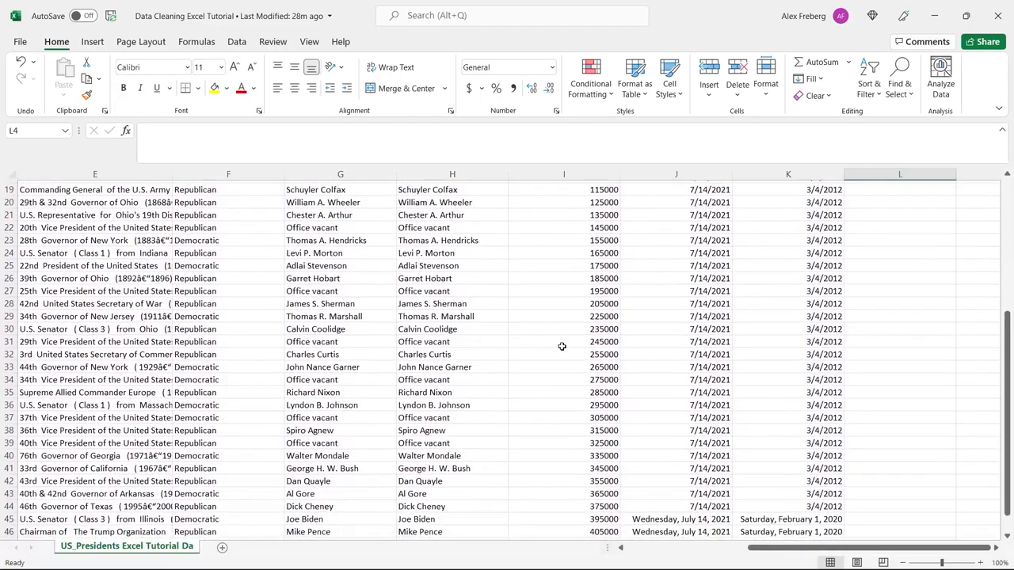
{"action": "scroll", "scroll_direction": "down", "scroll_amount": 3}
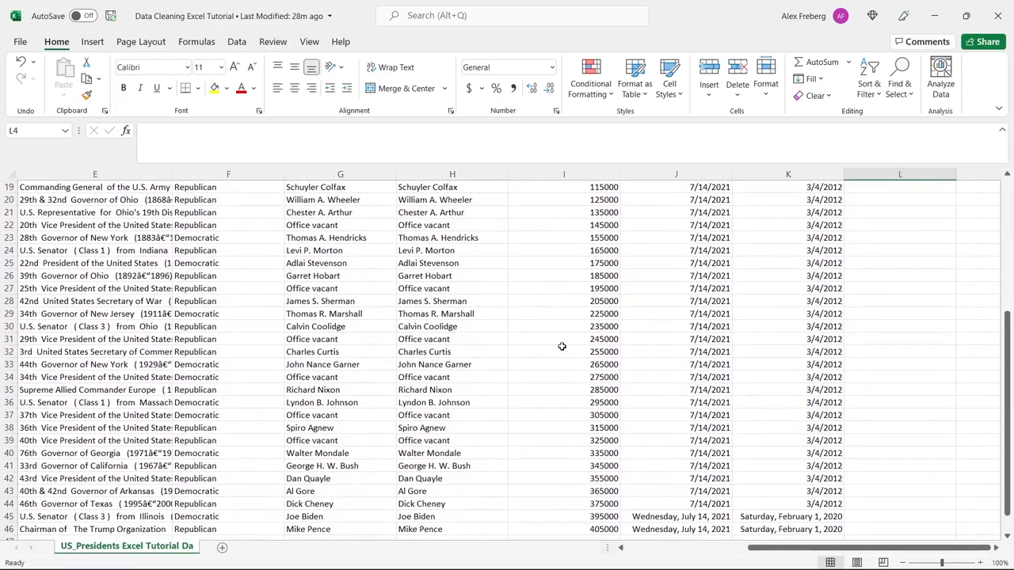
{"action": "scroll", "scroll_direction": "up", "scroll_amount": 3}
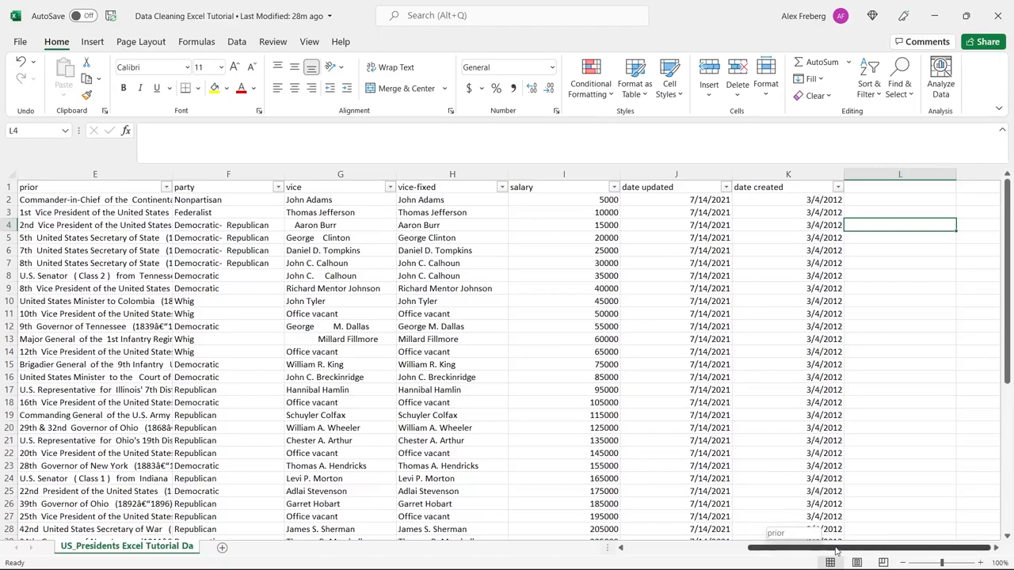
{"action": "scroll", "scroll_direction": "right", "scroll_amount": 3}
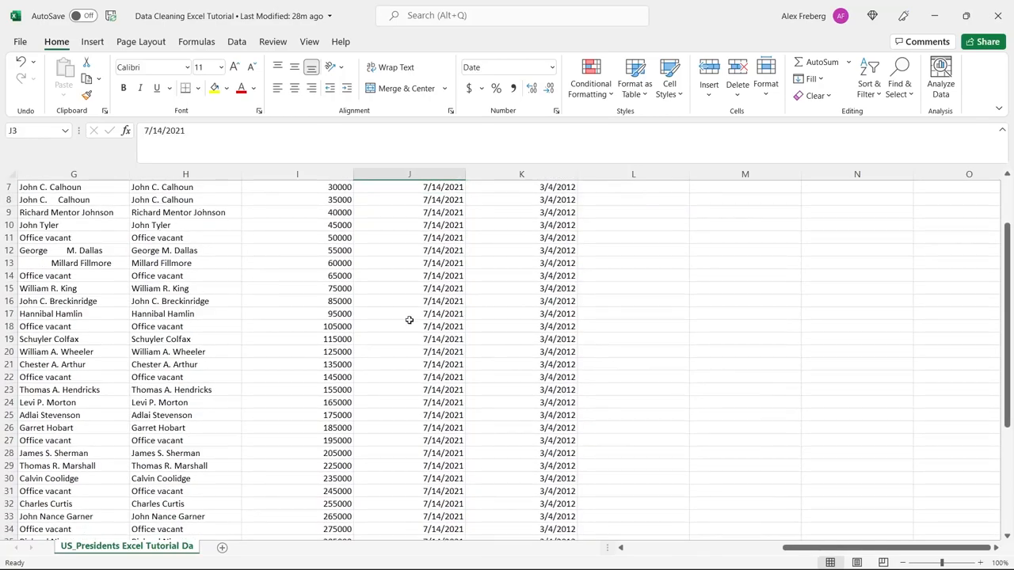
{"action": "scroll", "scroll_direction": "down", "scroll_amount": 3}
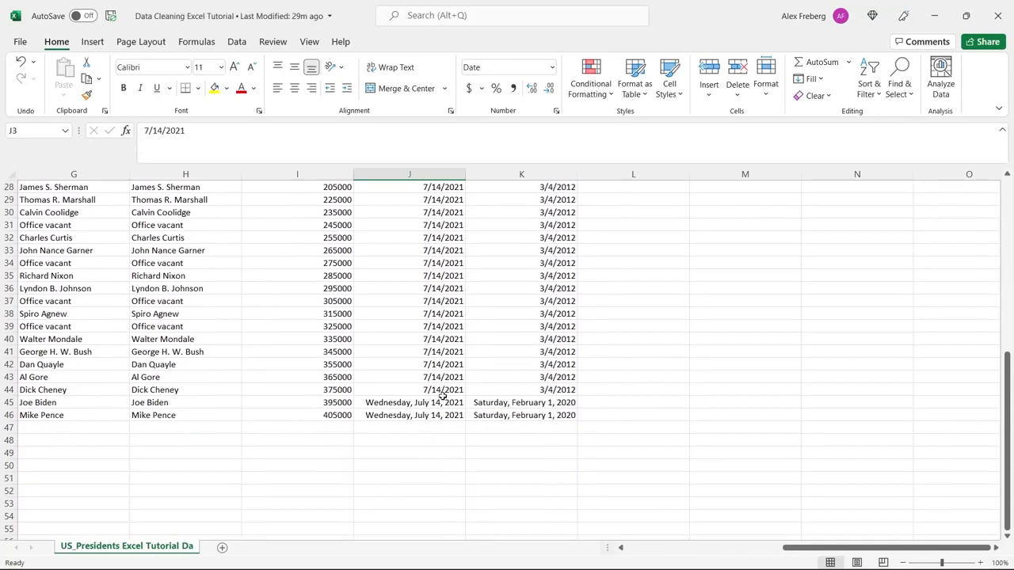
{"action": "left_click", "coordinate": [409, 377]}
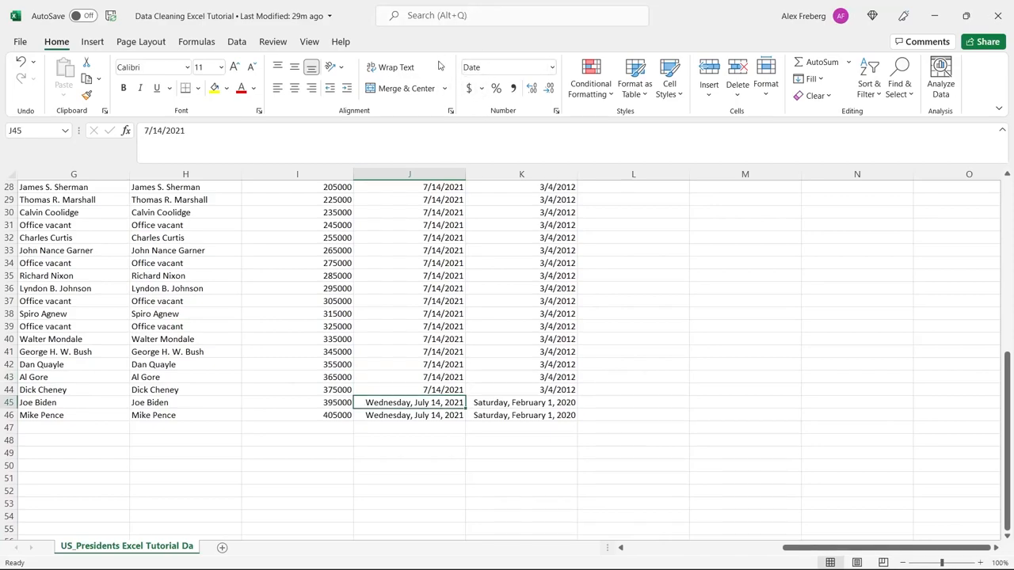
{"action": "mouse_move", "coordinate": [527, 317]}
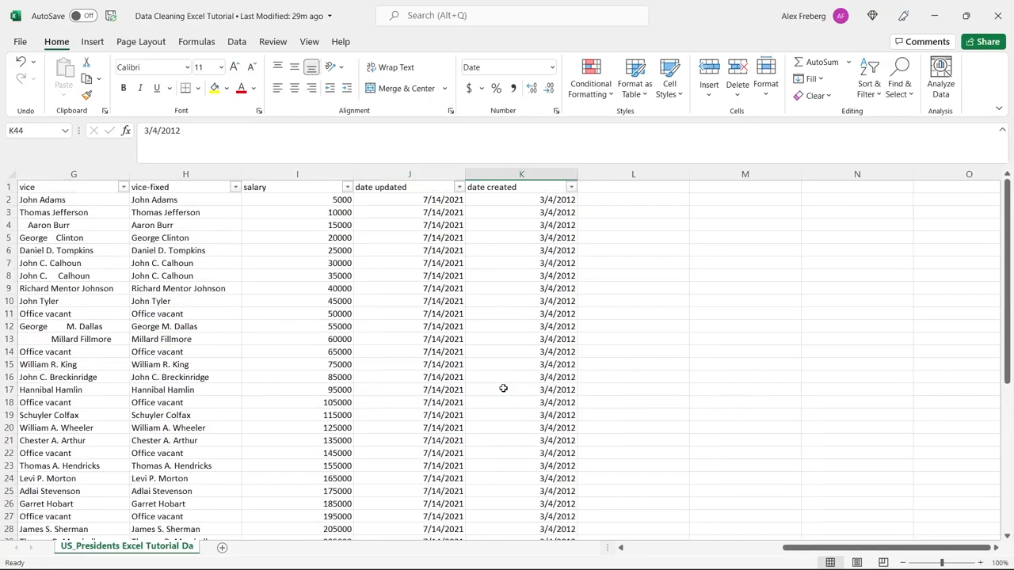
{"action": "left_click", "coordinate": [459, 187]}
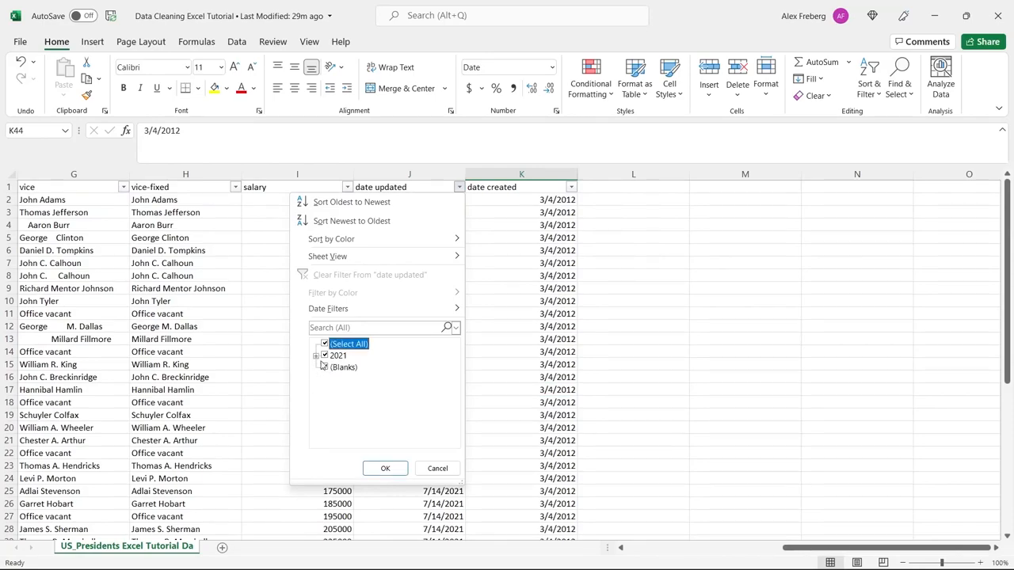
{"action": "left_click", "coordinate": [385, 468]}
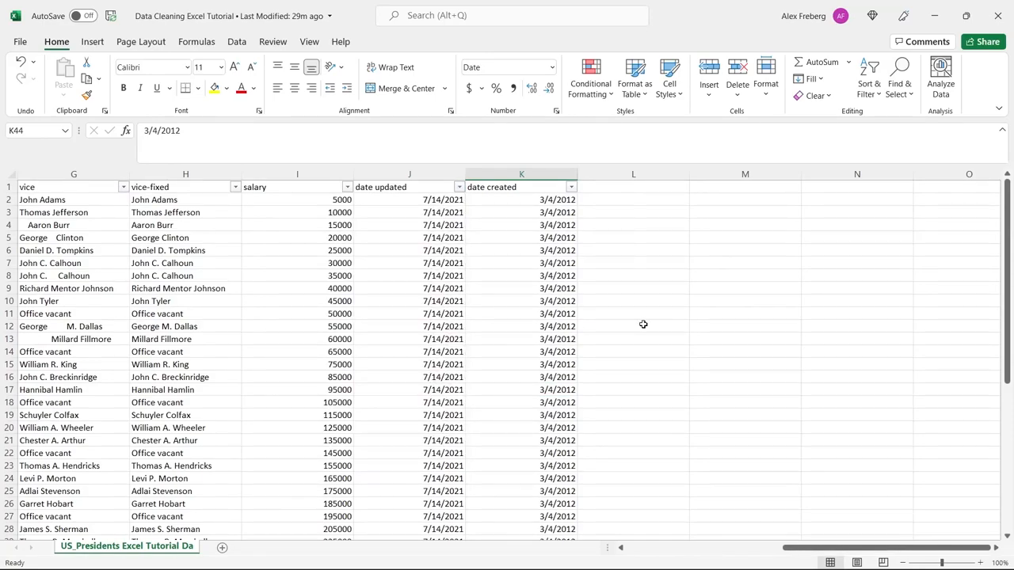
{"action": "scroll", "scroll_direction": "down", "scroll_amount": 3}
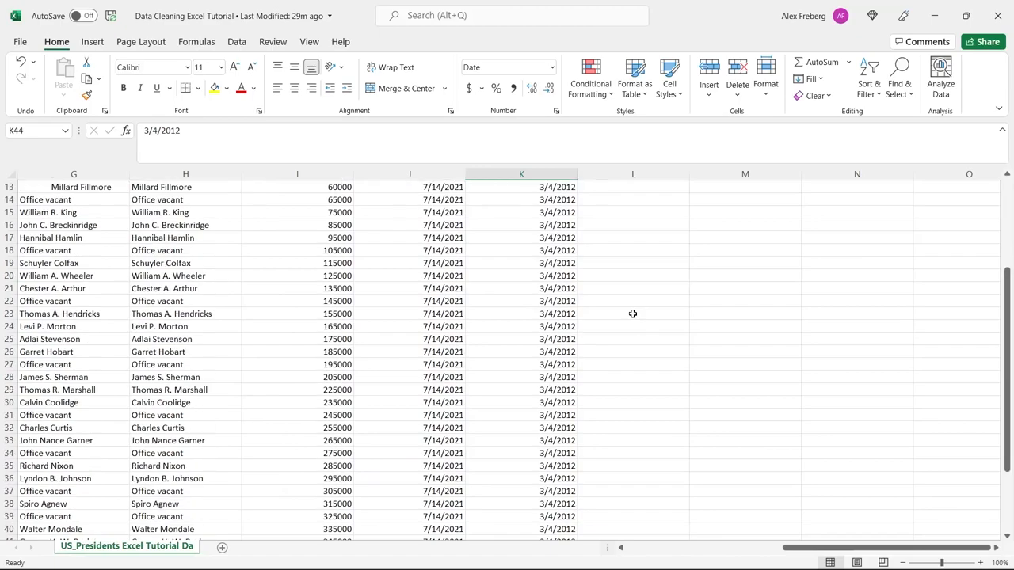
{"action": "scroll", "scroll_direction": "down", "scroll_amount": 3}
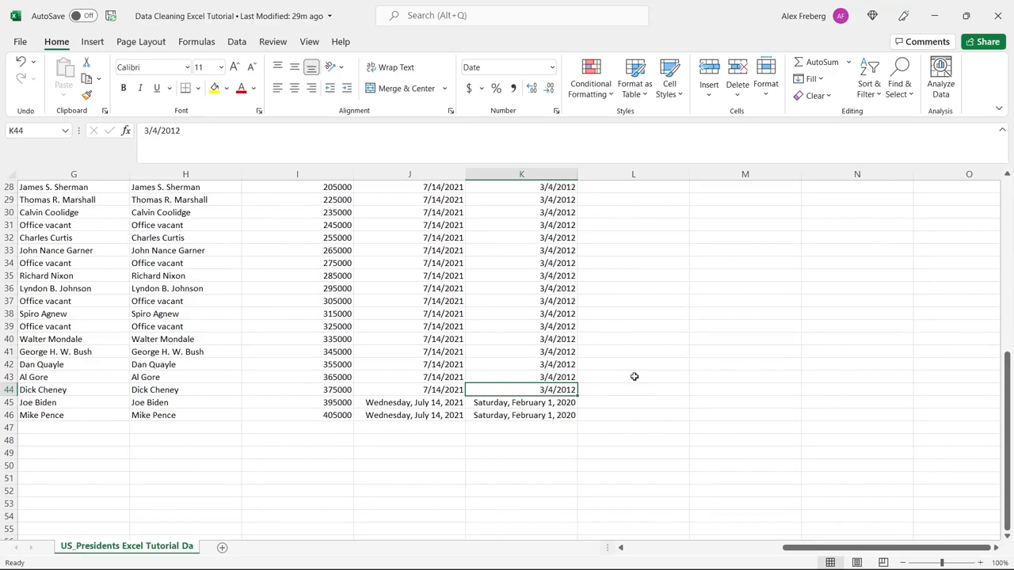
{"action": "mouse_move", "coordinate": [633, 364]}
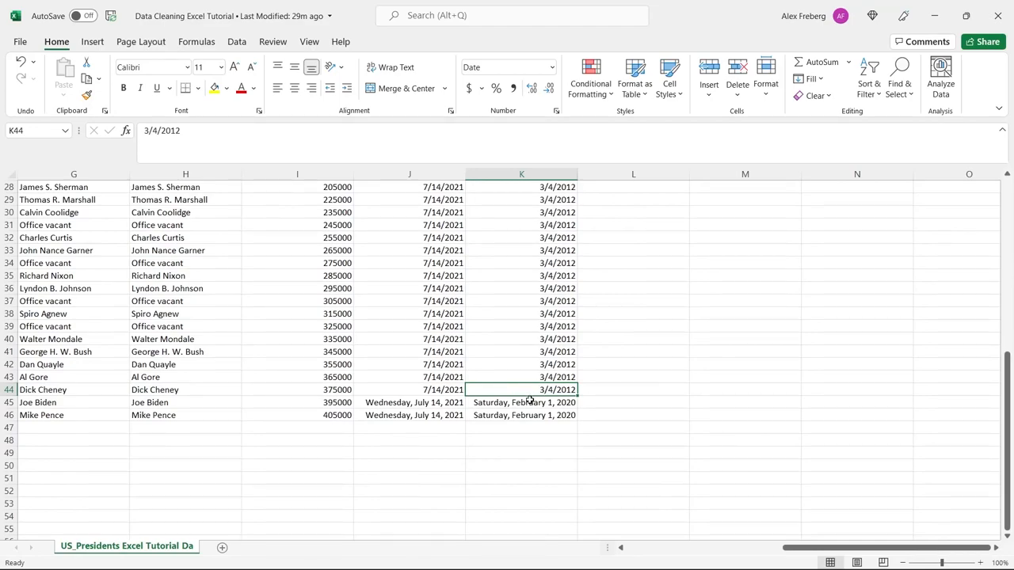
{"action": "left_click", "coordinate": [520, 402]}
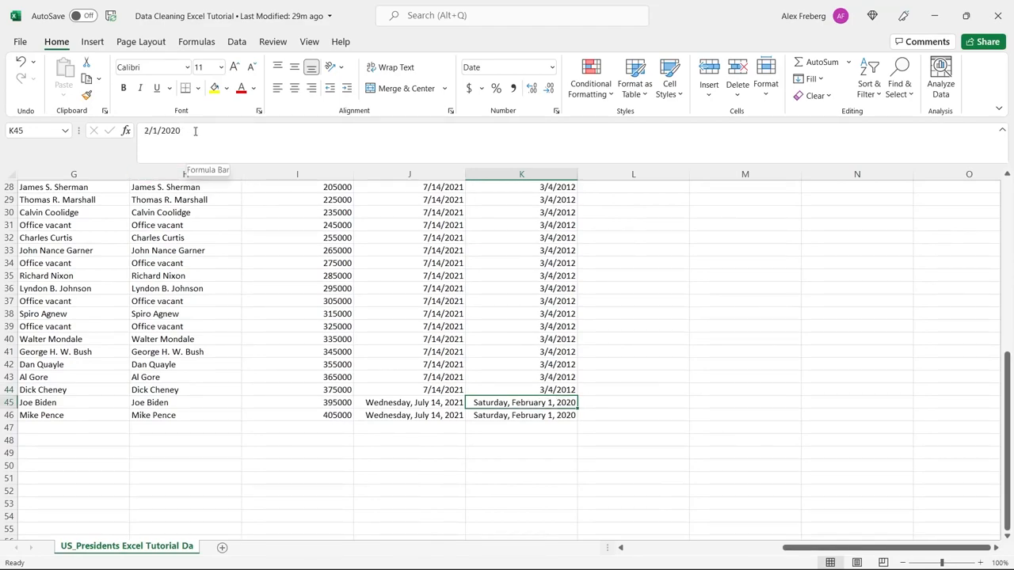
{"action": "left_click", "coordinate": [521, 389]}
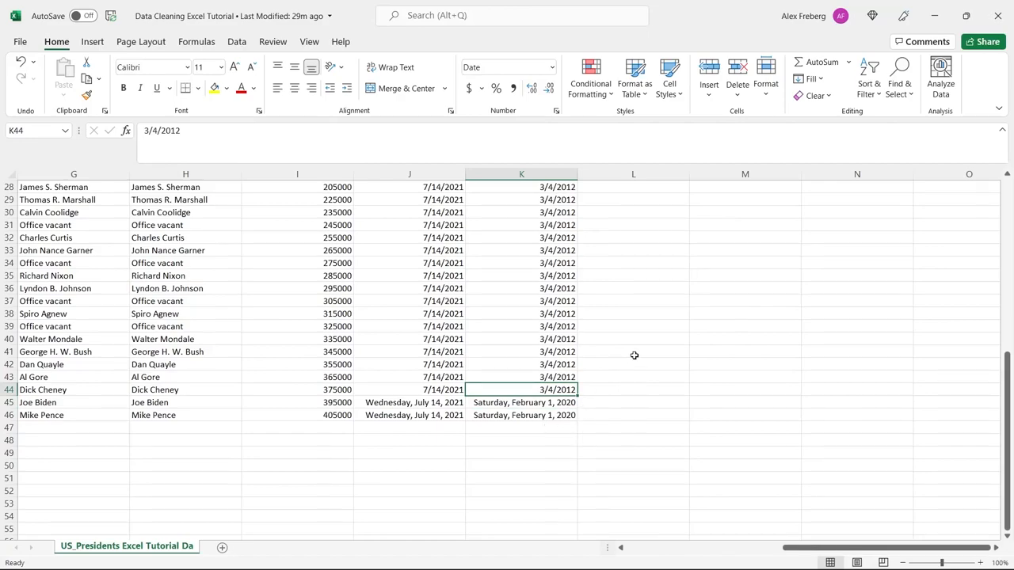
{"action": "mouse_move", "coordinate": [636, 342]}
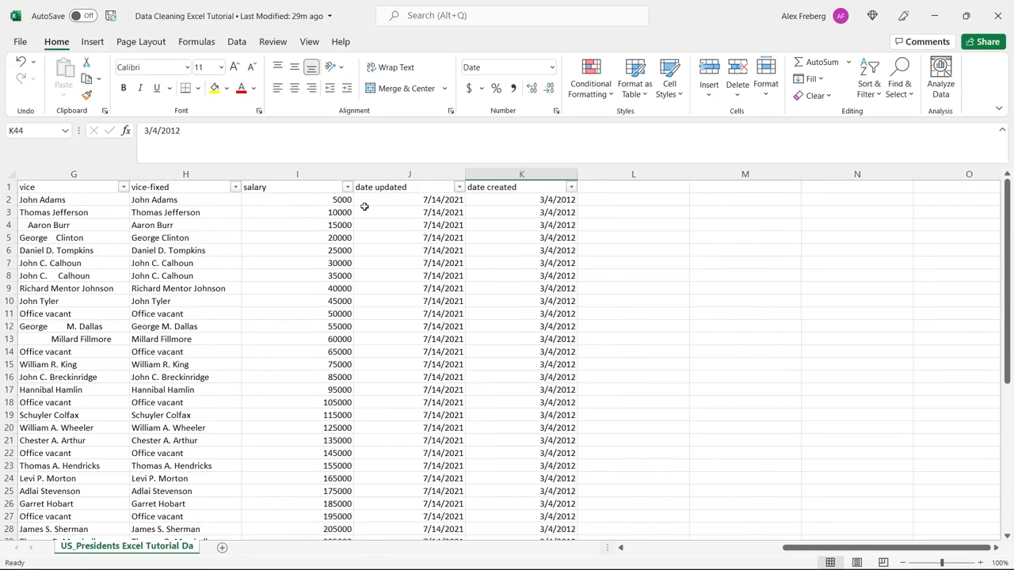
{"action": "scroll", "scroll_direction": "left", "scroll_amount": 3}
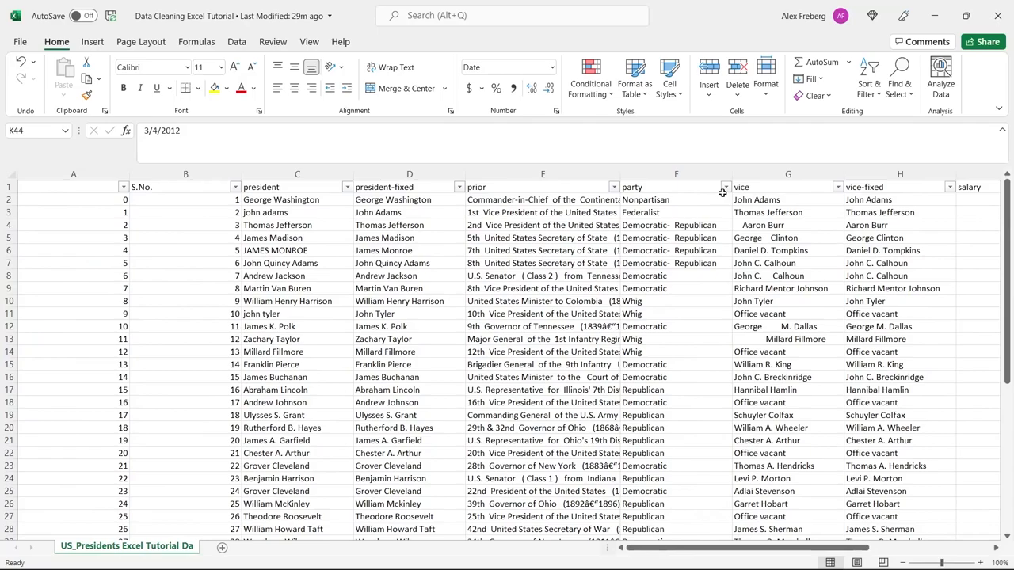
{"action": "left_click", "coordinate": [722, 187]}
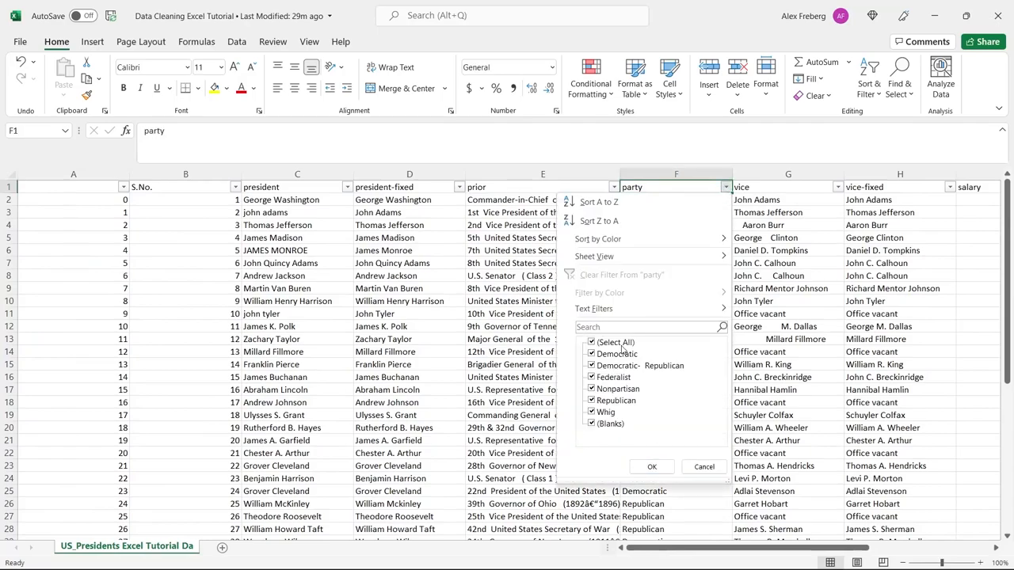
{"action": "left_click", "coordinate": [651, 467]}
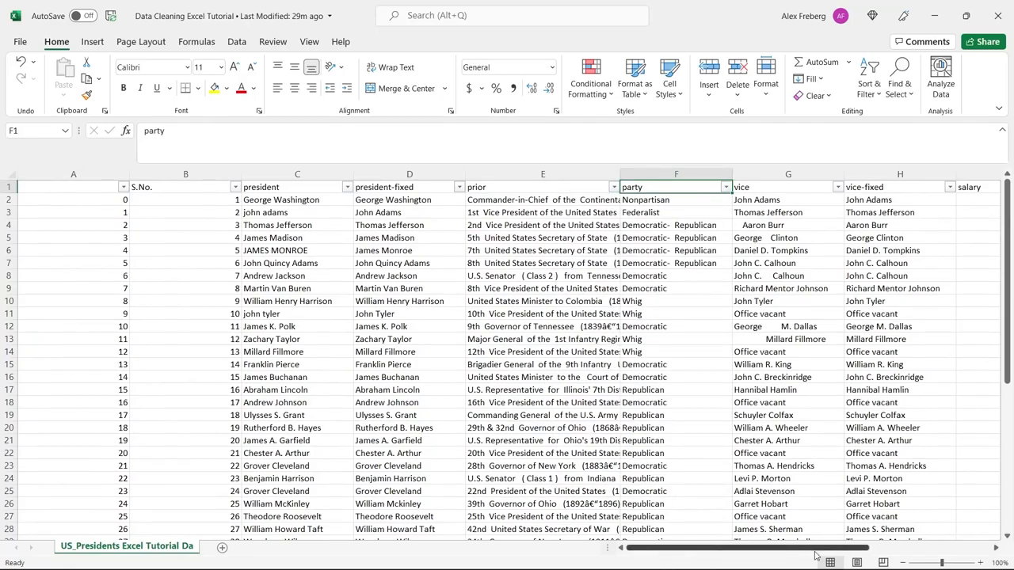
{"action": "scroll", "scroll_direction": "right", "scroll_amount": 3}
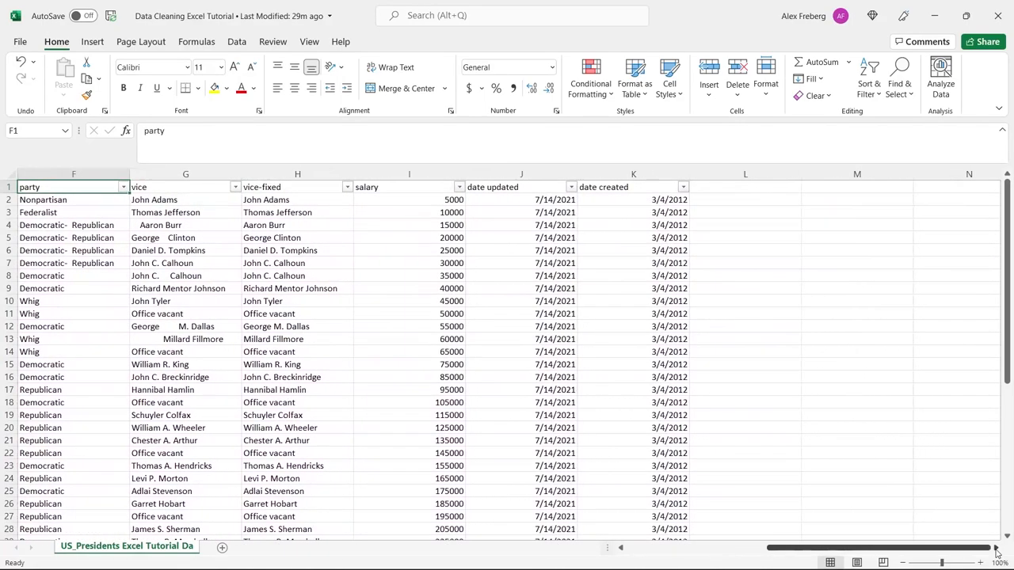
{"action": "scroll", "scroll_direction": "down", "scroll_amount": 3}
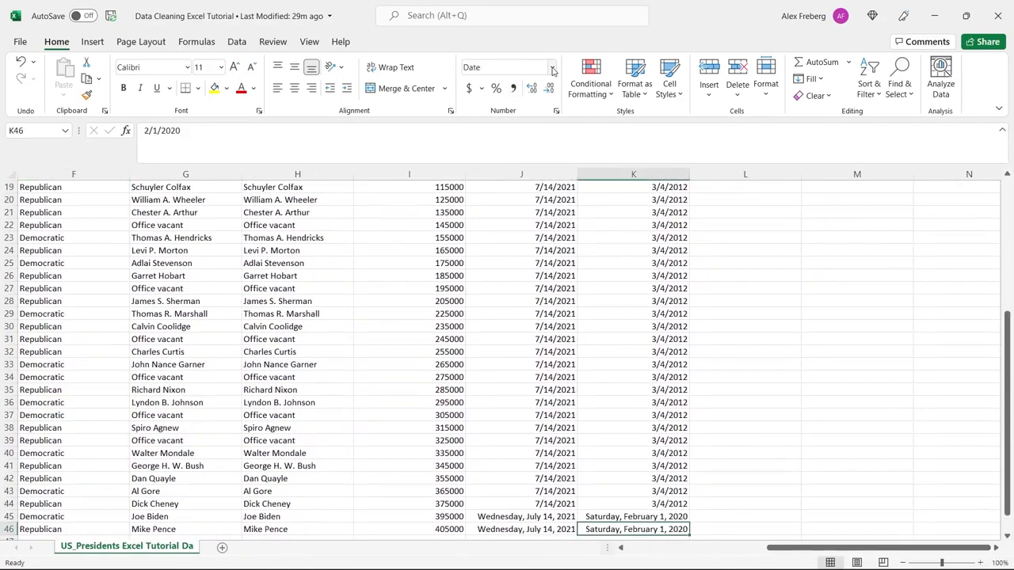
{"action": "left_click", "coordinate": [745, 453]}
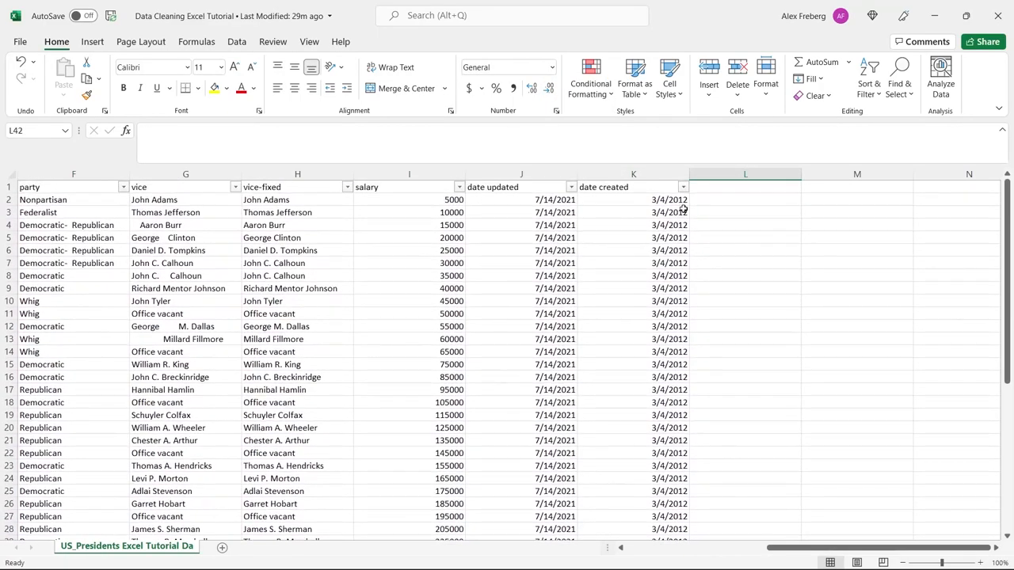
{"action": "left_click", "coordinate": [682, 187]}
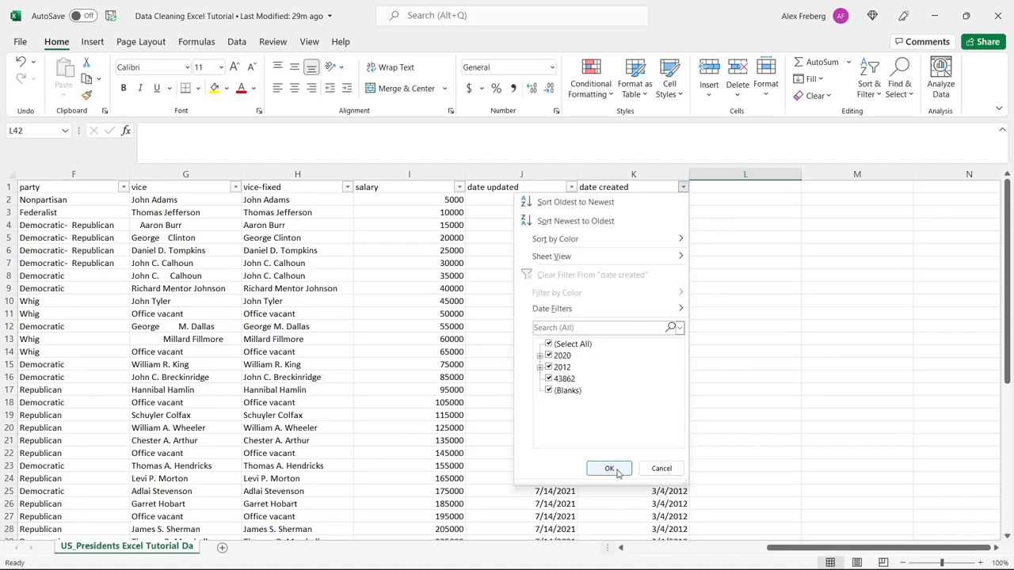
{"action": "left_click", "coordinate": [609, 468]}
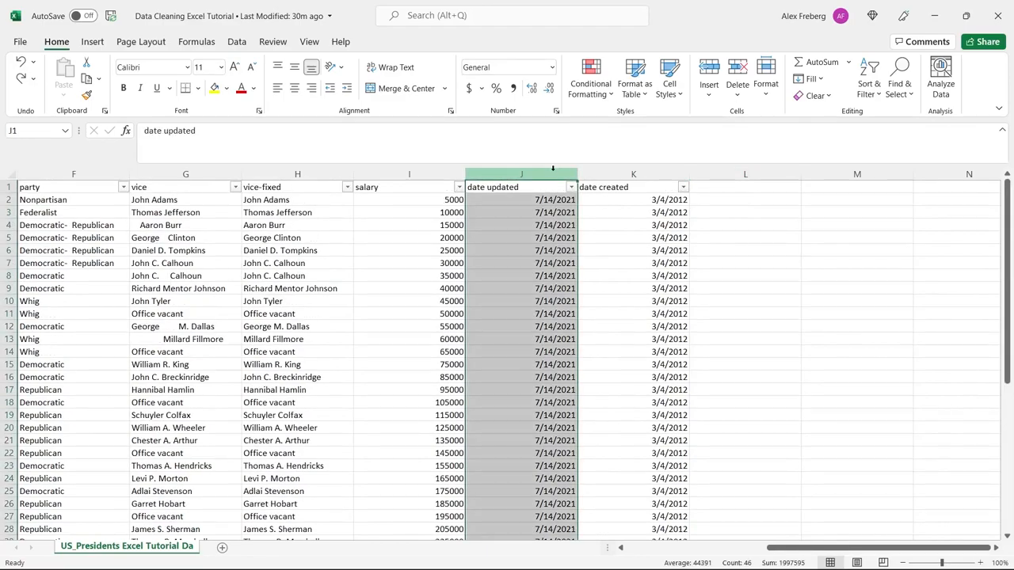
Step: Apply the Short Date format to both the date updated and date created columns
{"action": "left_click", "coordinate": [545, 66]}
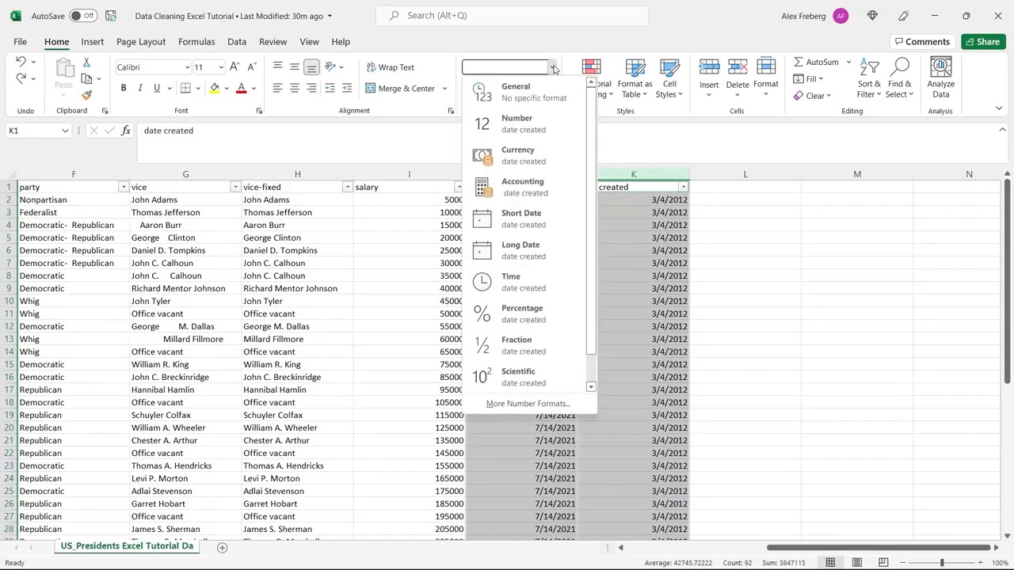
{"action": "left_click", "coordinate": [744, 237]}
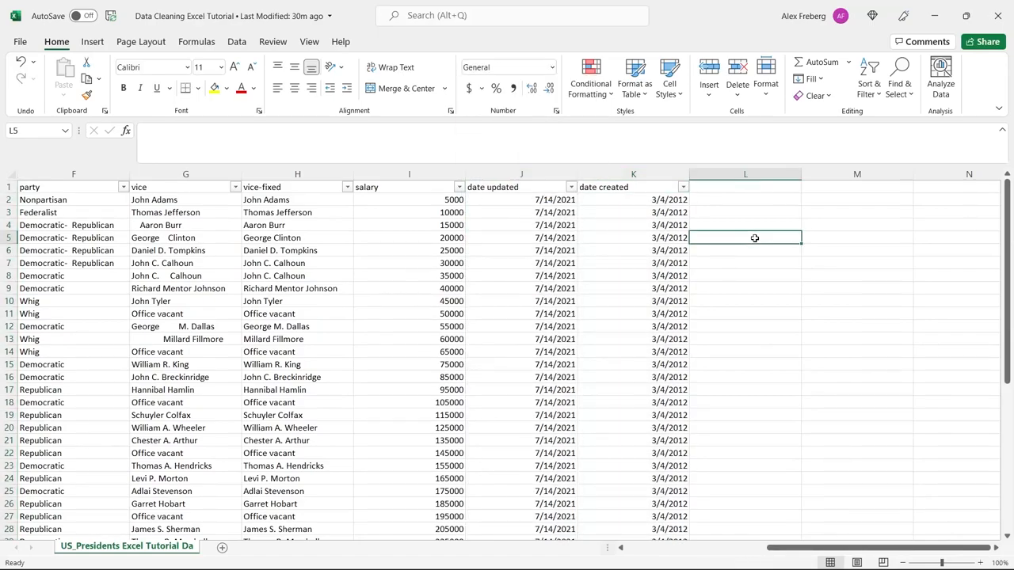
{"action": "scroll", "scroll_direction": "down", "scroll_amount": 3}
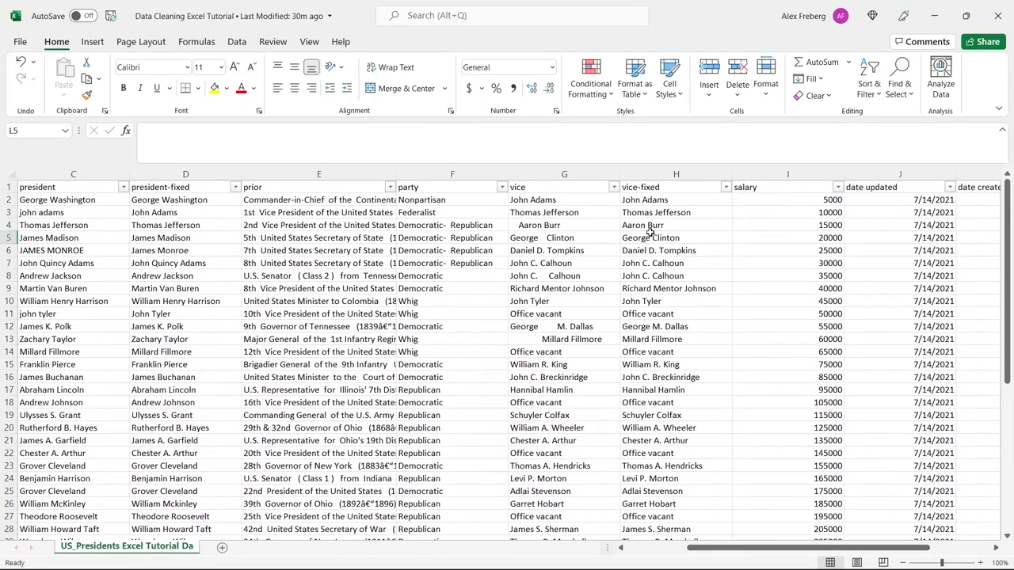
Step: Paste the trimmed vice-fixed names over the vice column as plain values
{"action": "left_click", "coordinate": [564, 187]}
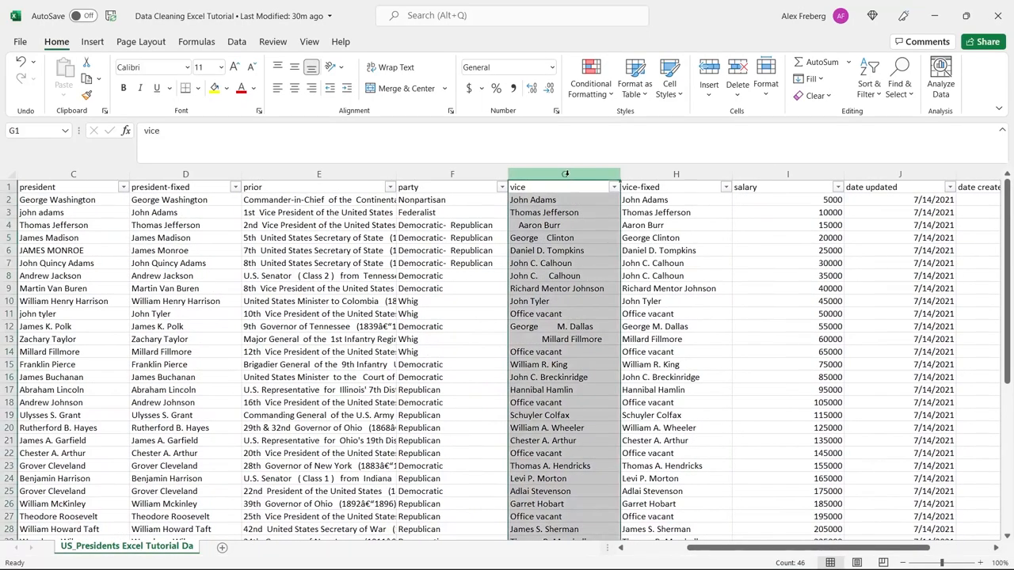
{"action": "right_click", "coordinate": [563, 187]}
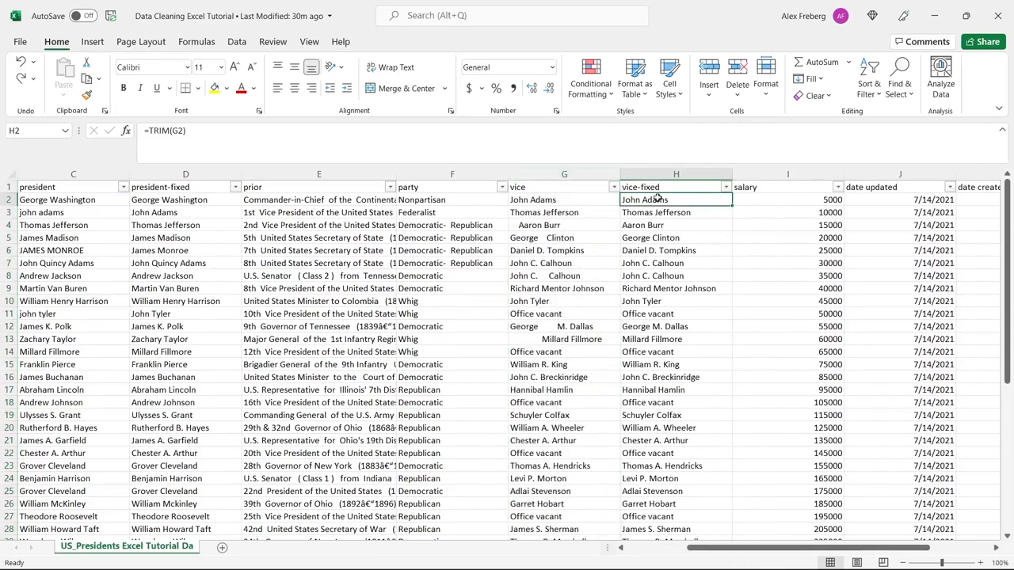
{"action": "scroll", "scroll_direction": "down", "scroll_amount": 3}
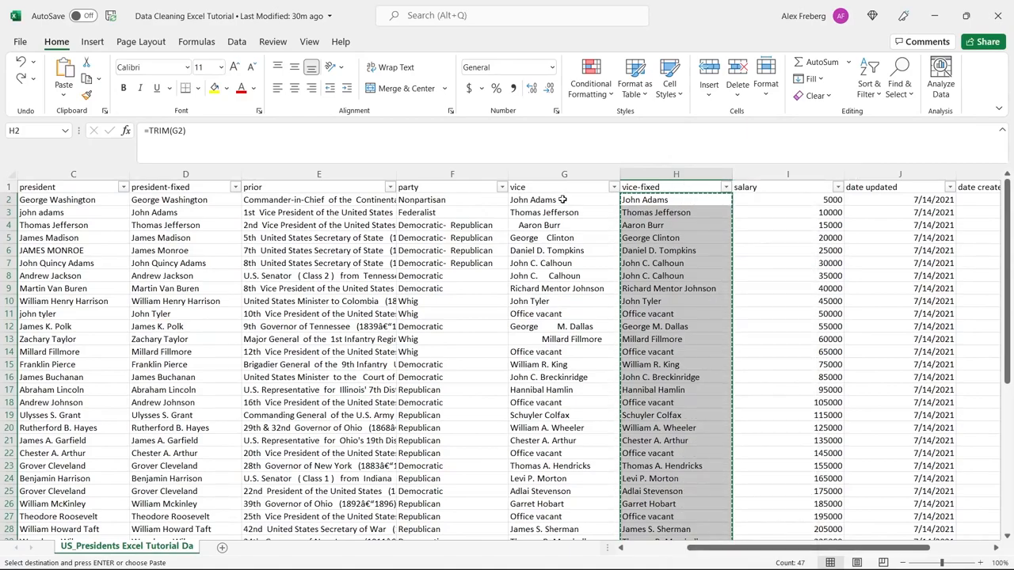
{"action": "left_click", "coordinate": [564, 199]}
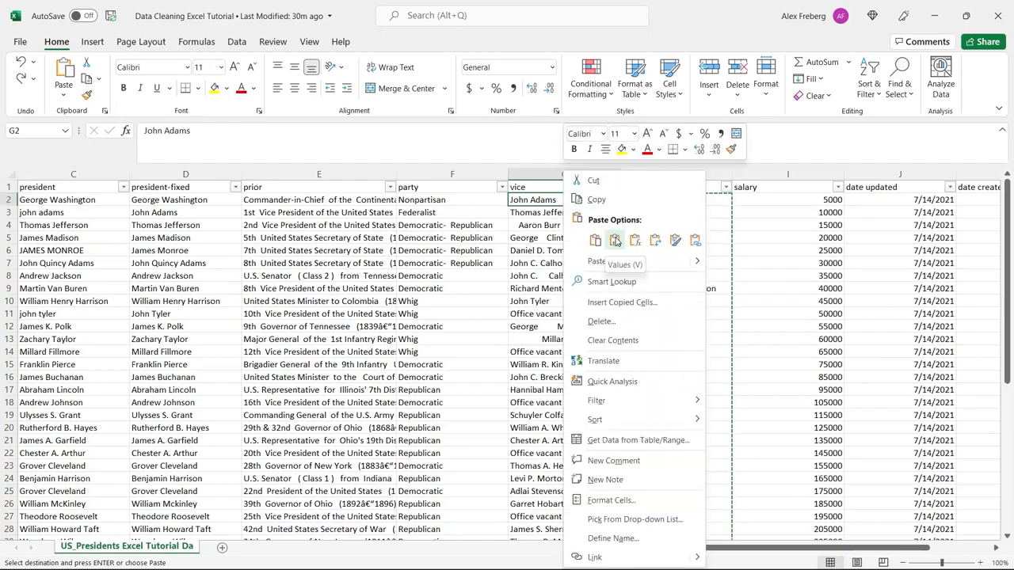
{"action": "left_click", "coordinate": [615, 239]}
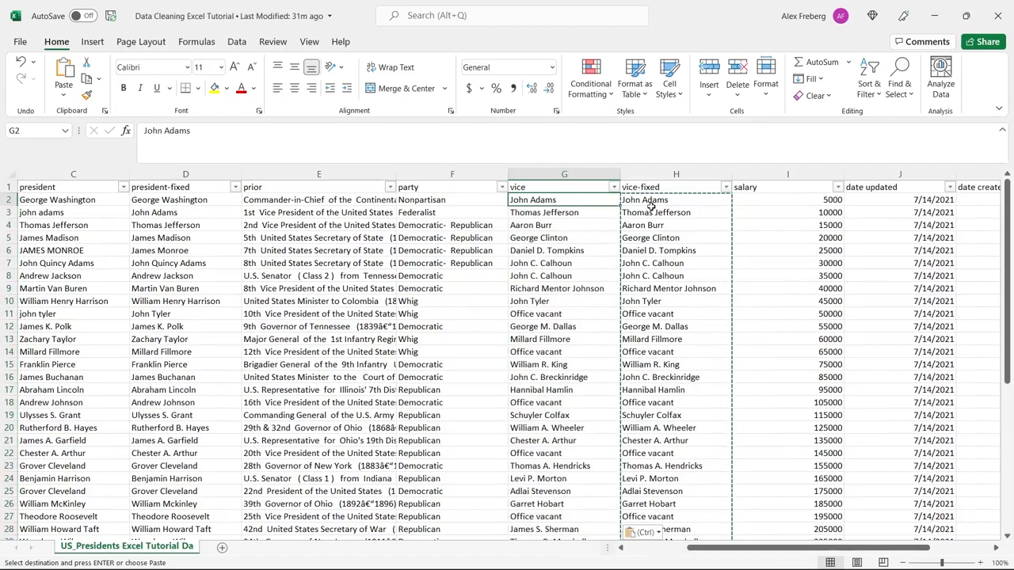
Step: Confirm vice now holds plain text, then delete the vice-fixed helper column
{"action": "left_click", "coordinate": [676, 200]}
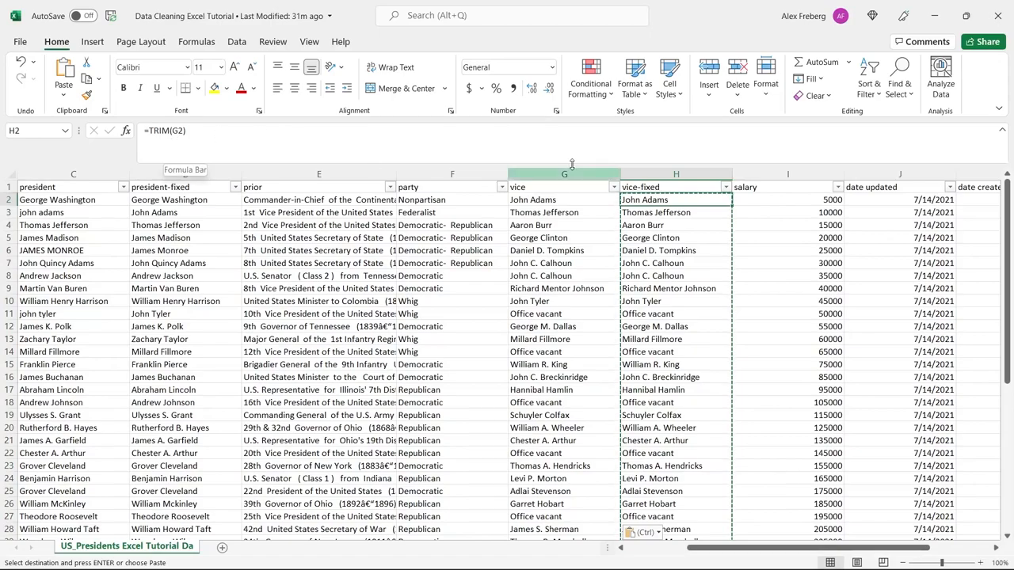
{"action": "left_click", "coordinate": [564, 200]}
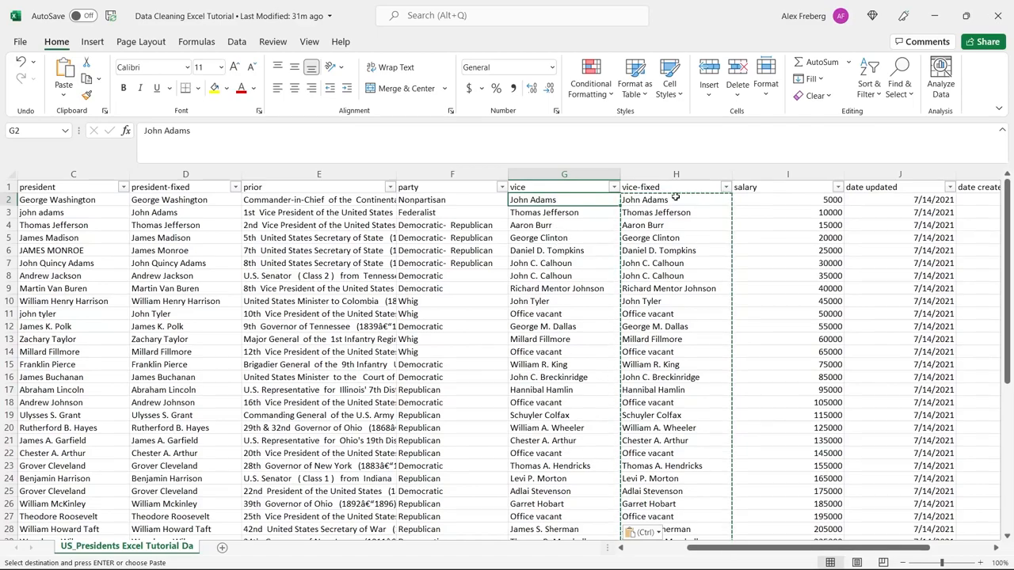
{"action": "right_click", "coordinate": [675, 175]}
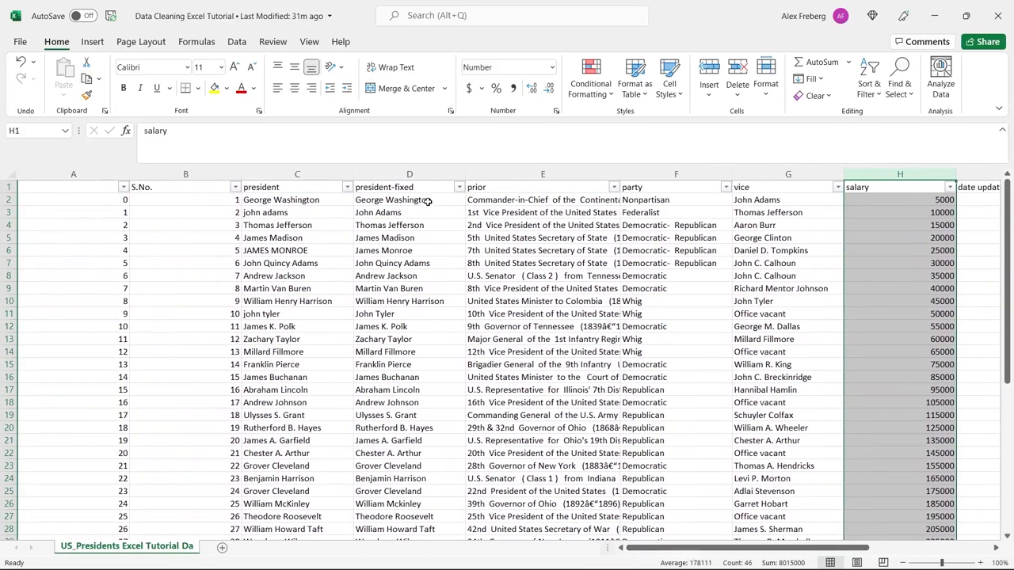
Step: Paste capitalised president-fixed names into president as values and remove column D
{"action": "left_click", "coordinate": [408, 200]}
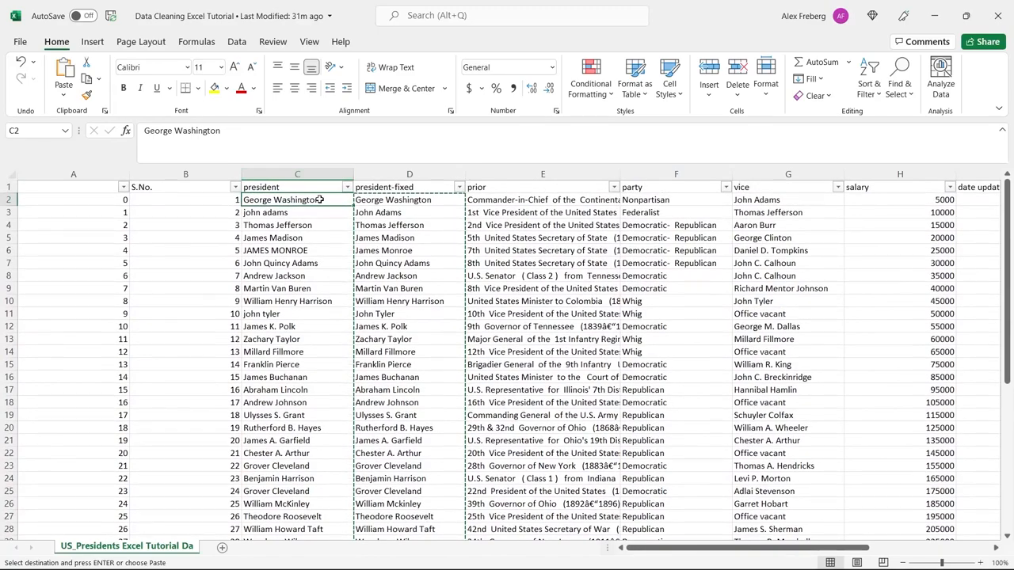
{"action": "right_click", "coordinate": [297, 200]}
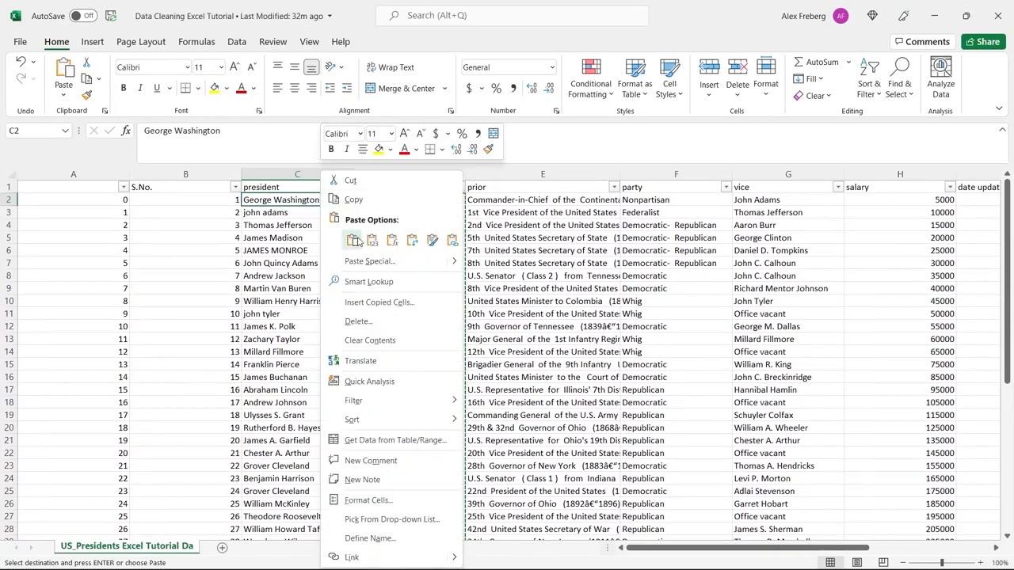
{"action": "left_click", "coordinate": [372, 240]}
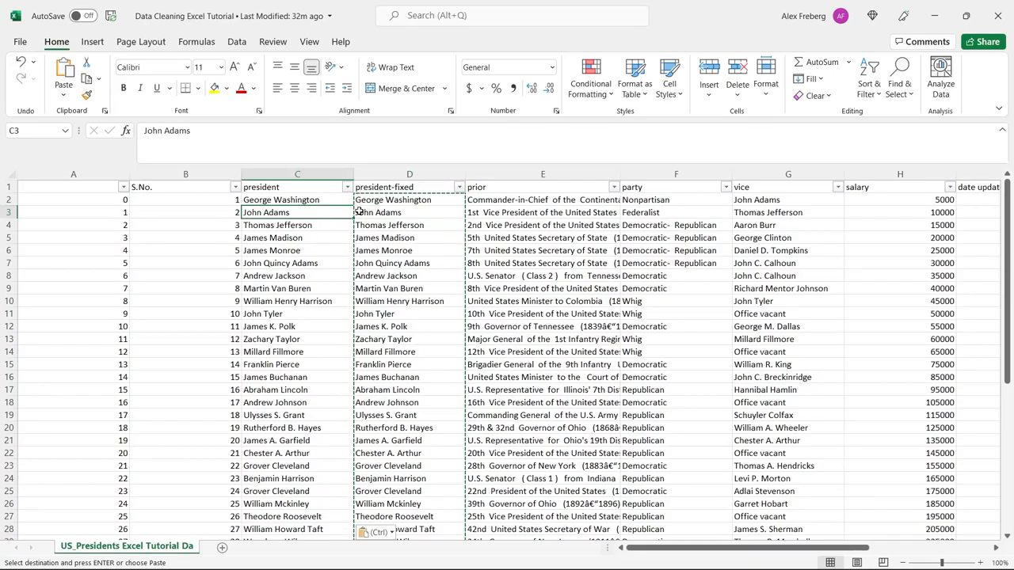
{"action": "left_click", "coordinate": [409, 175]}
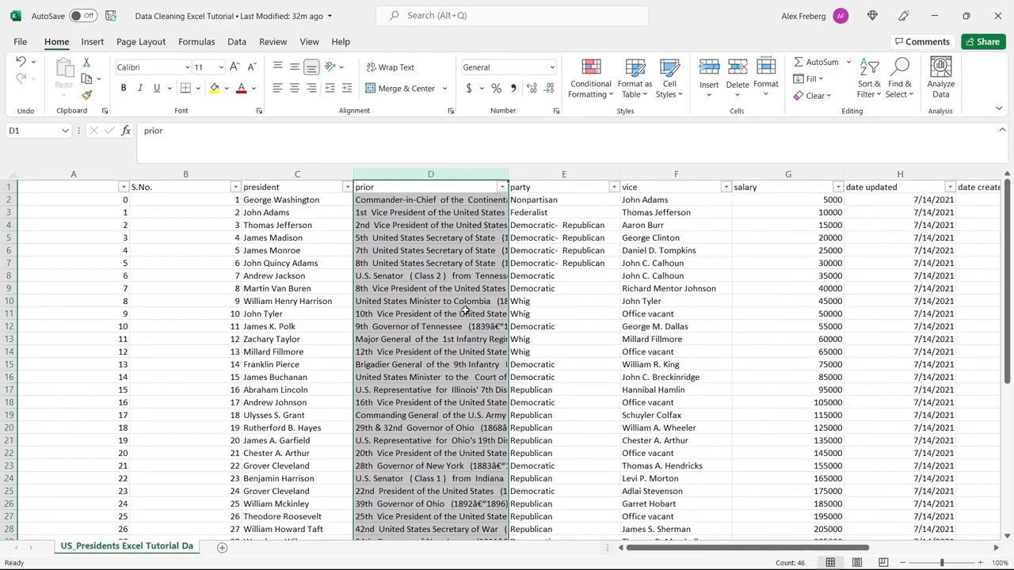
Step: Delete the prior column D so party follows president
{"action": "left_click", "coordinate": [563, 288]}
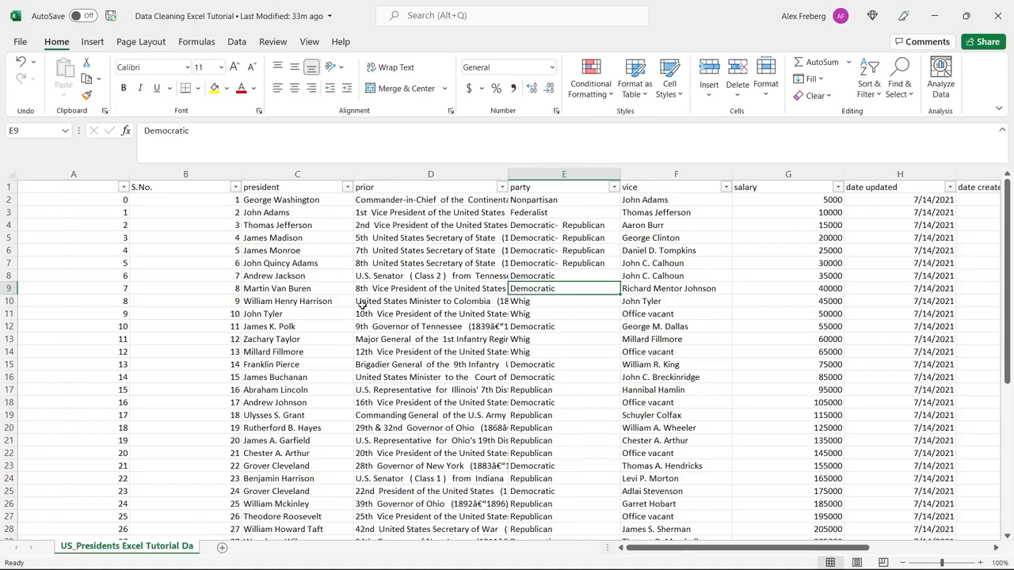
{"action": "mouse_move", "coordinate": [395, 322]}
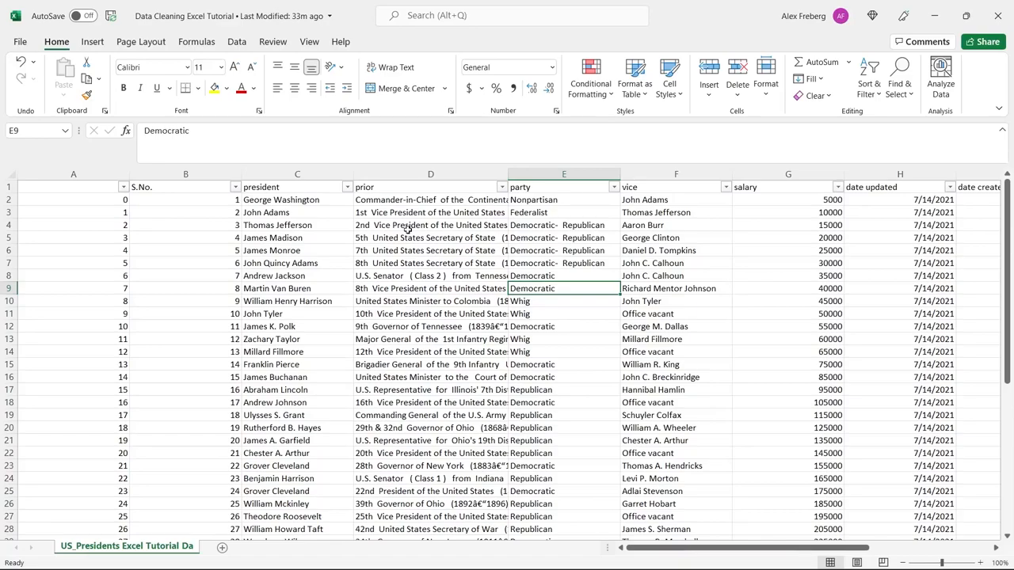
{"action": "left_click", "coordinate": [430, 187]}
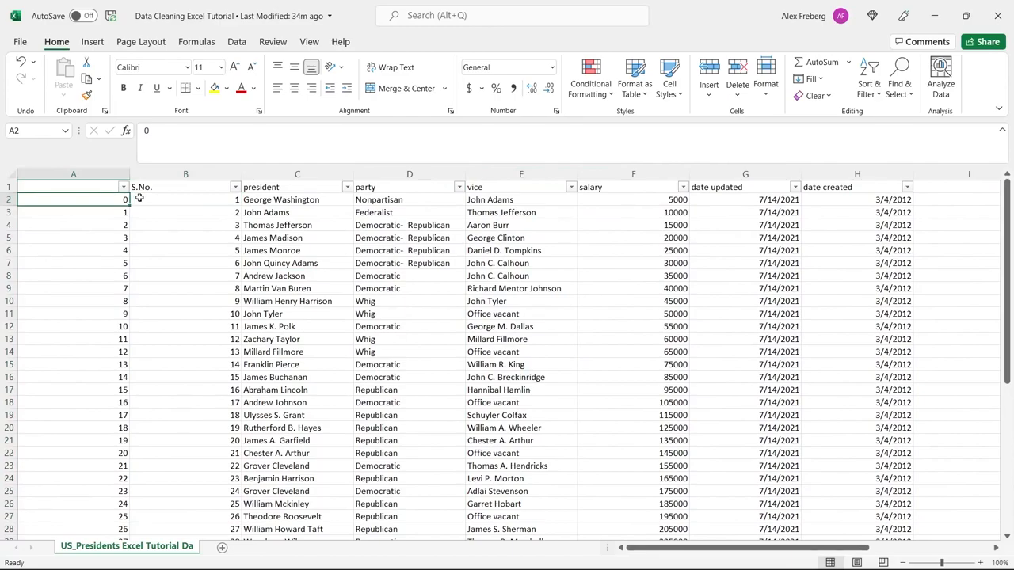
Step: Delete the unnamed index column A after checking it duplicates S.No
{"action": "left_click", "coordinate": [185, 199]}
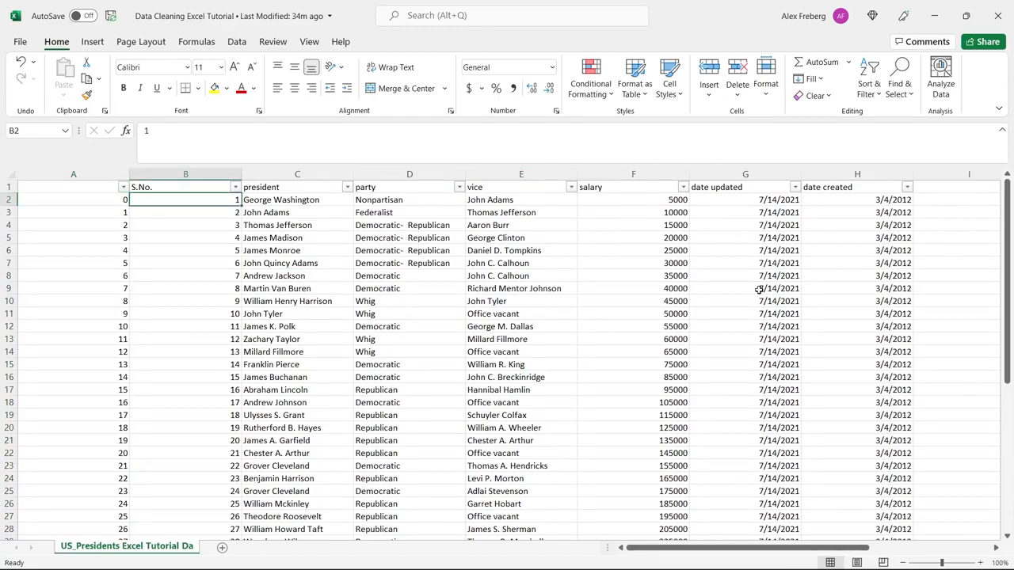
{"action": "scroll", "scroll_direction": "down", "scroll_amount": 3}
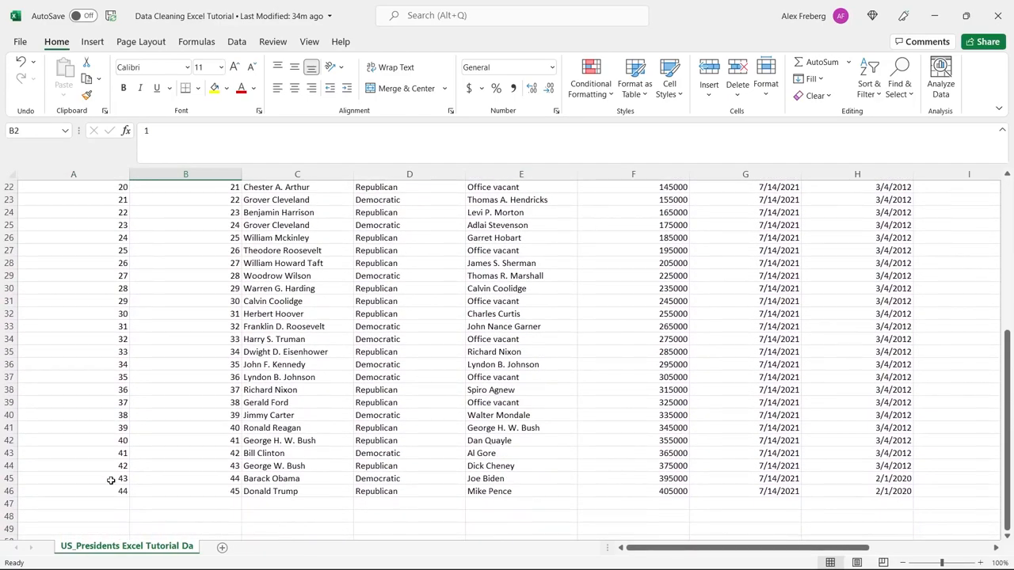
{"action": "mouse_move", "coordinate": [97, 452]}
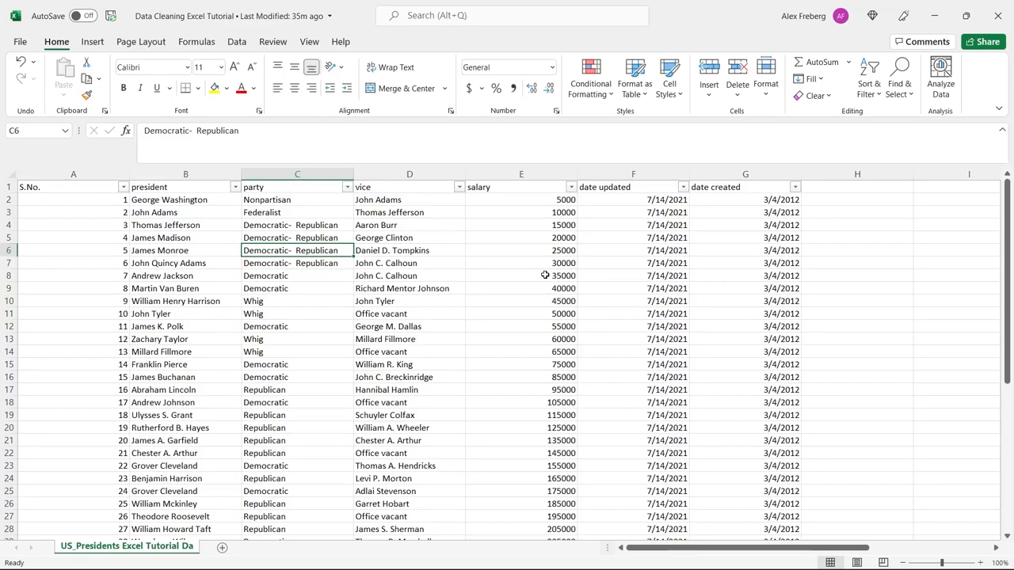
{"action": "mouse_move", "coordinate": [767, 312]}
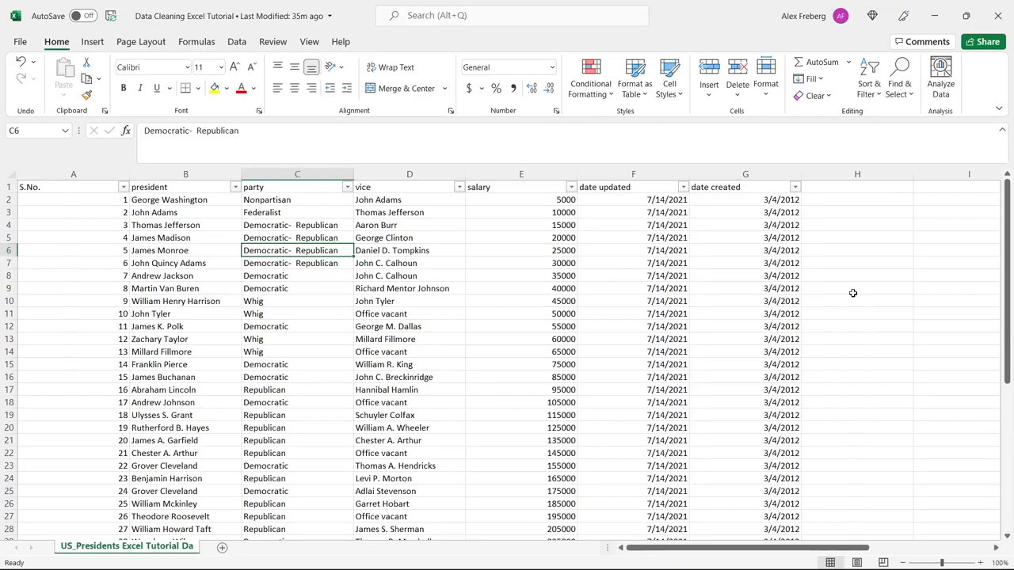
{"action": "left_click", "coordinate": [856, 288]}
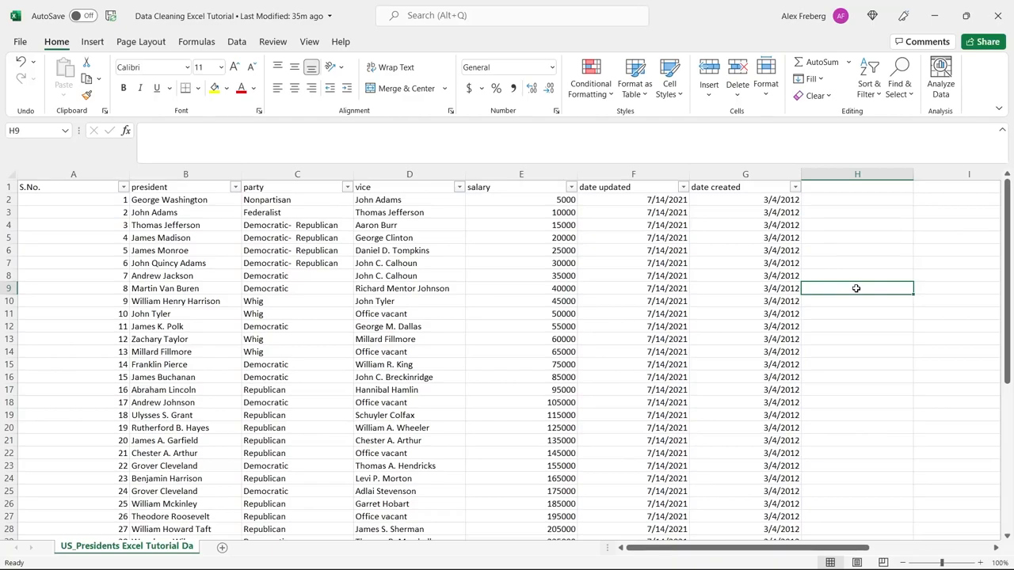
{"action": "scroll", "scroll_direction": "down", "scroll_amount": 3}
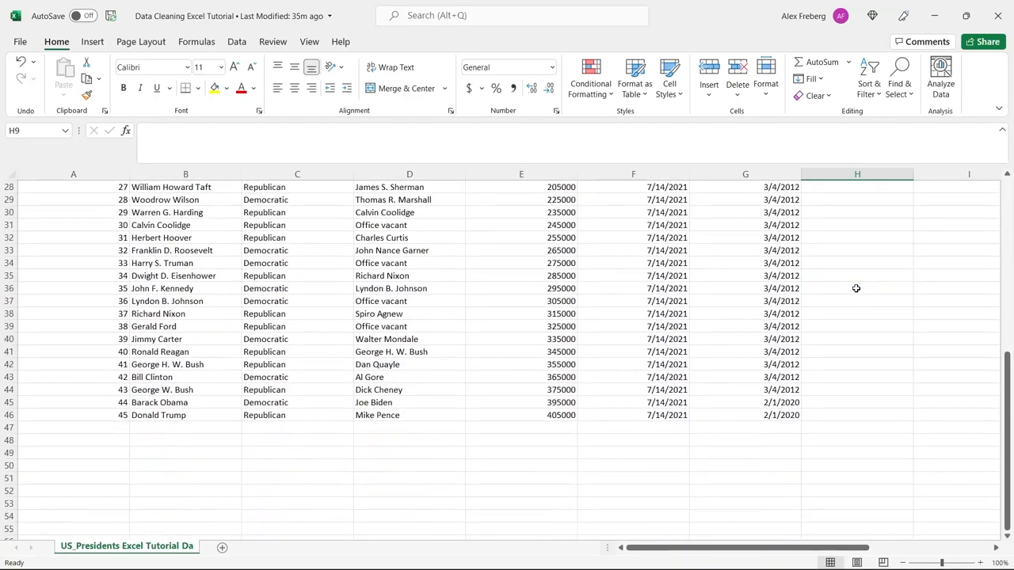